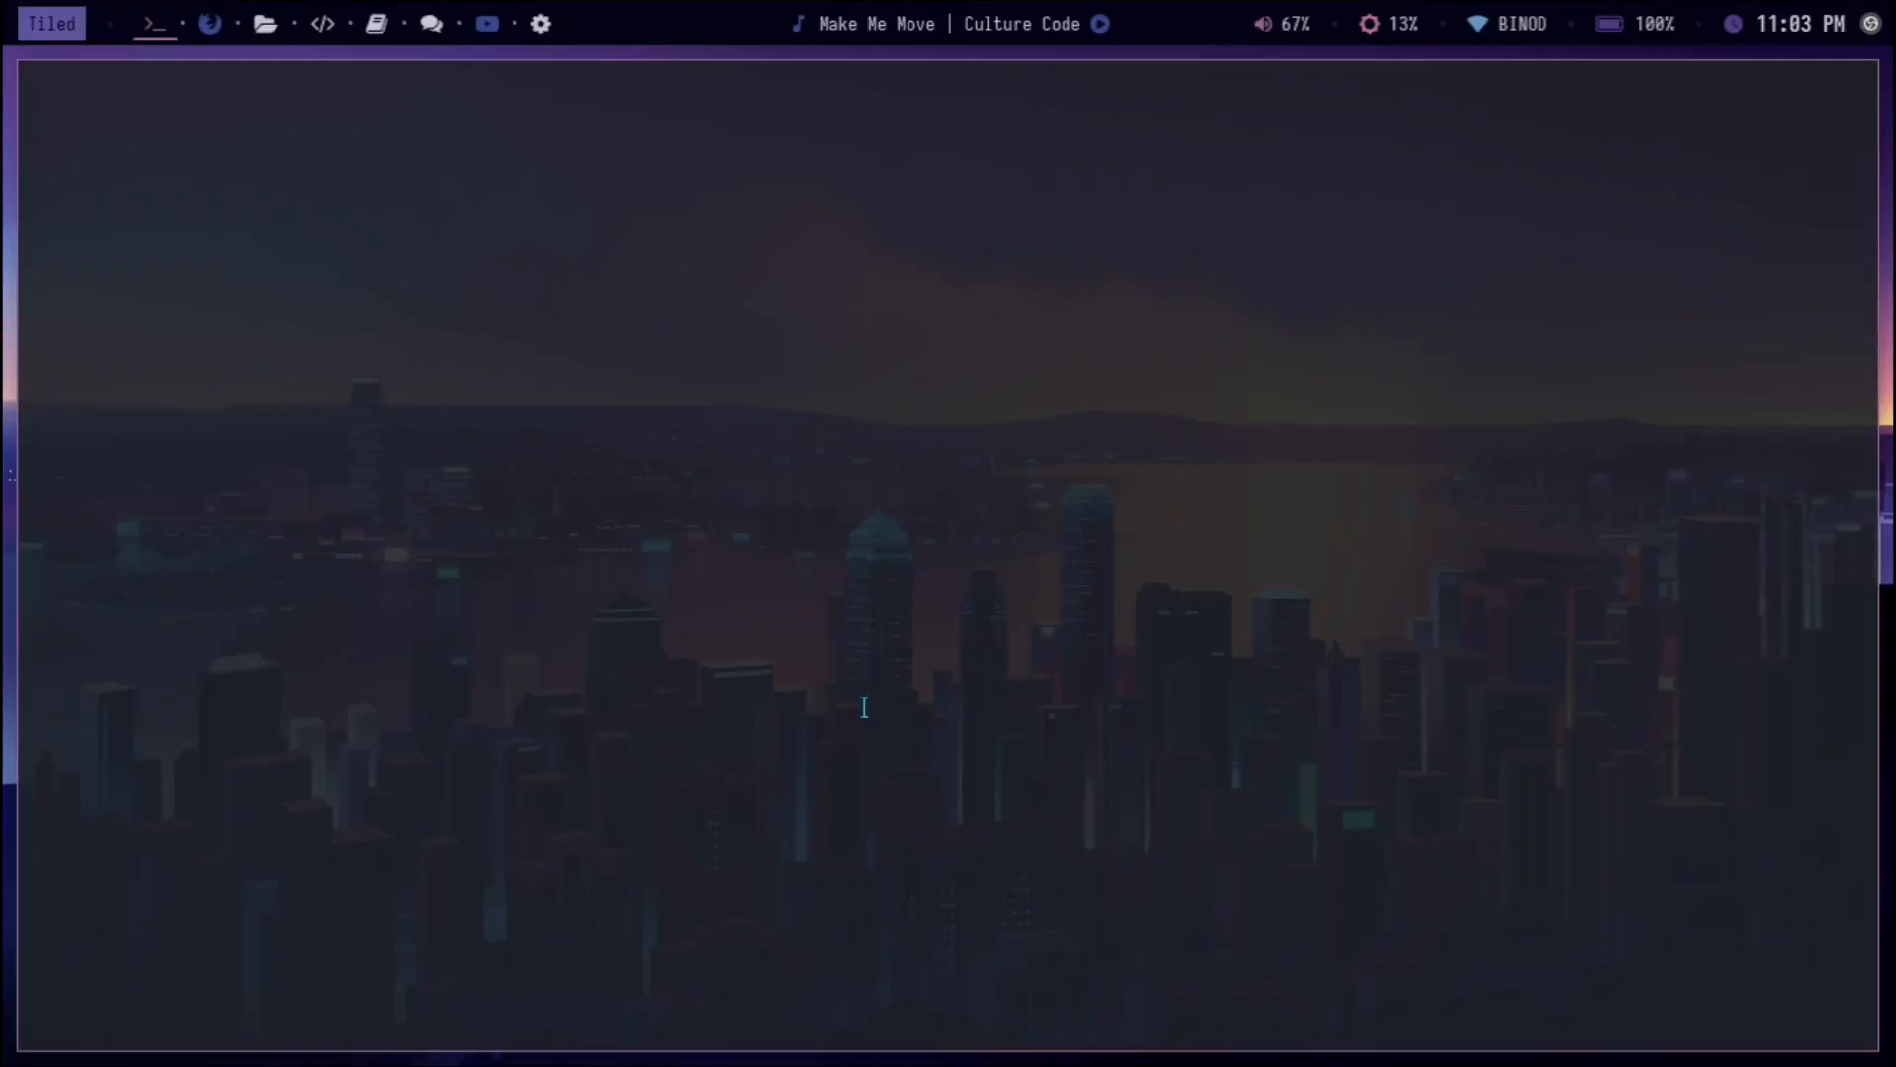
Step: Run neofetch to show the Archcraft logo with the system details
type("n")
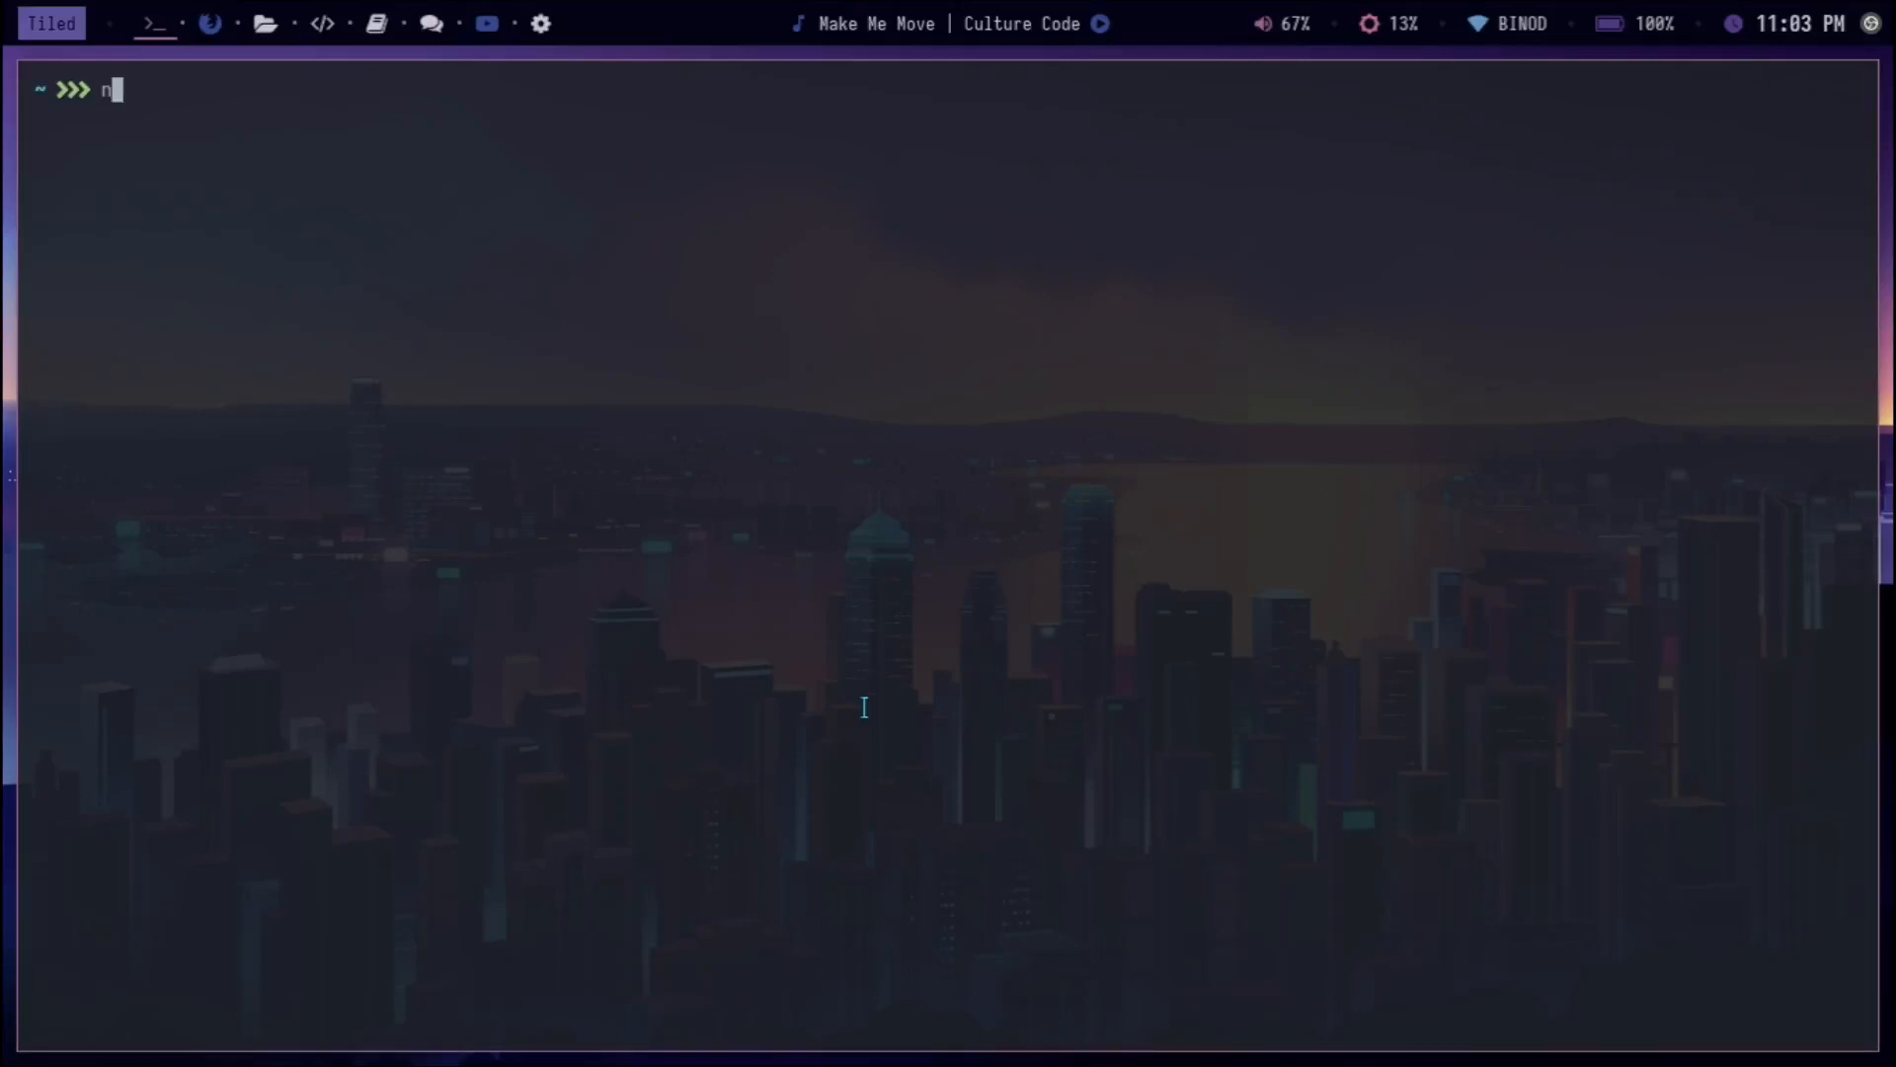
type("eofetch")
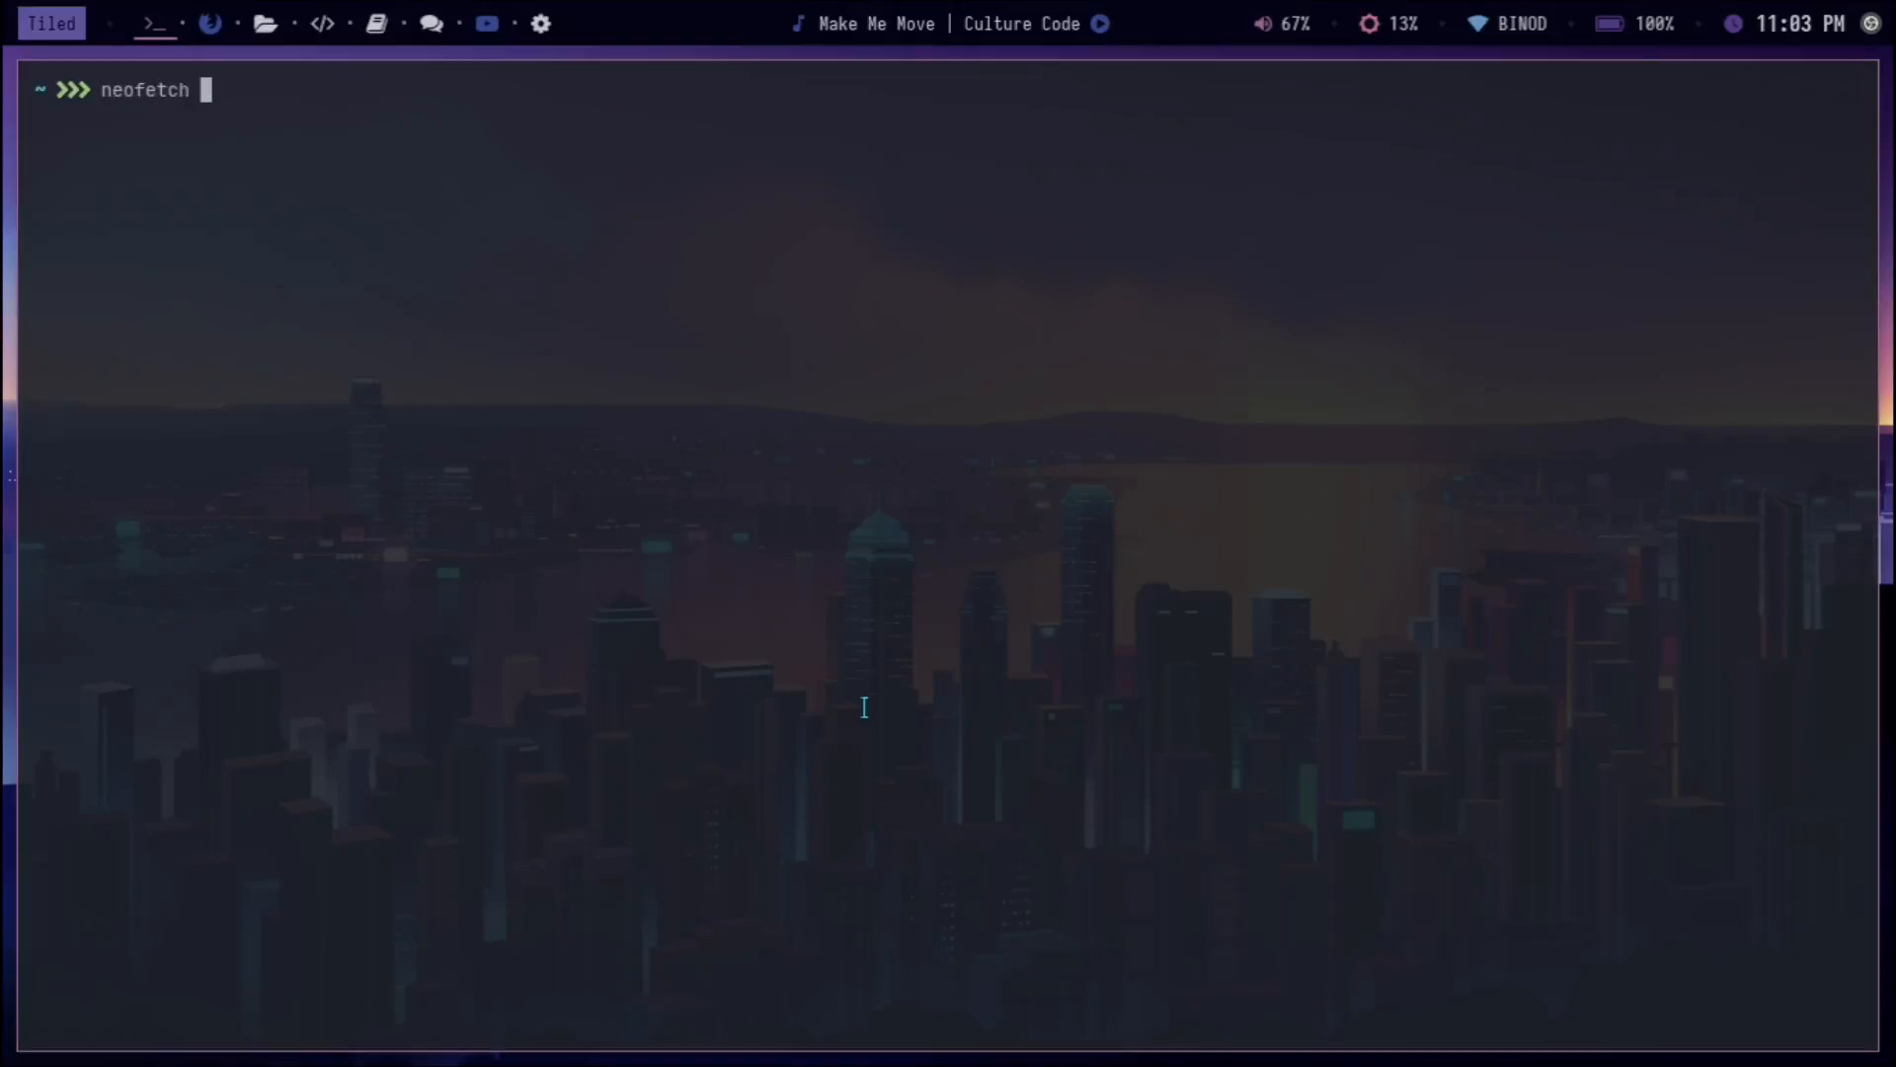
key("Return")
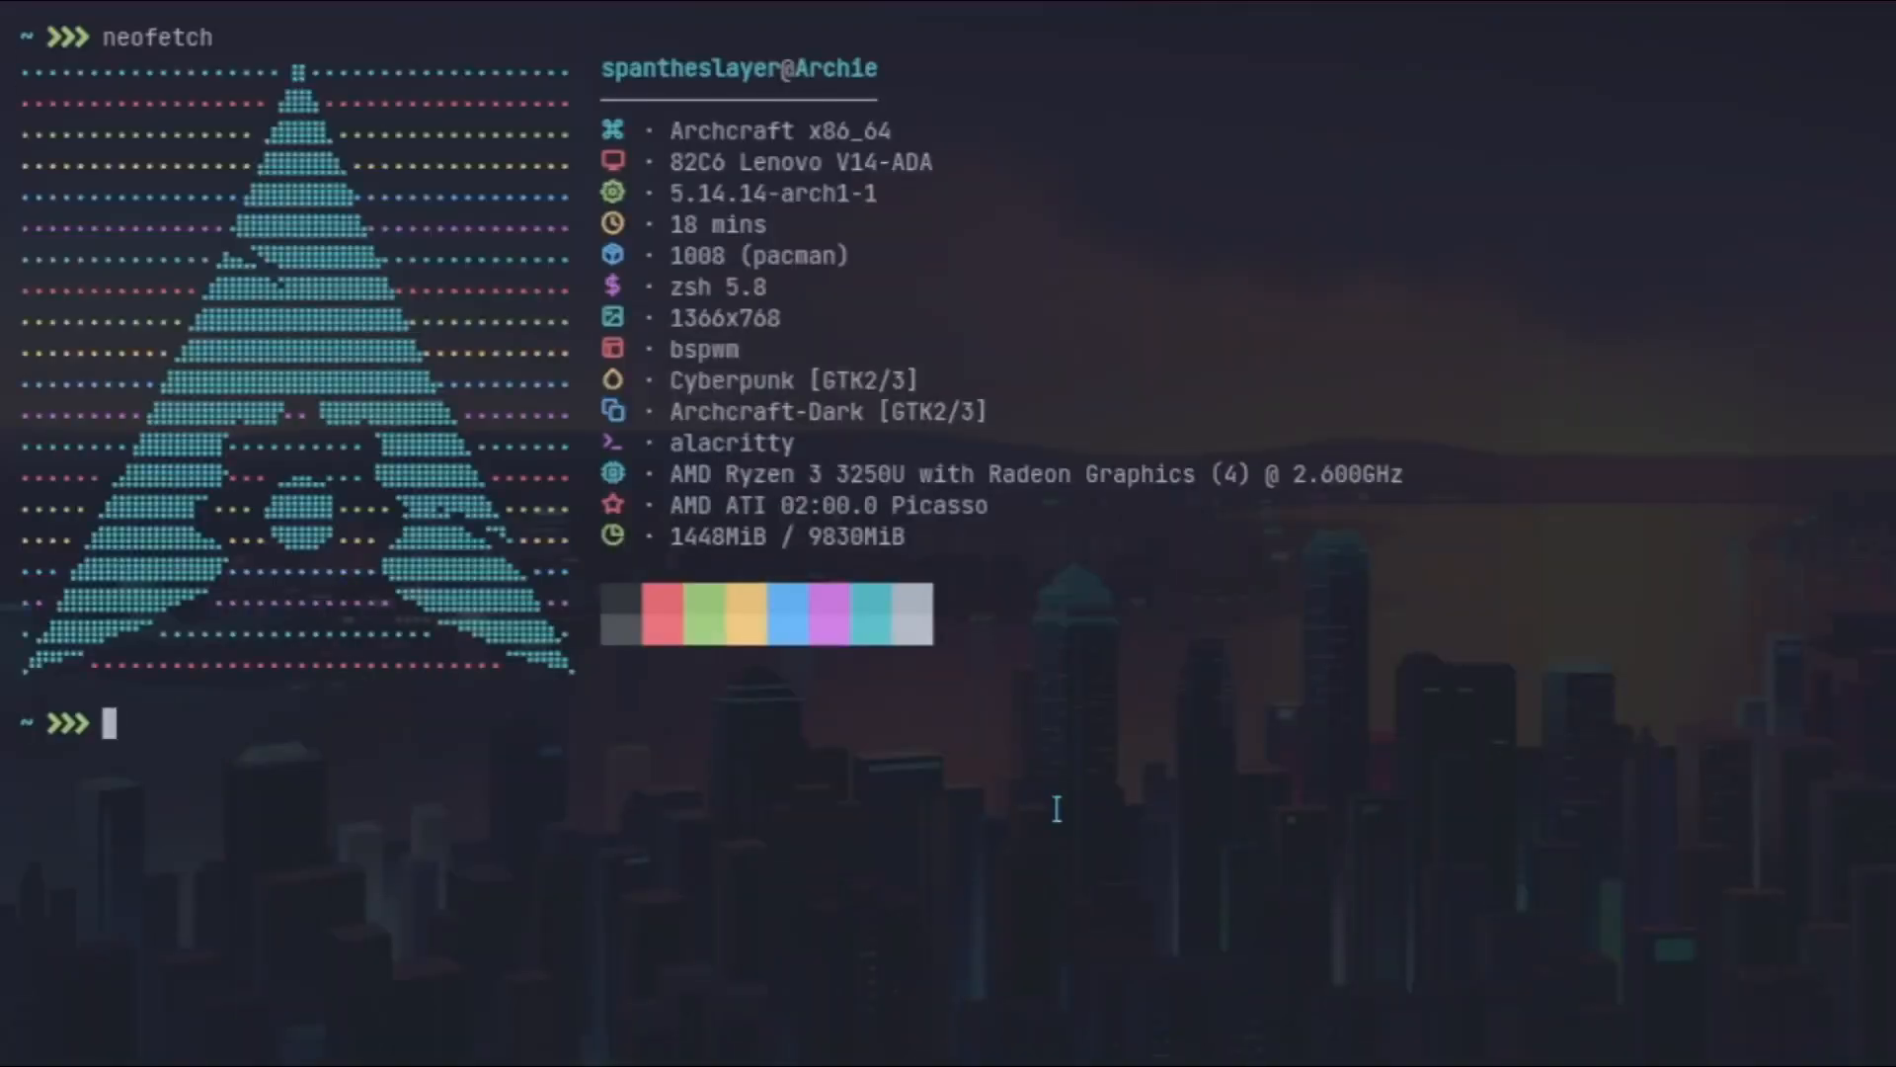
mouse_move(719, 131)
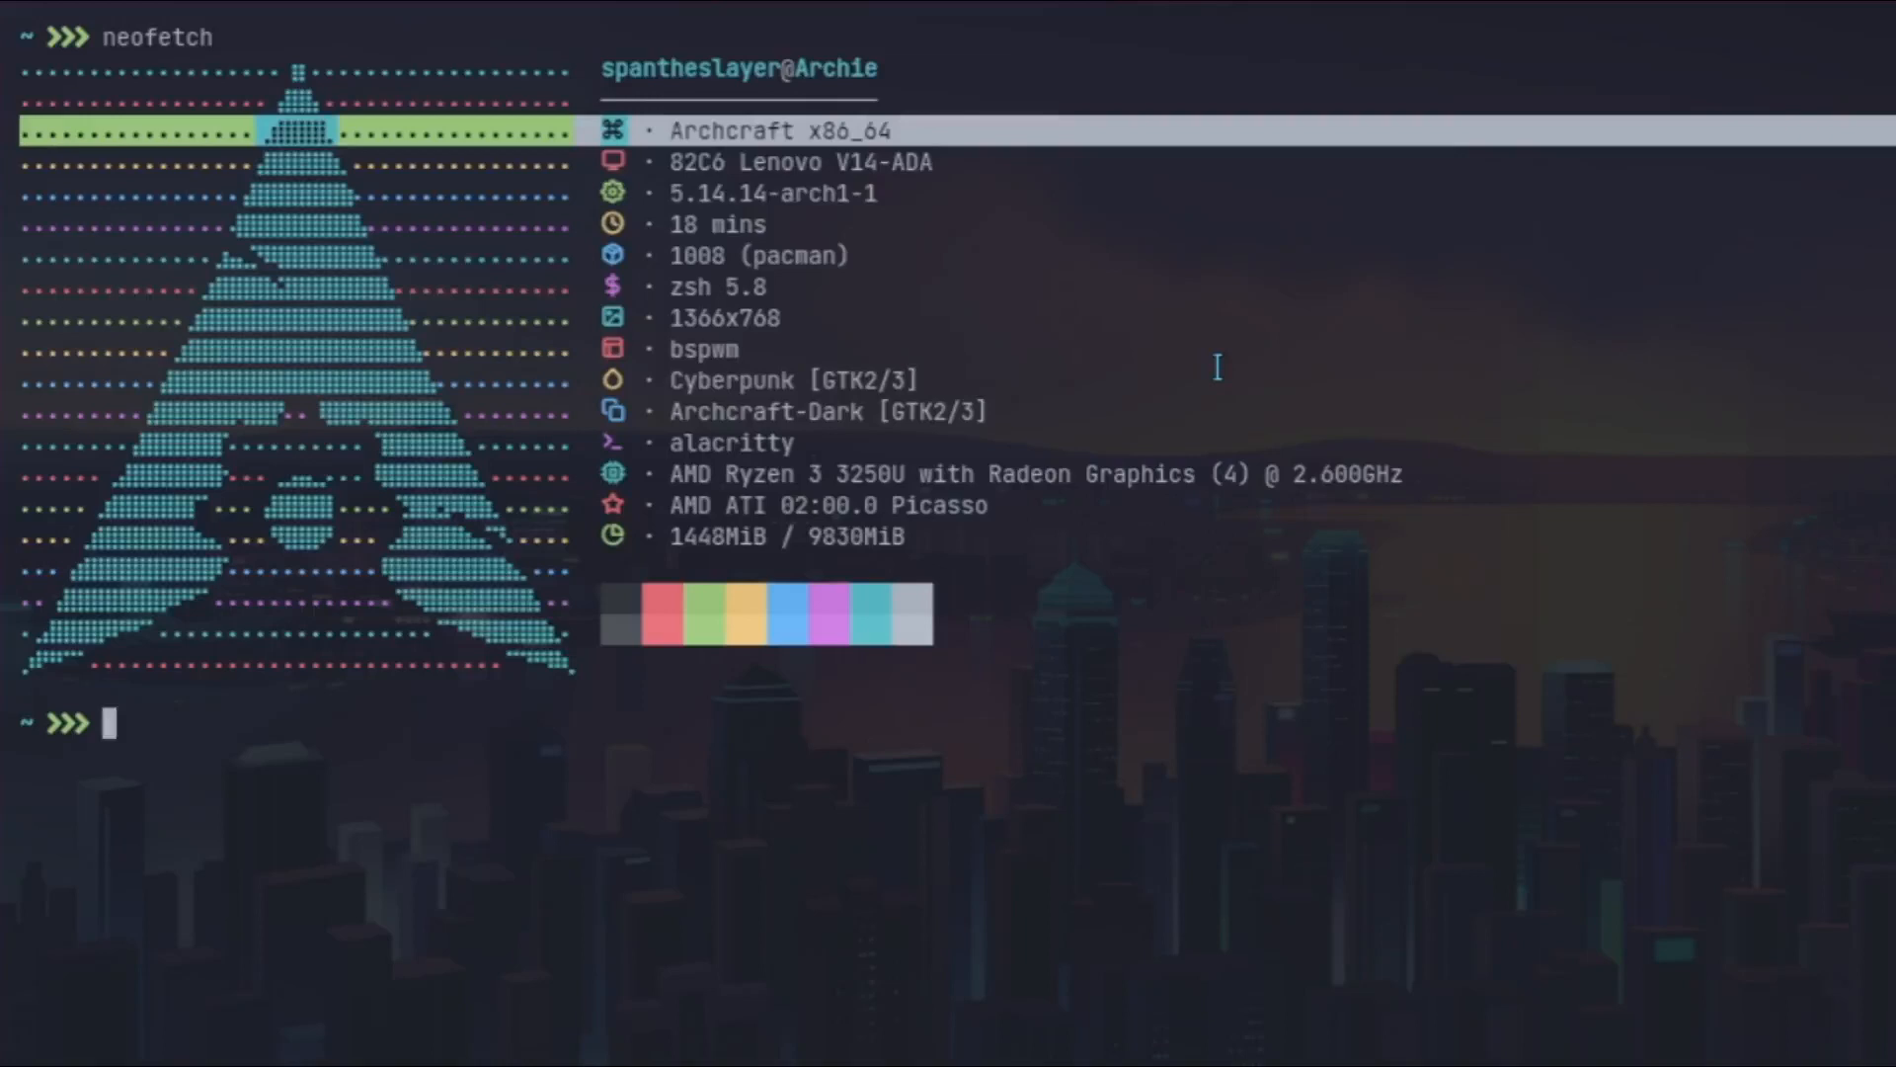
mouse_move(1104, 389)
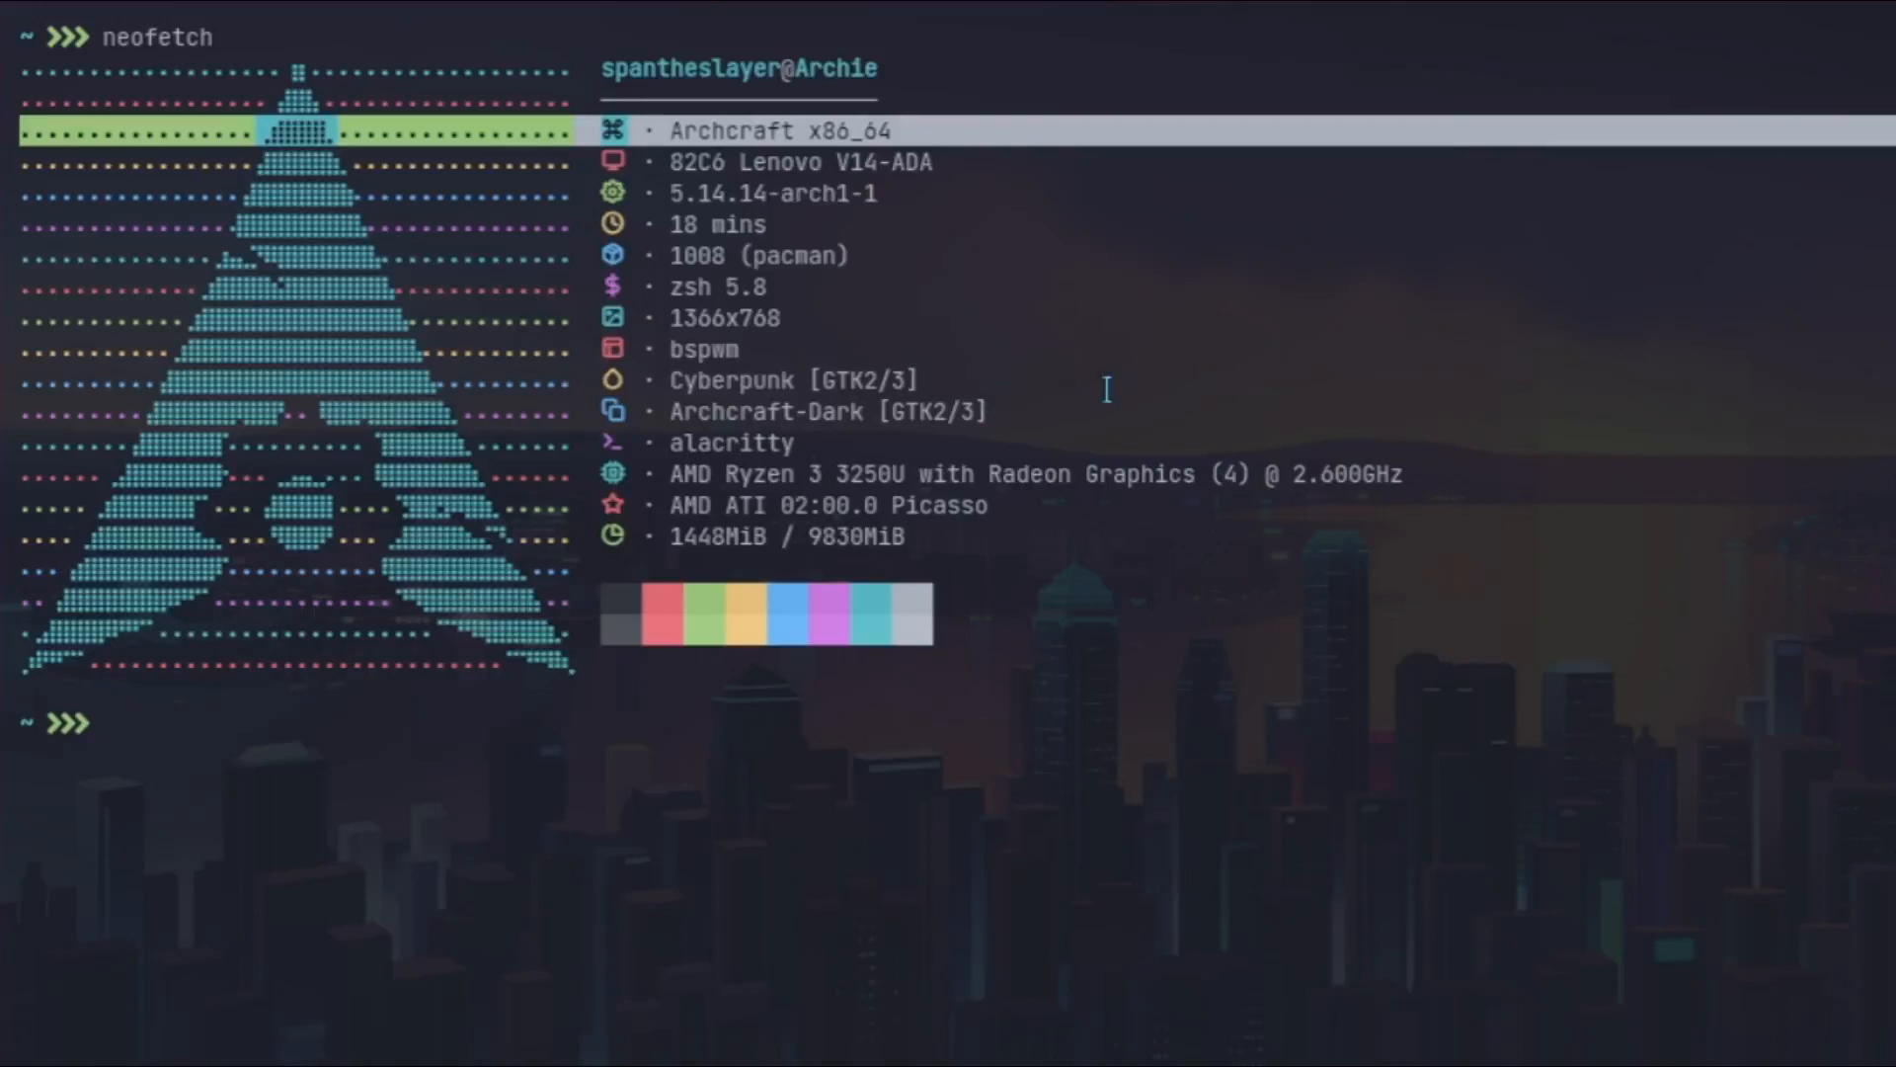
mouse_move(734, 622)
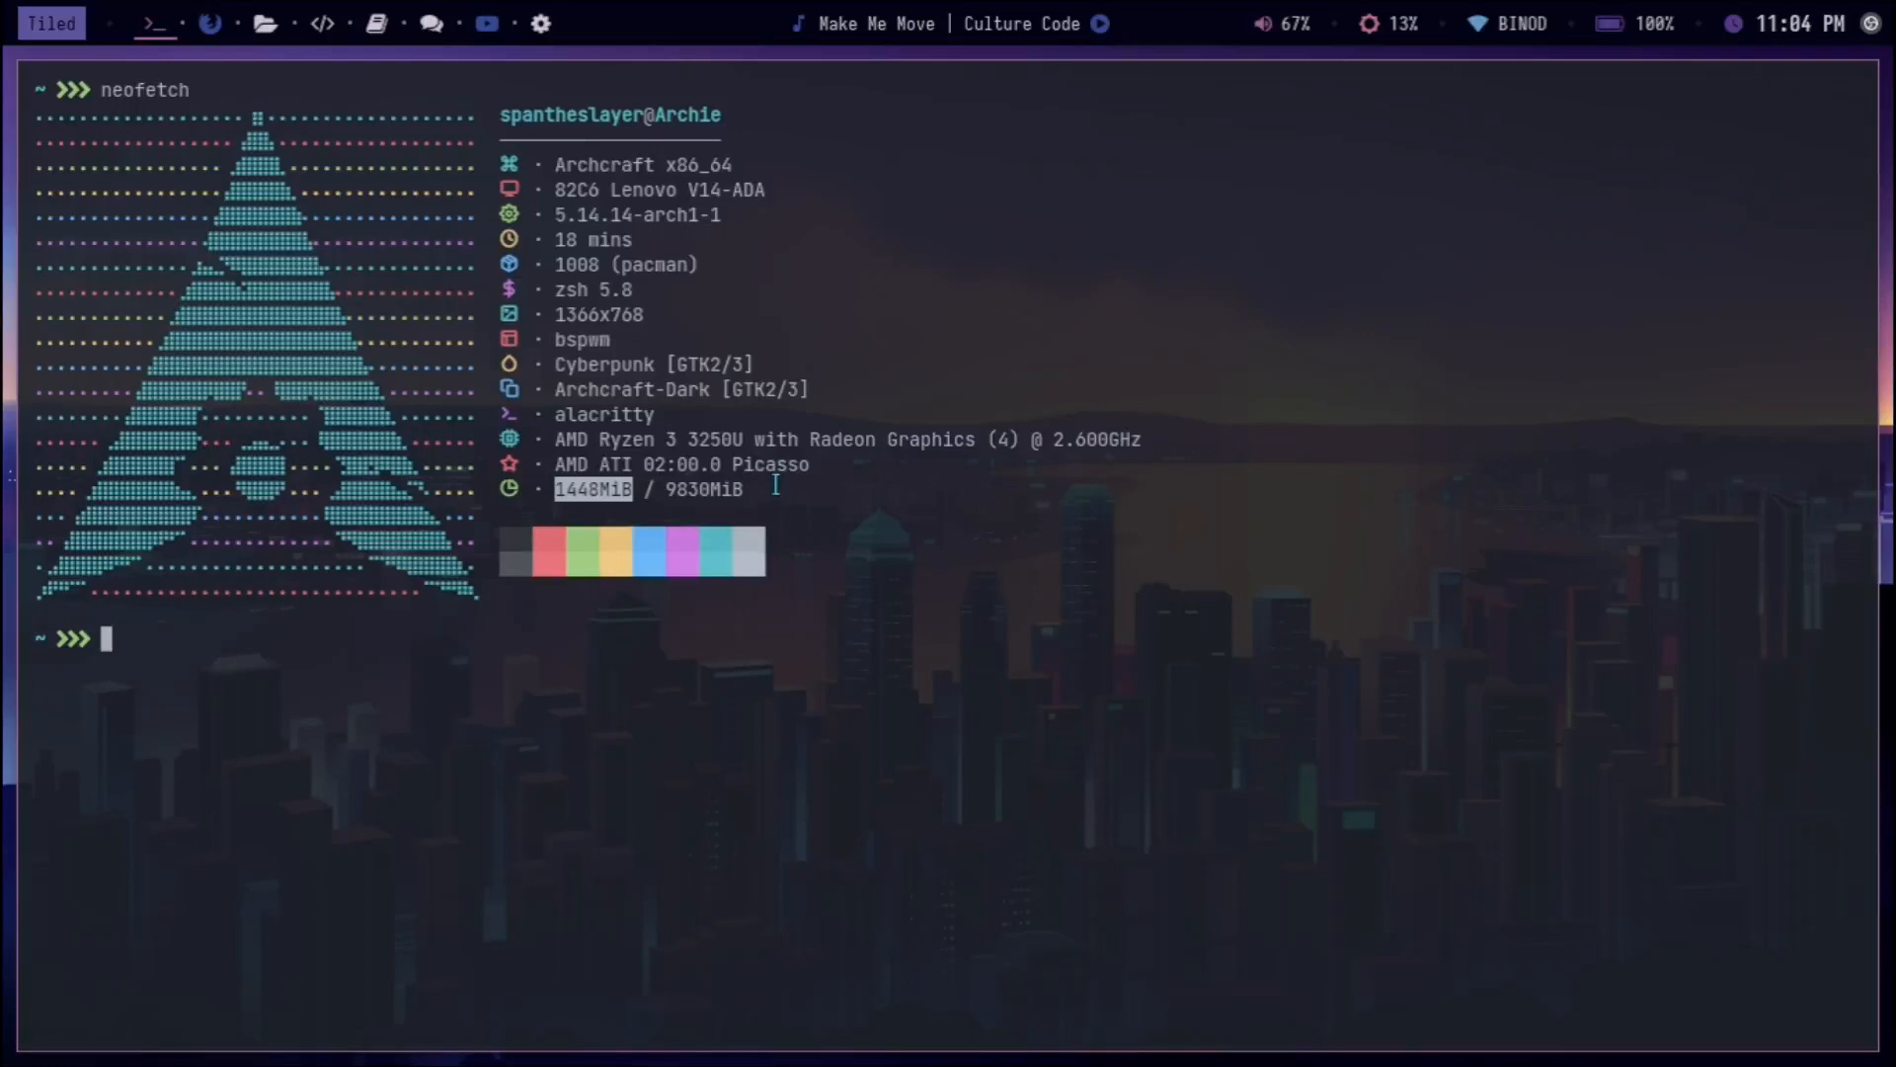
mouse_move(1015, 507)
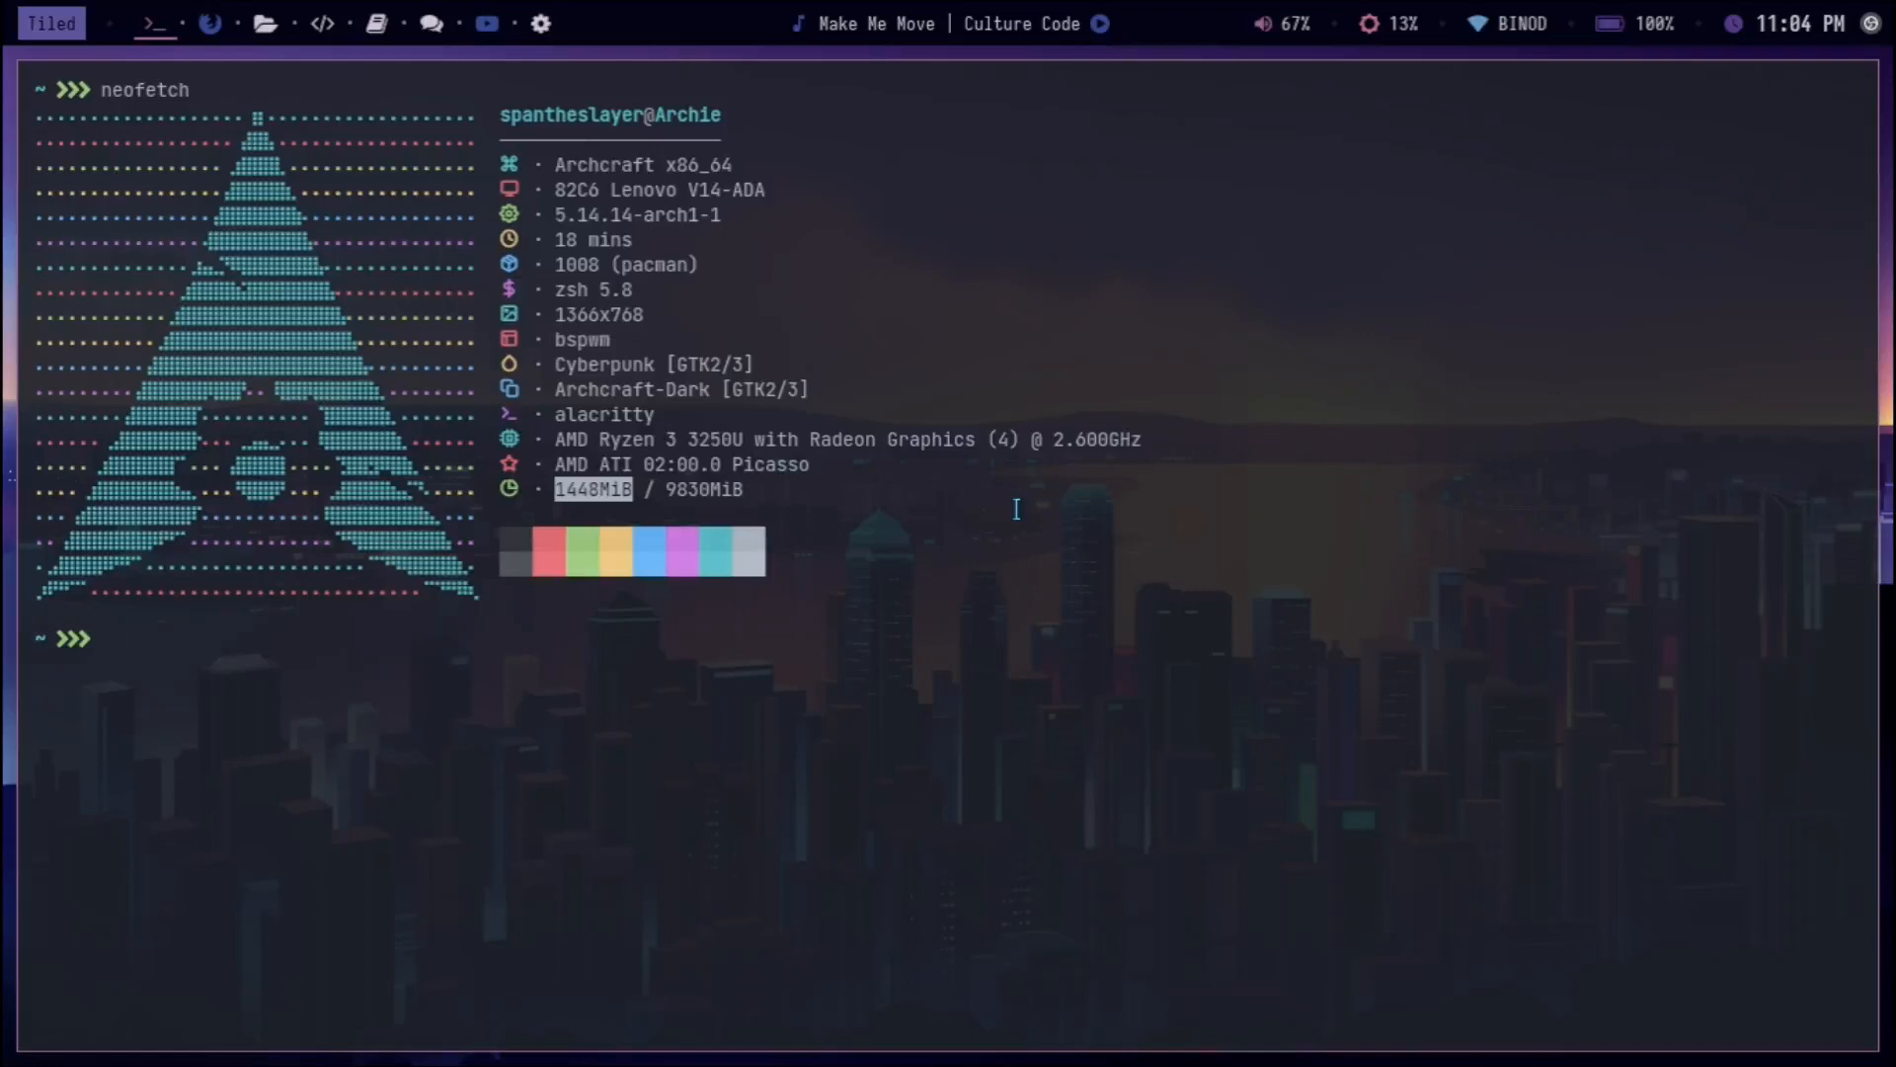
mouse_move(1249, 460)
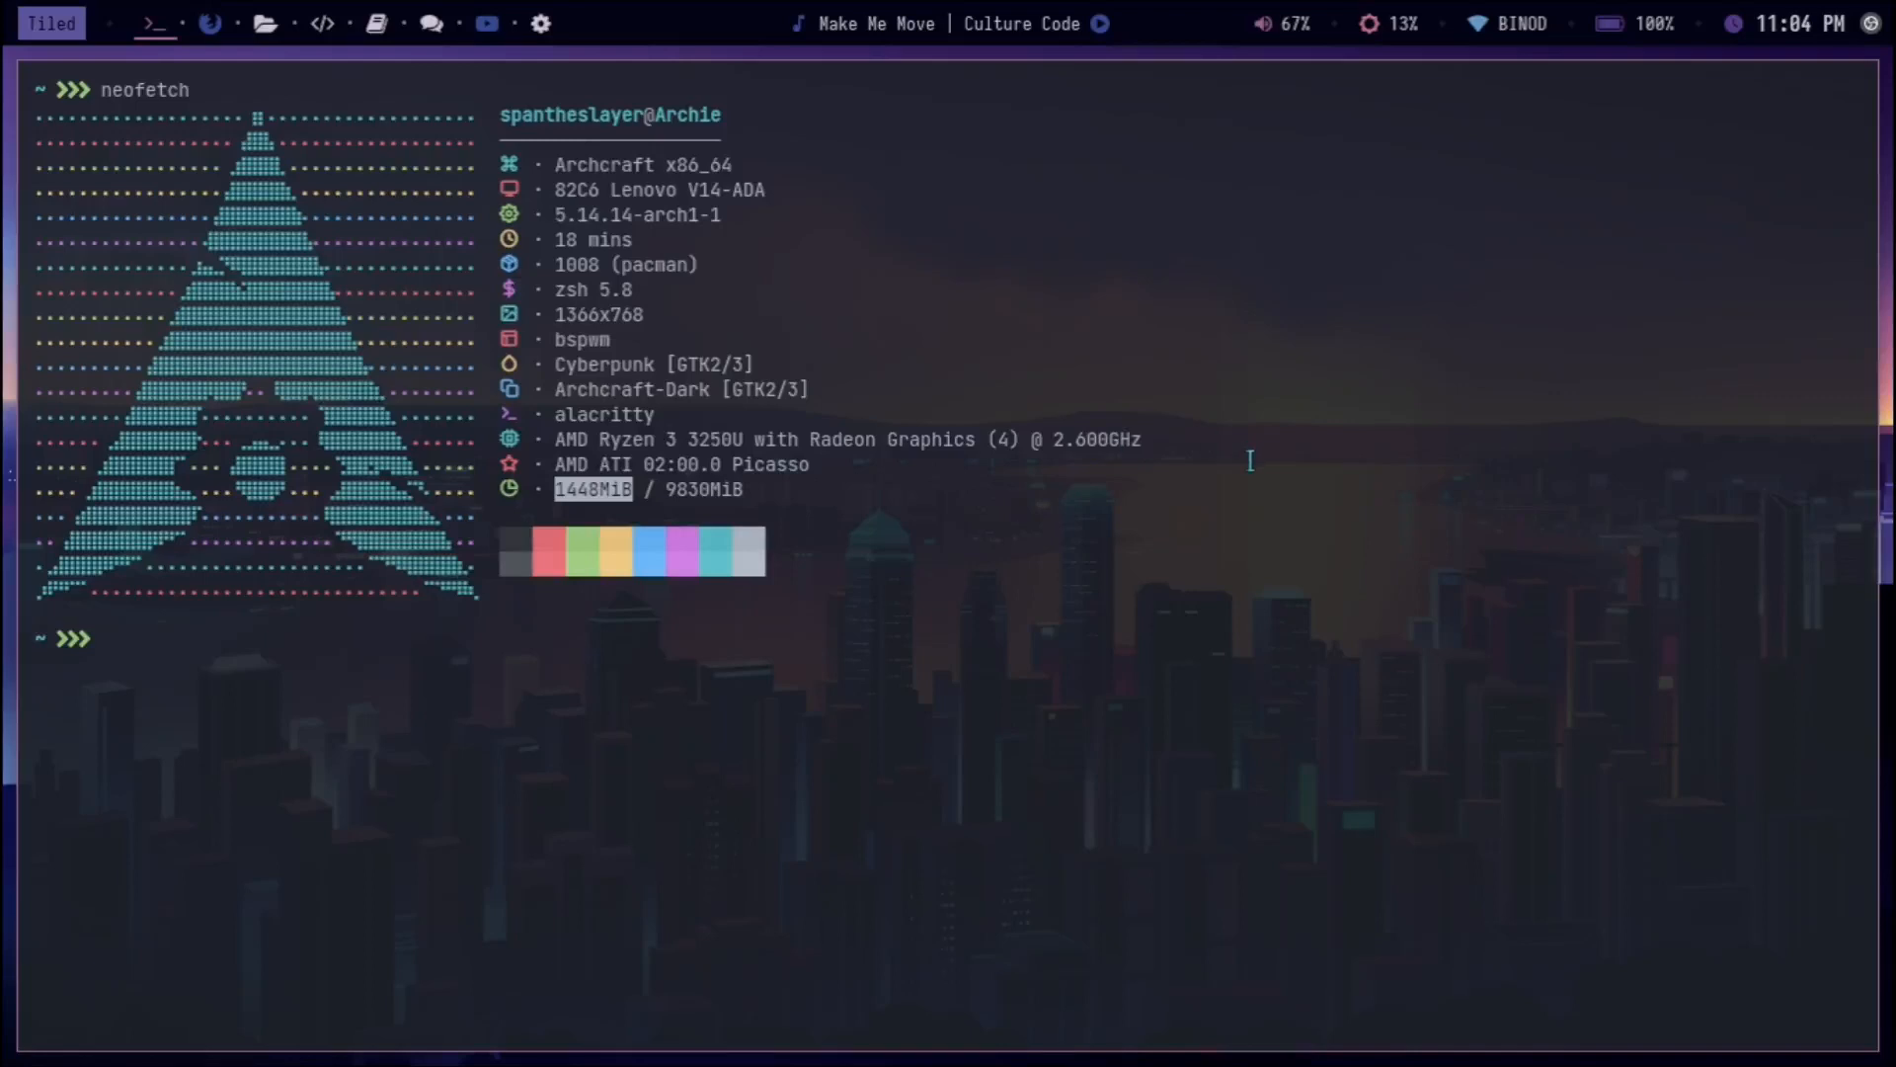
left_click(104, 638)
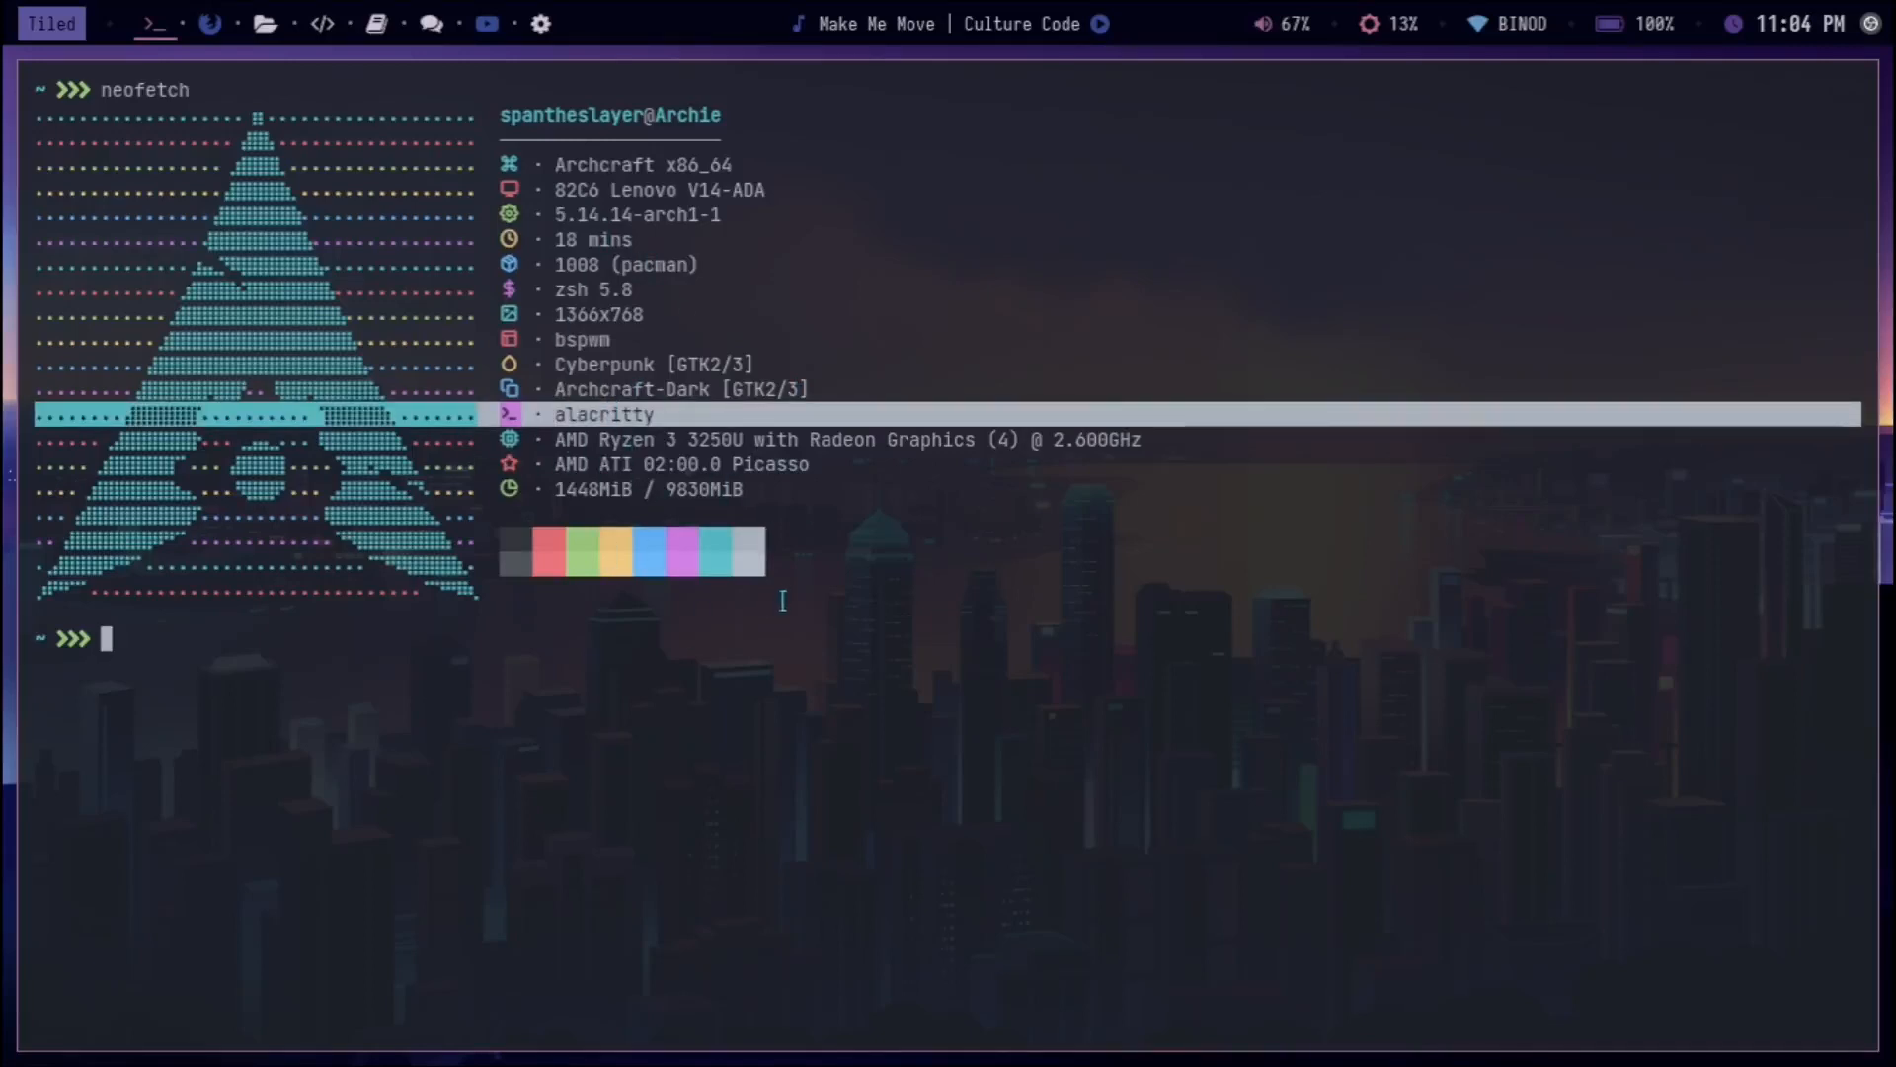
mouse_move(1181, 630)
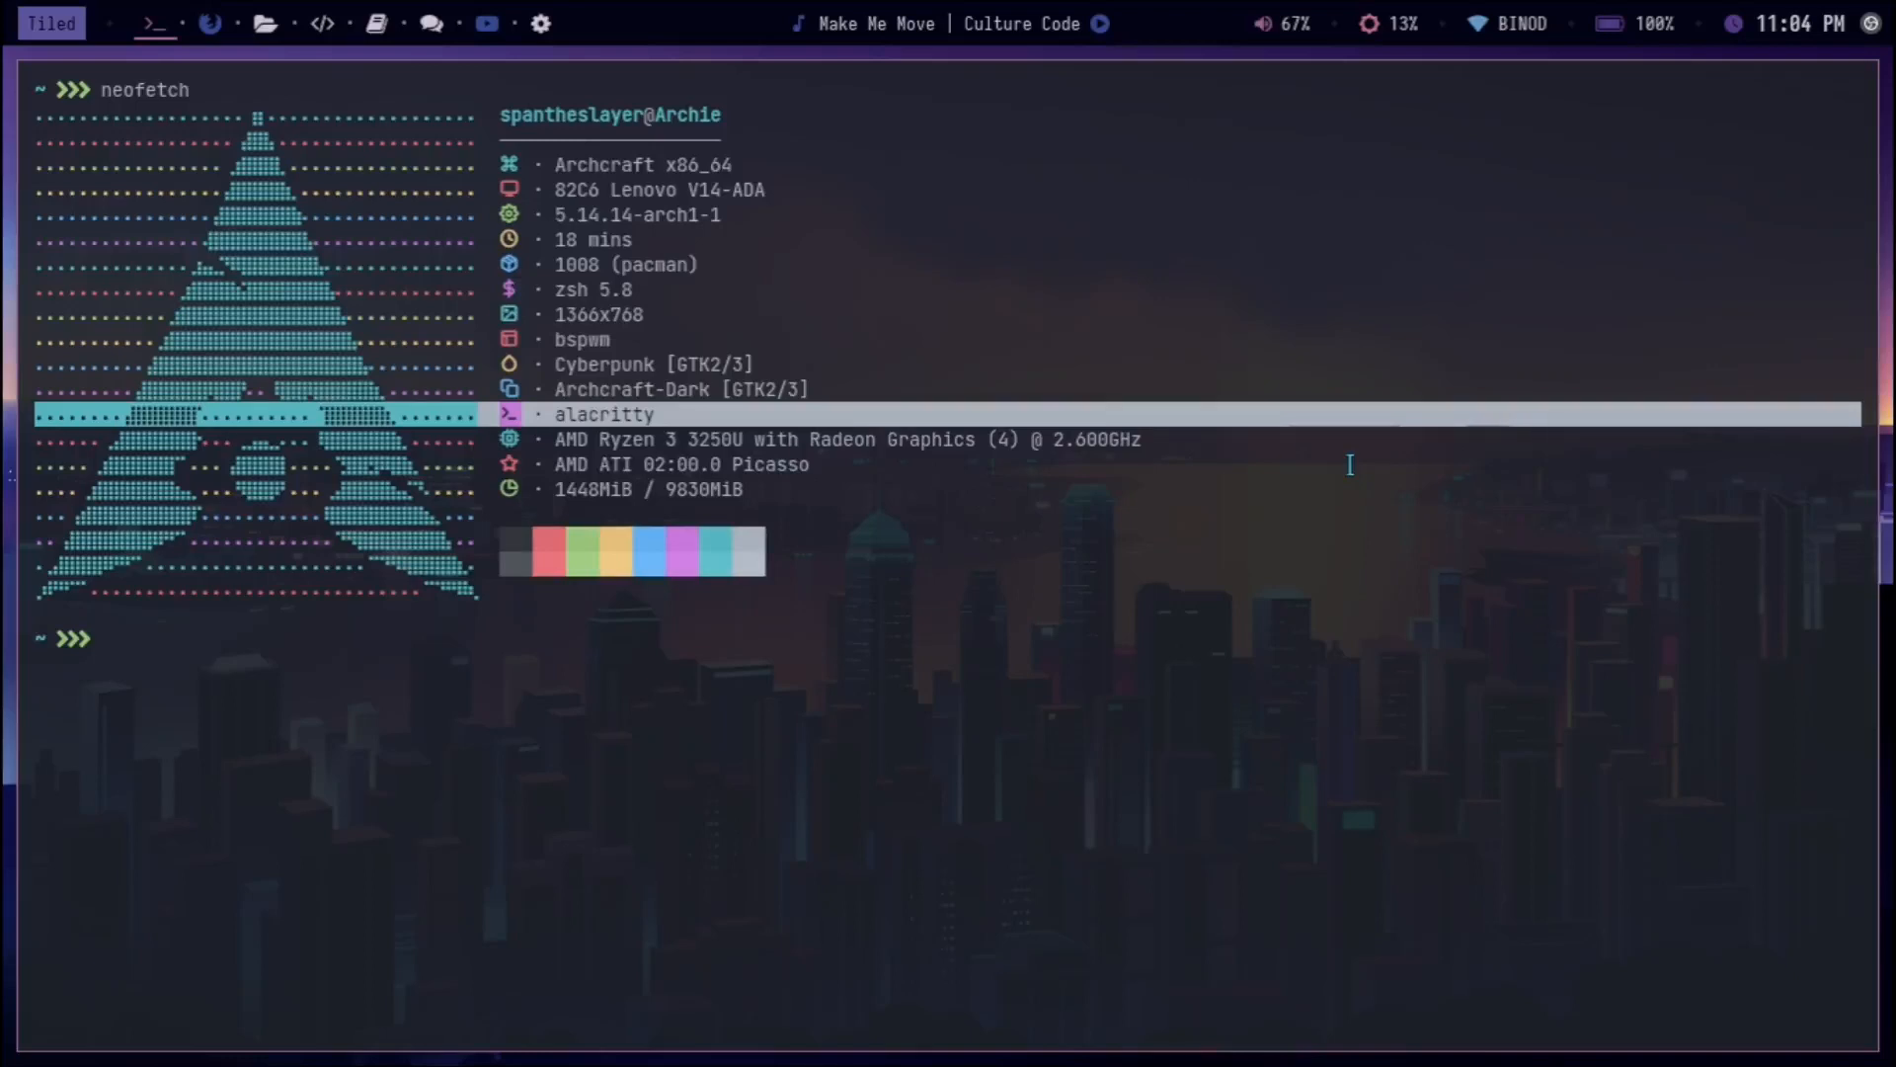
mouse_move(1256, 469)
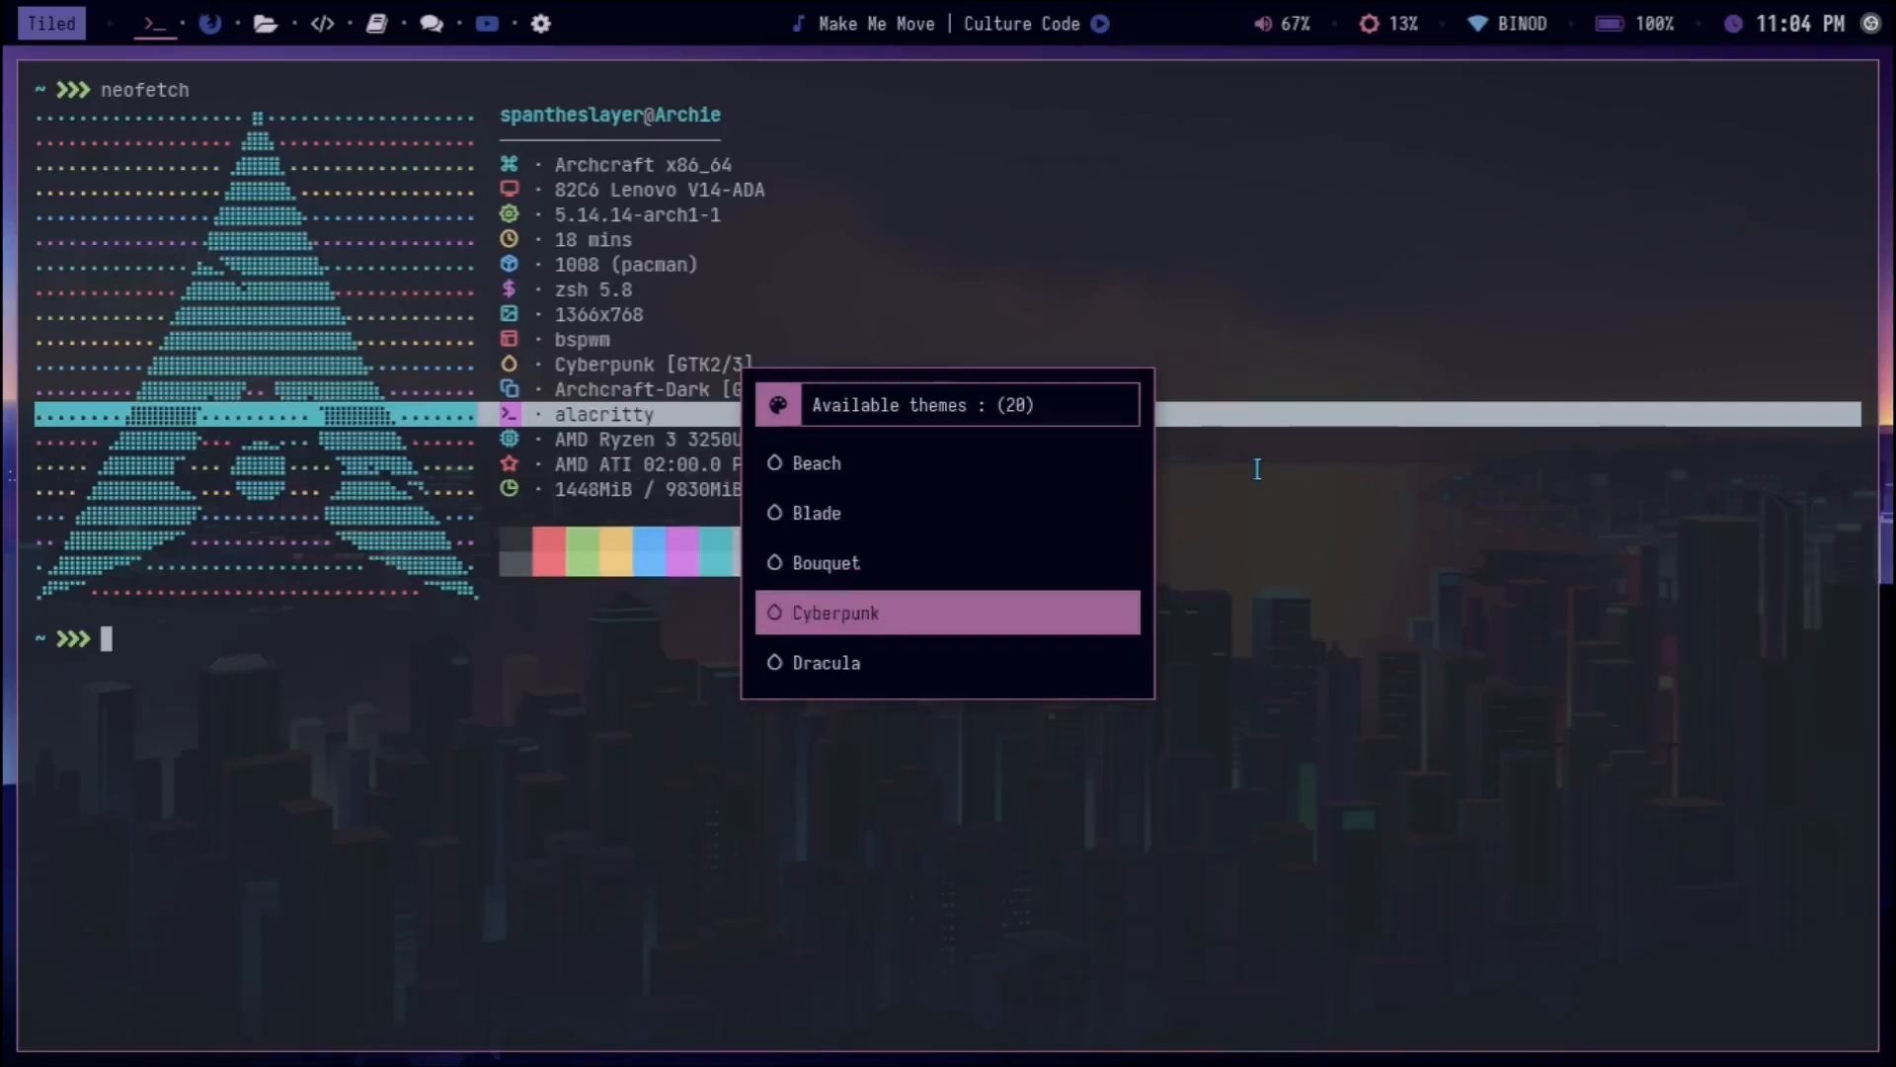
Step: Scroll the rofi theme list and apply the pink sunset city theme
scroll("down", 3)
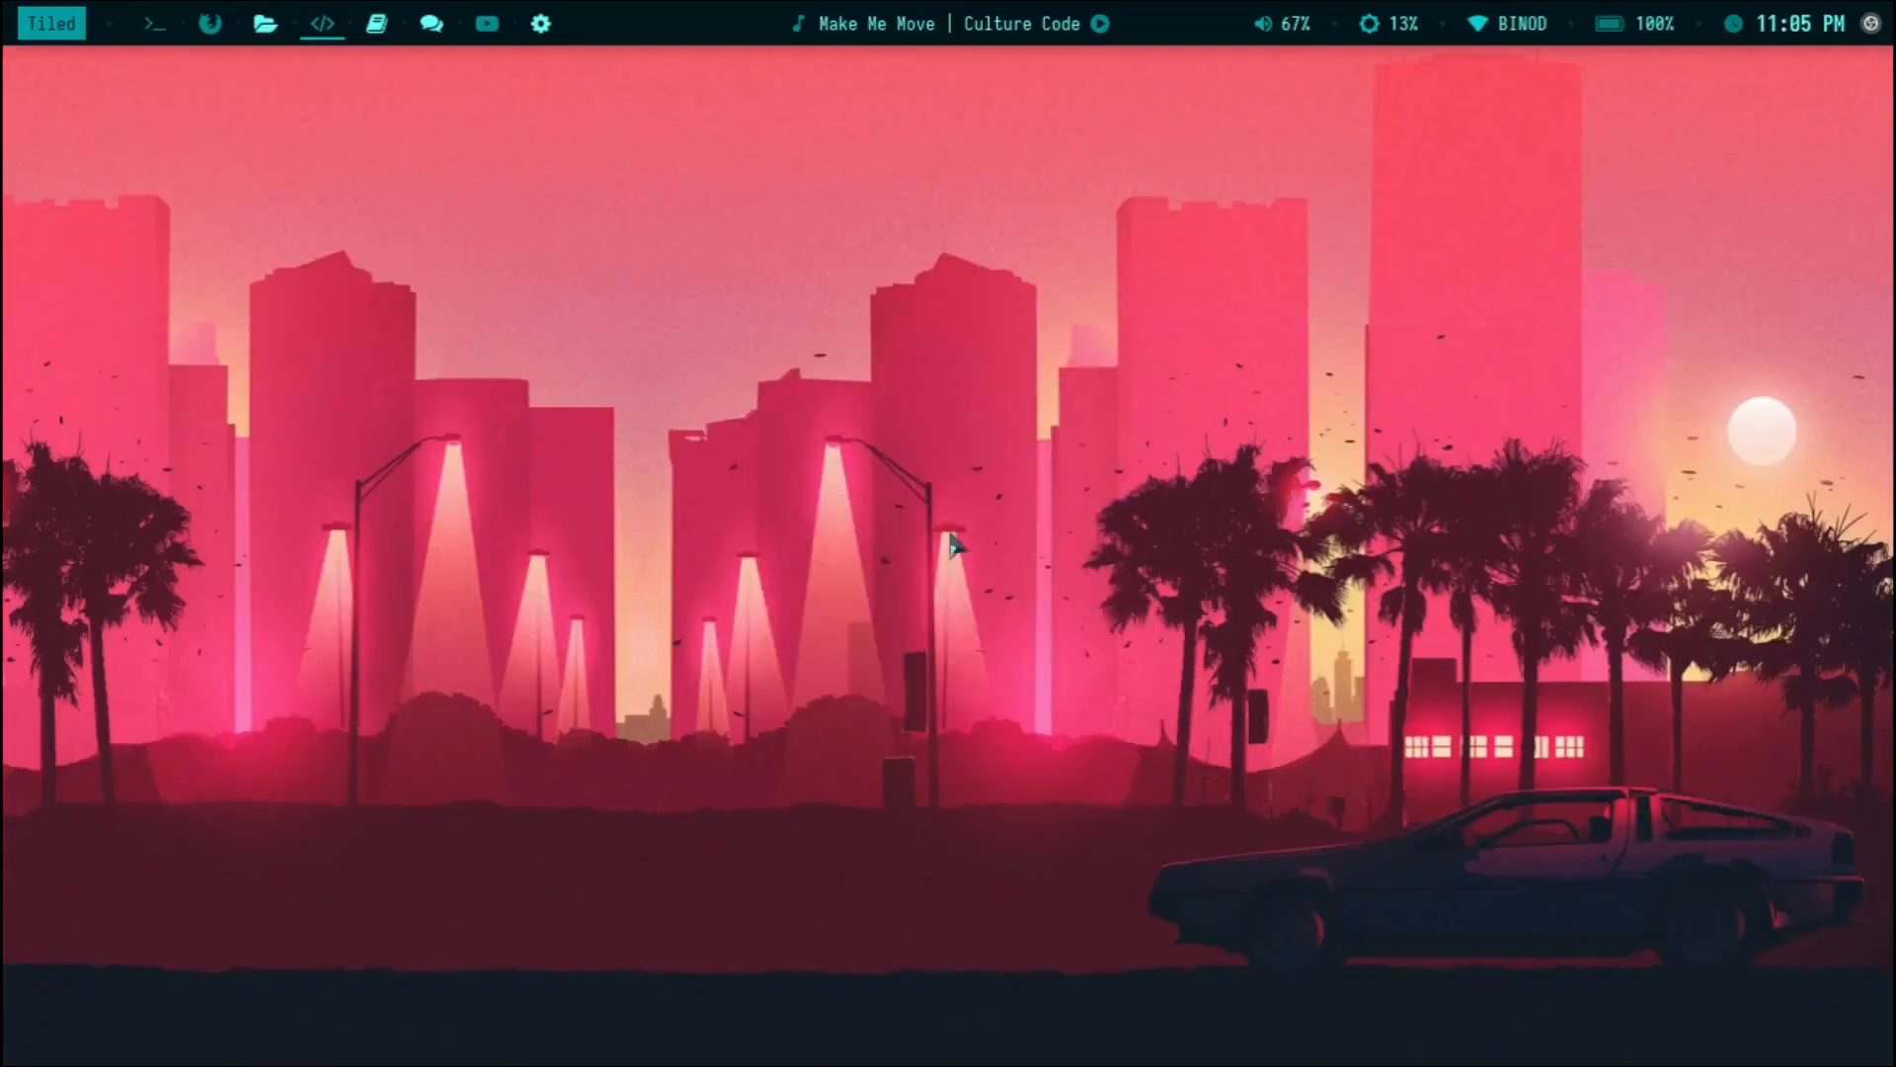
mouse_move(557, 278)
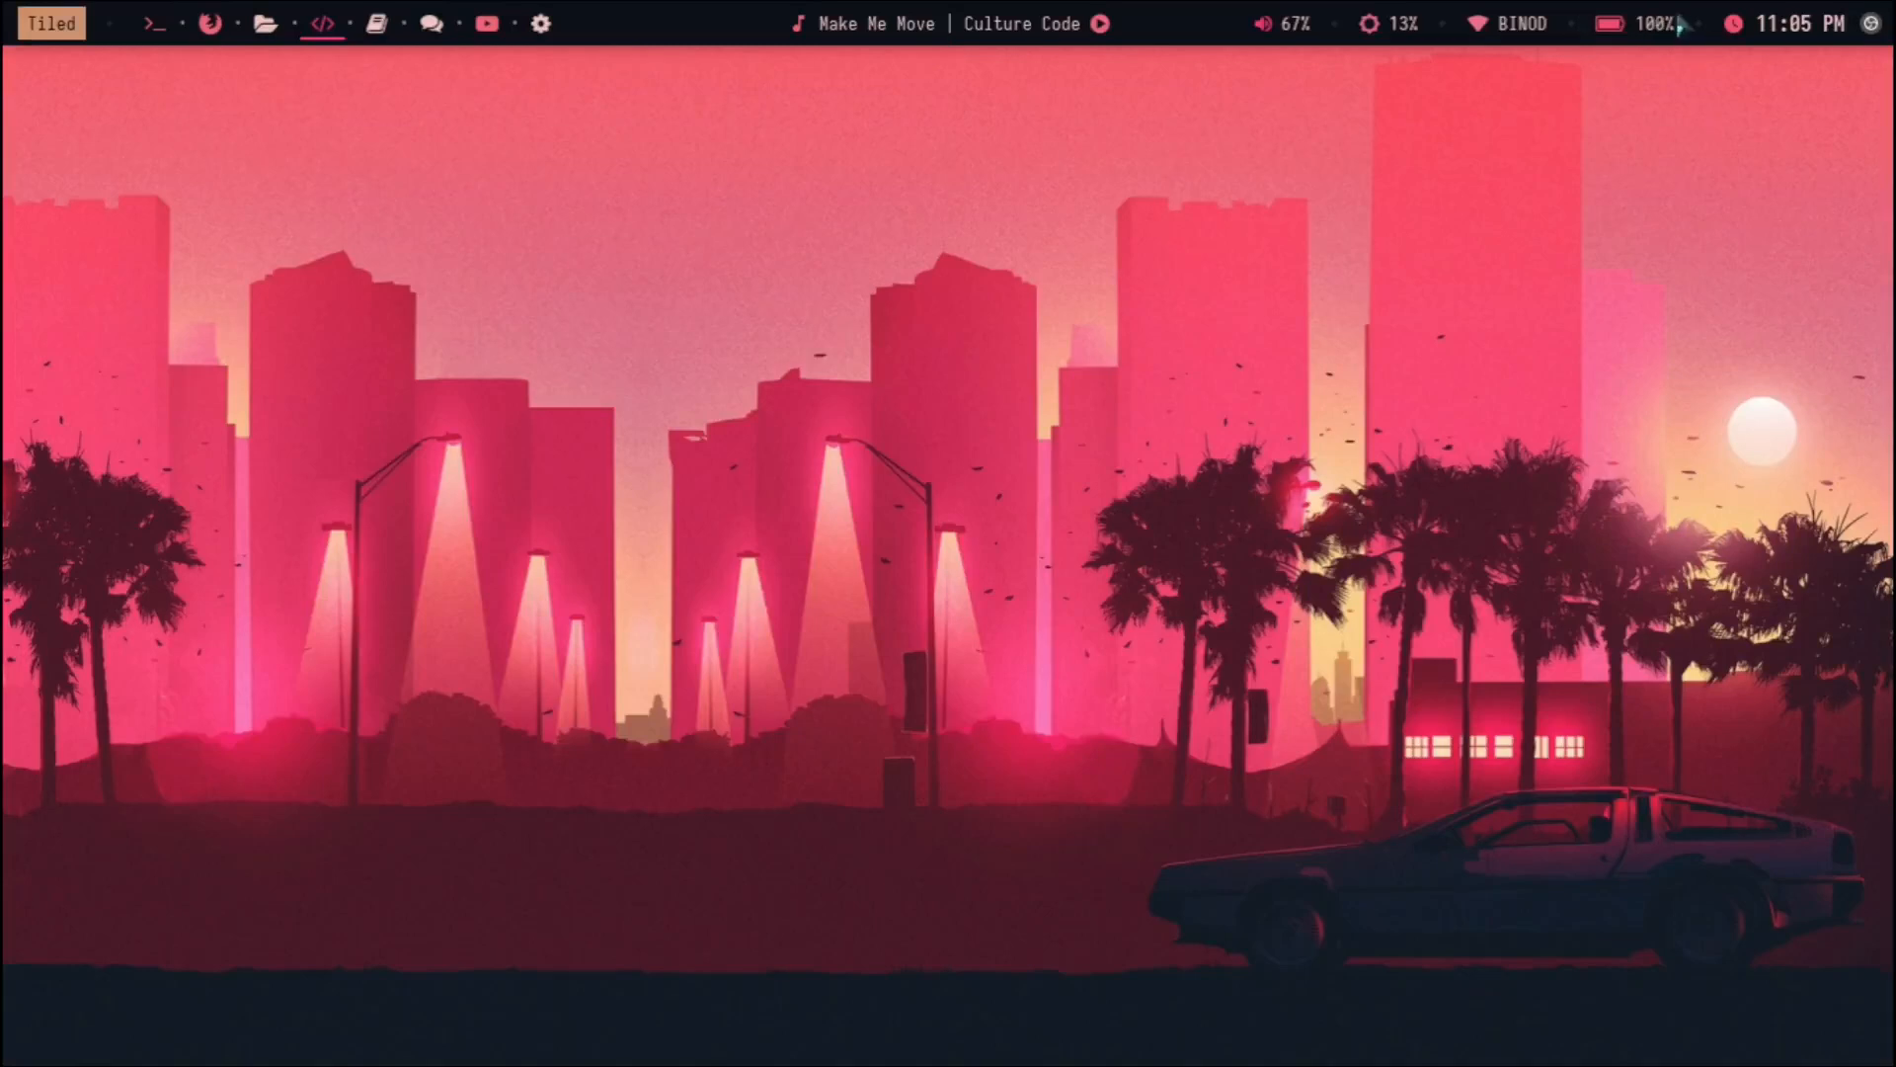
mouse_move(199, 36)
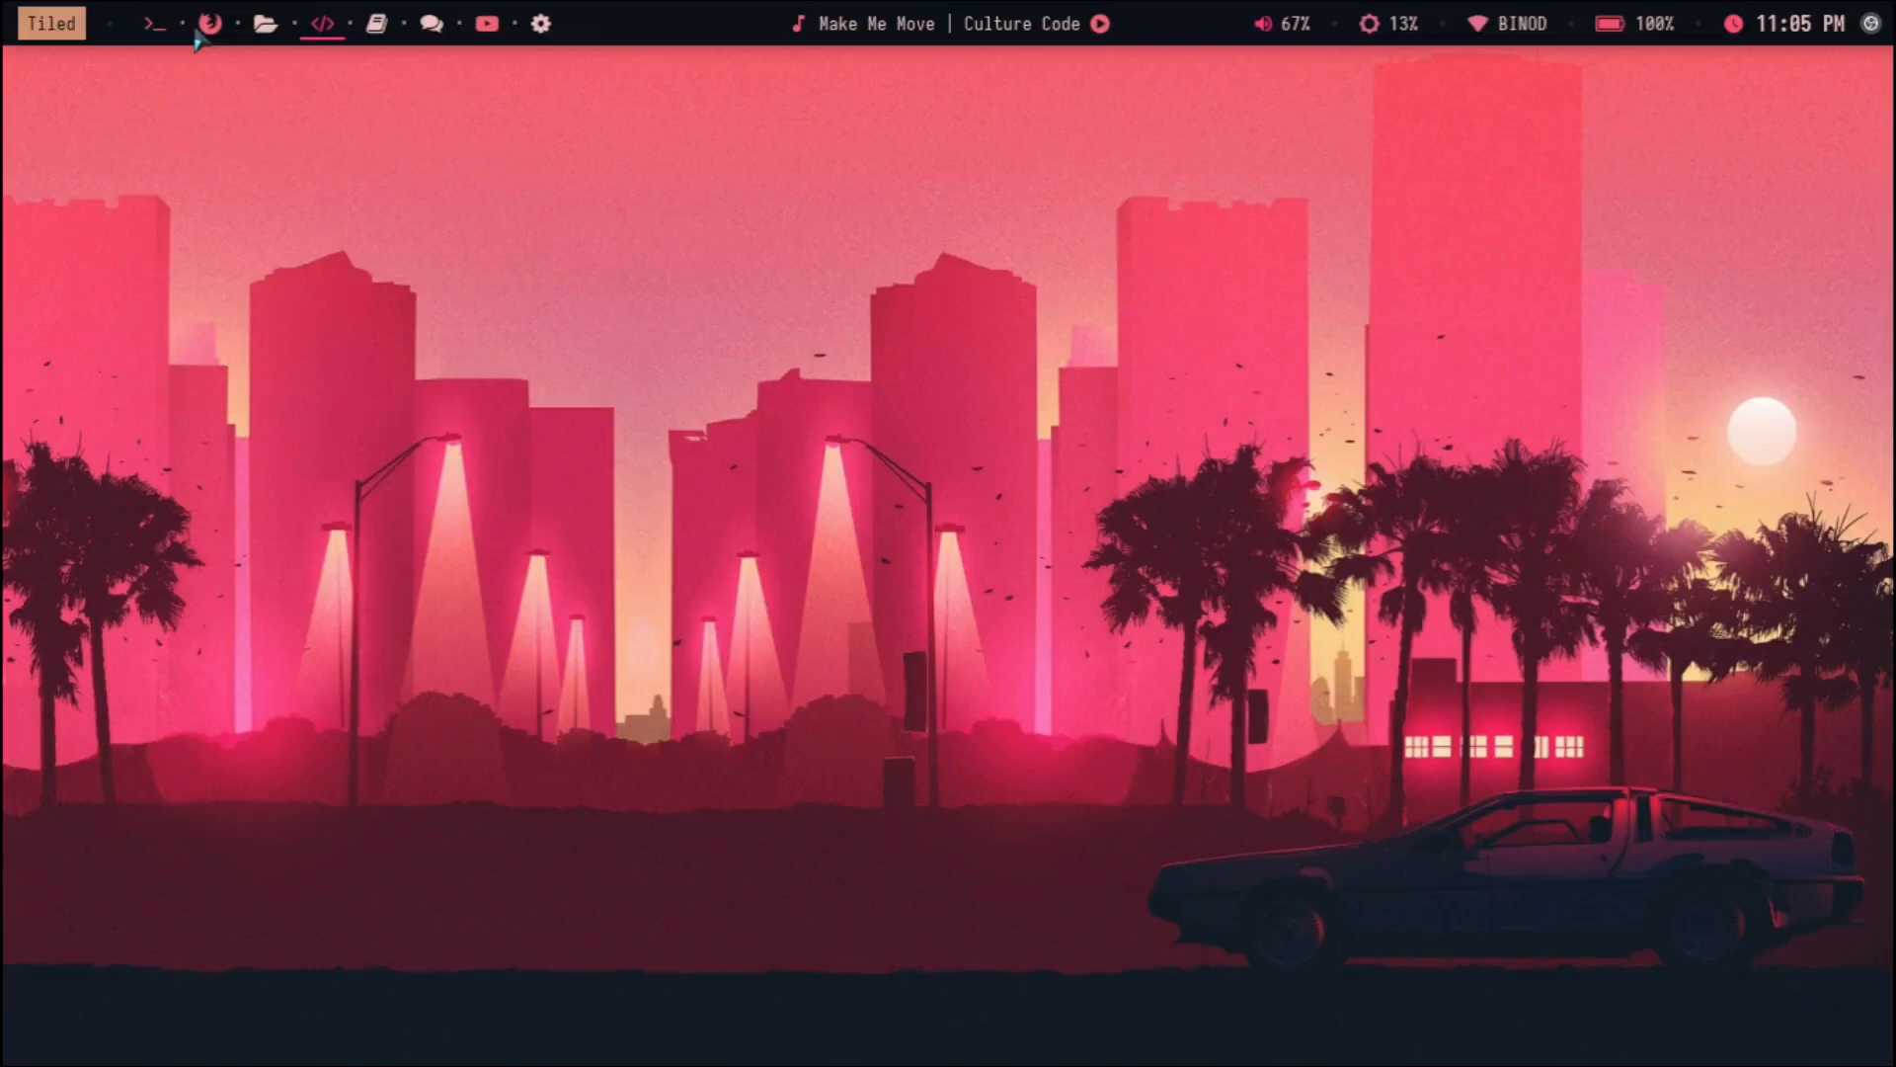
mouse_move(661, 14)
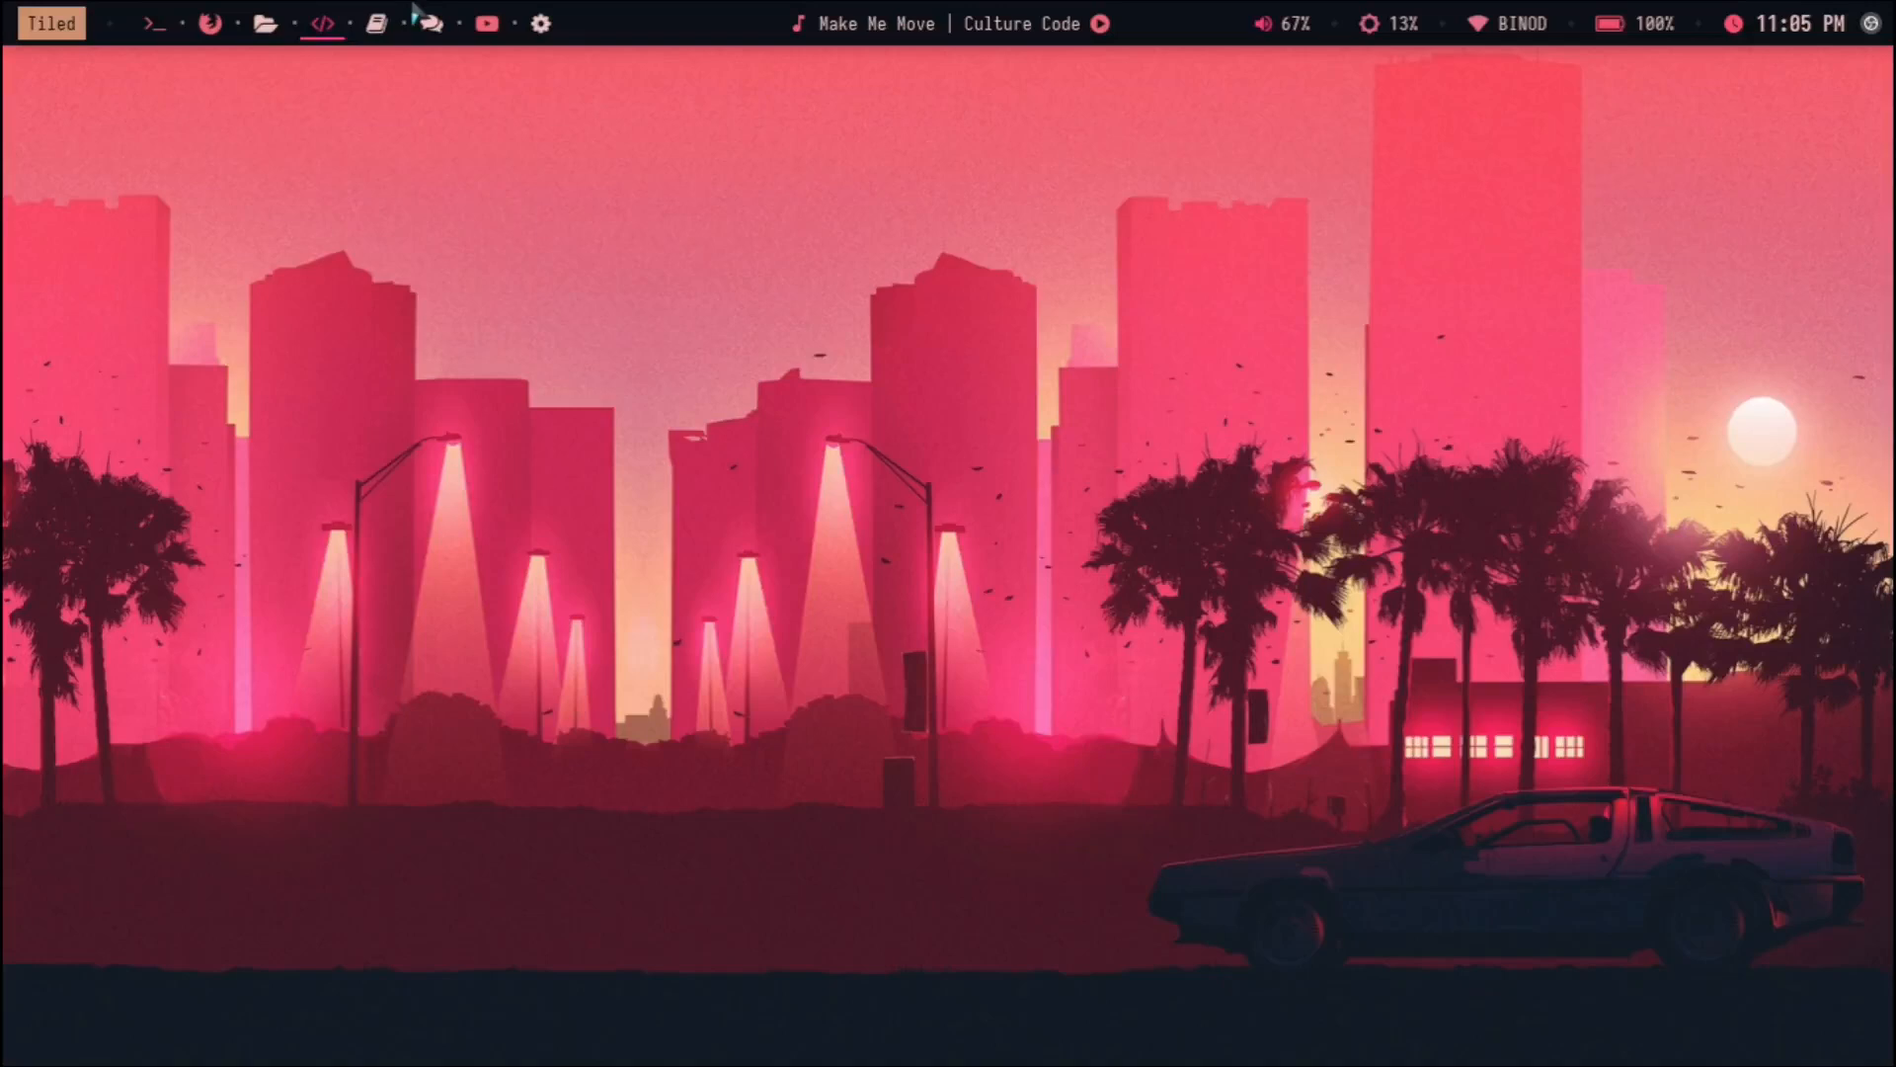
mouse_move(255, 12)
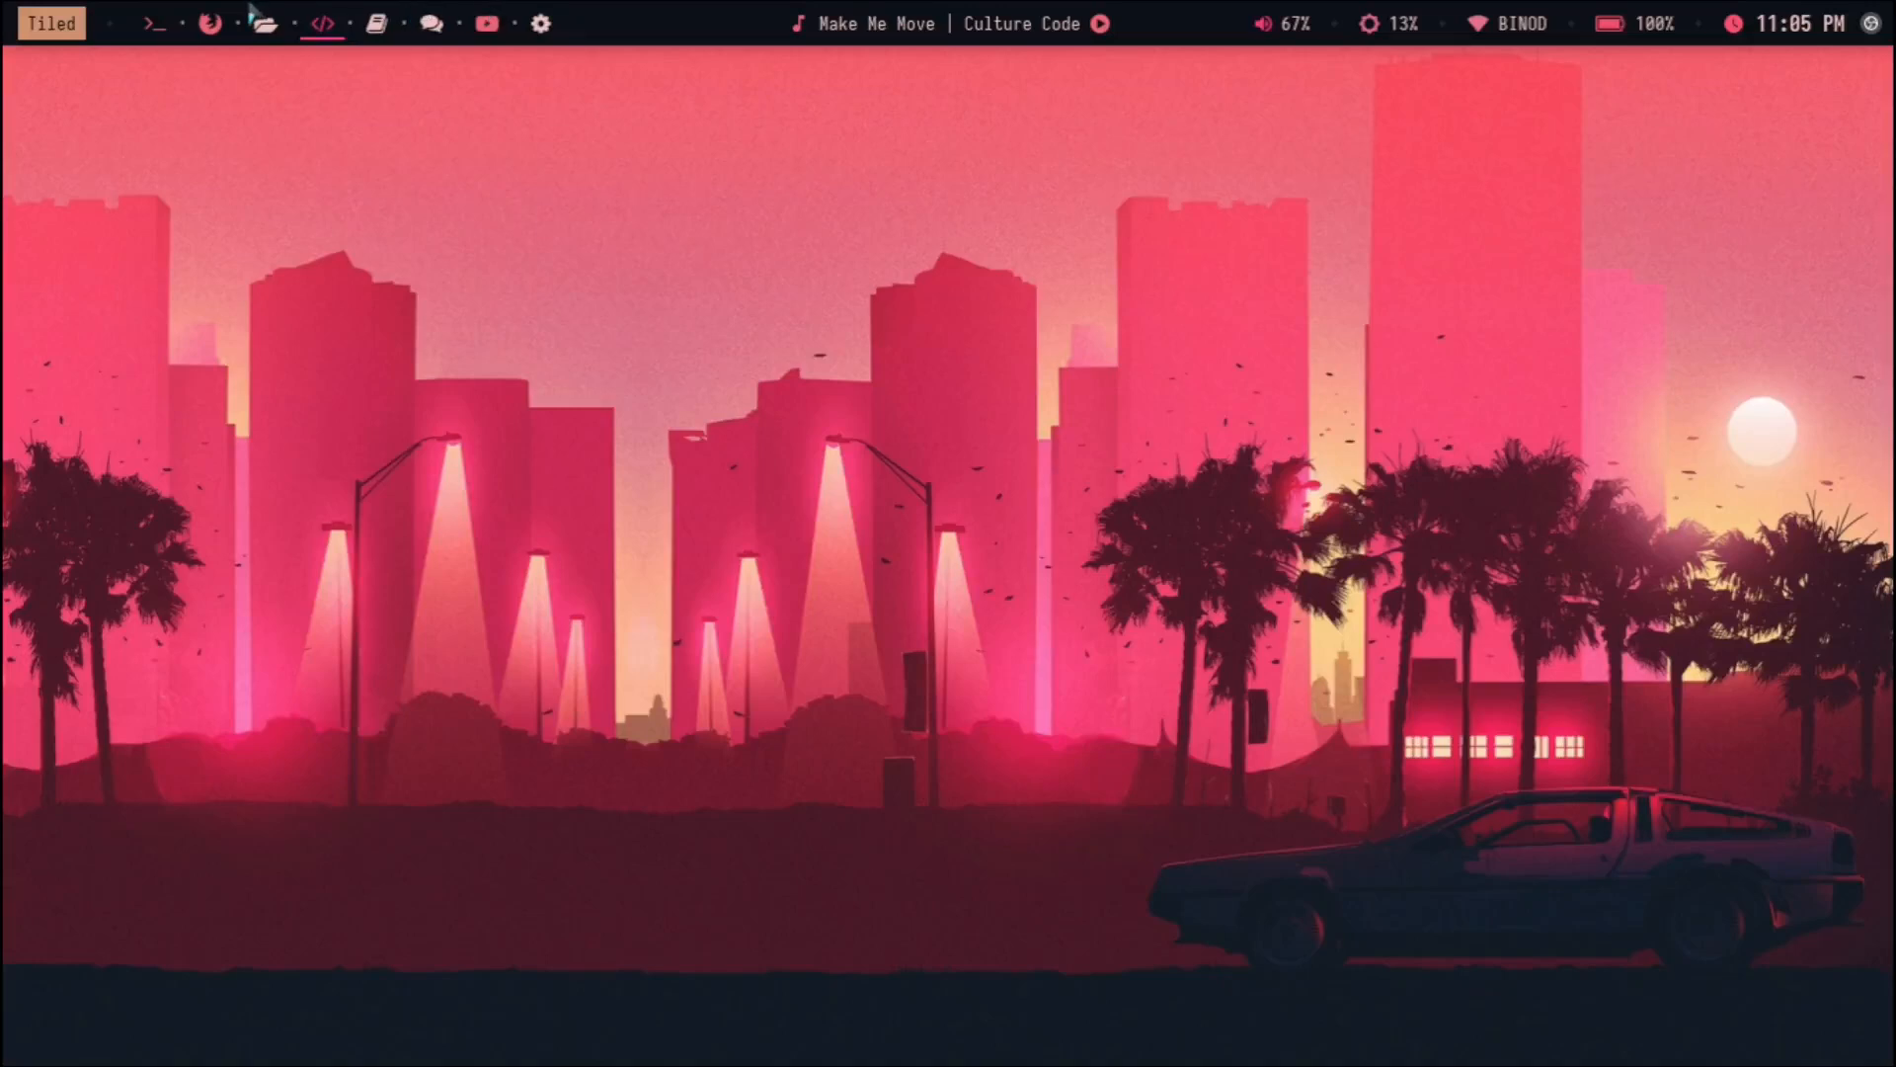
Step: Mute and unmute the polybar volume, then switch to the file-manager workspace
left_click(1280, 23)
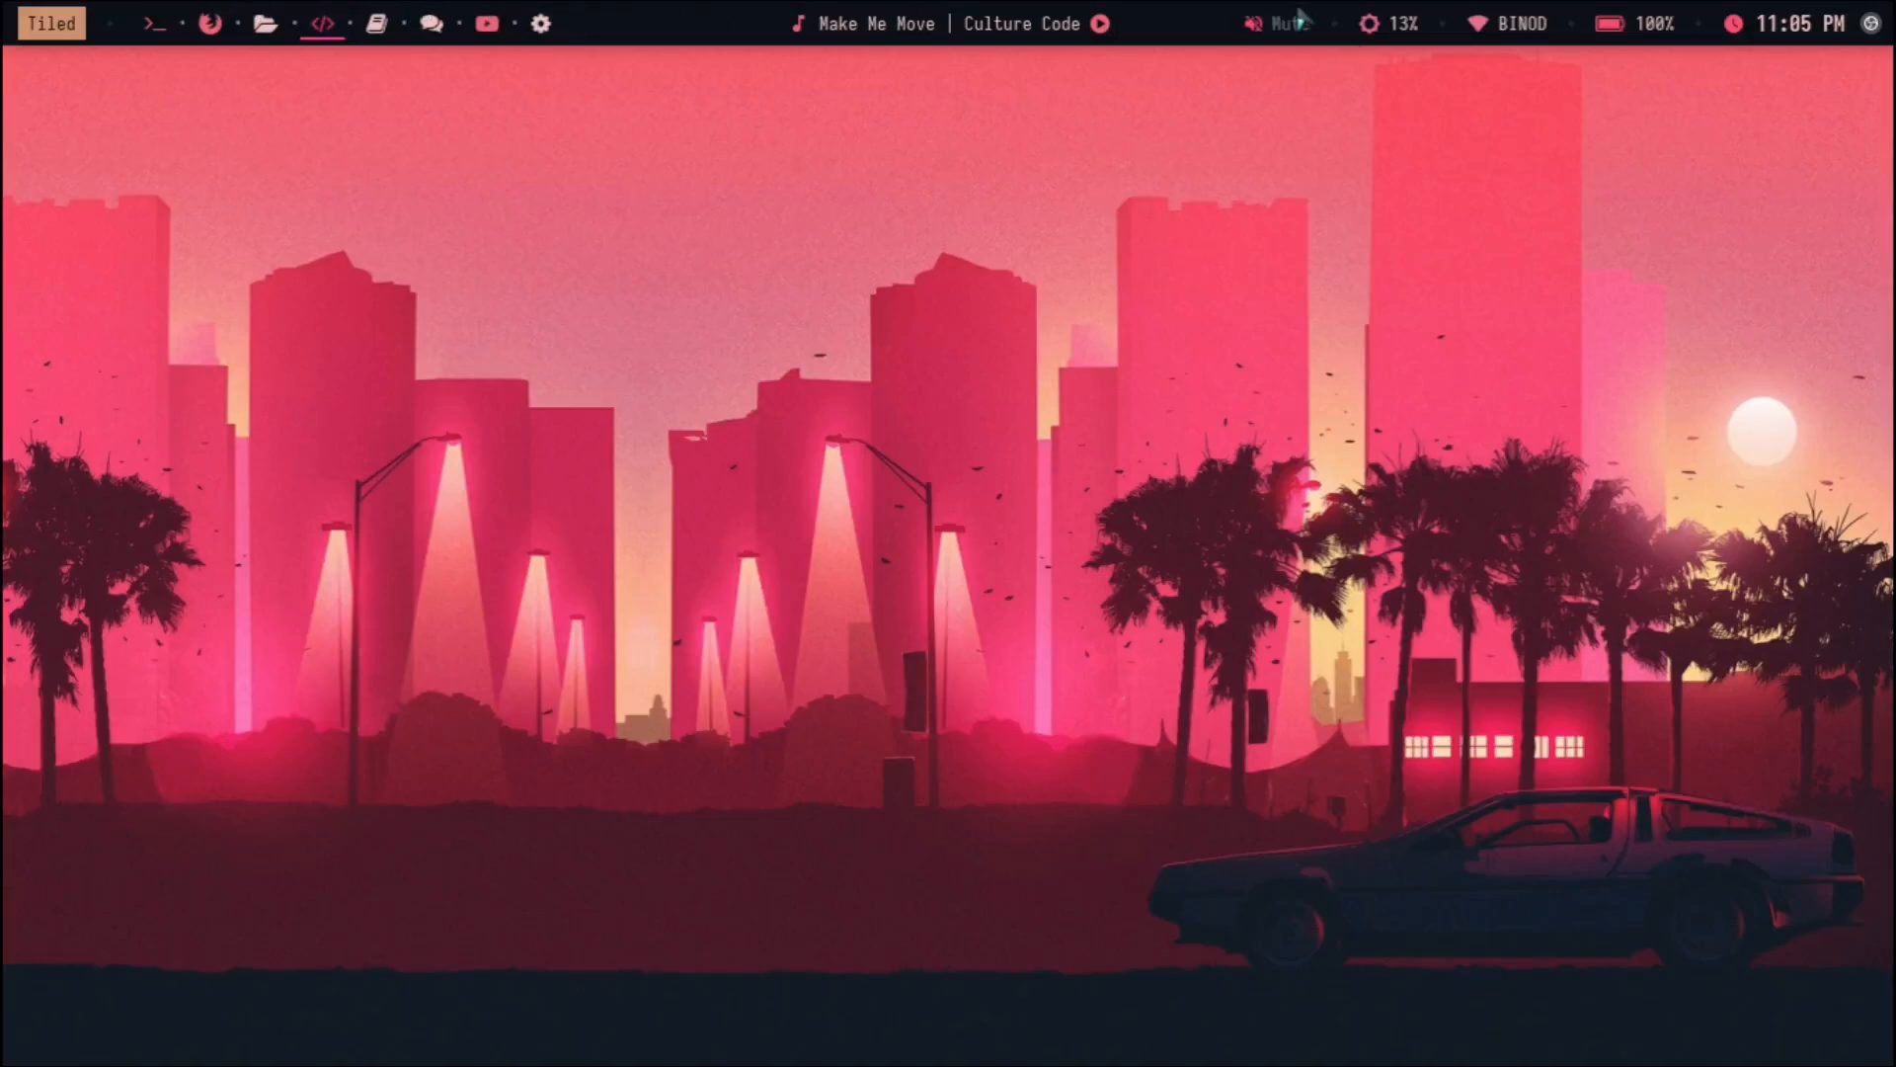
left_click(1276, 24)
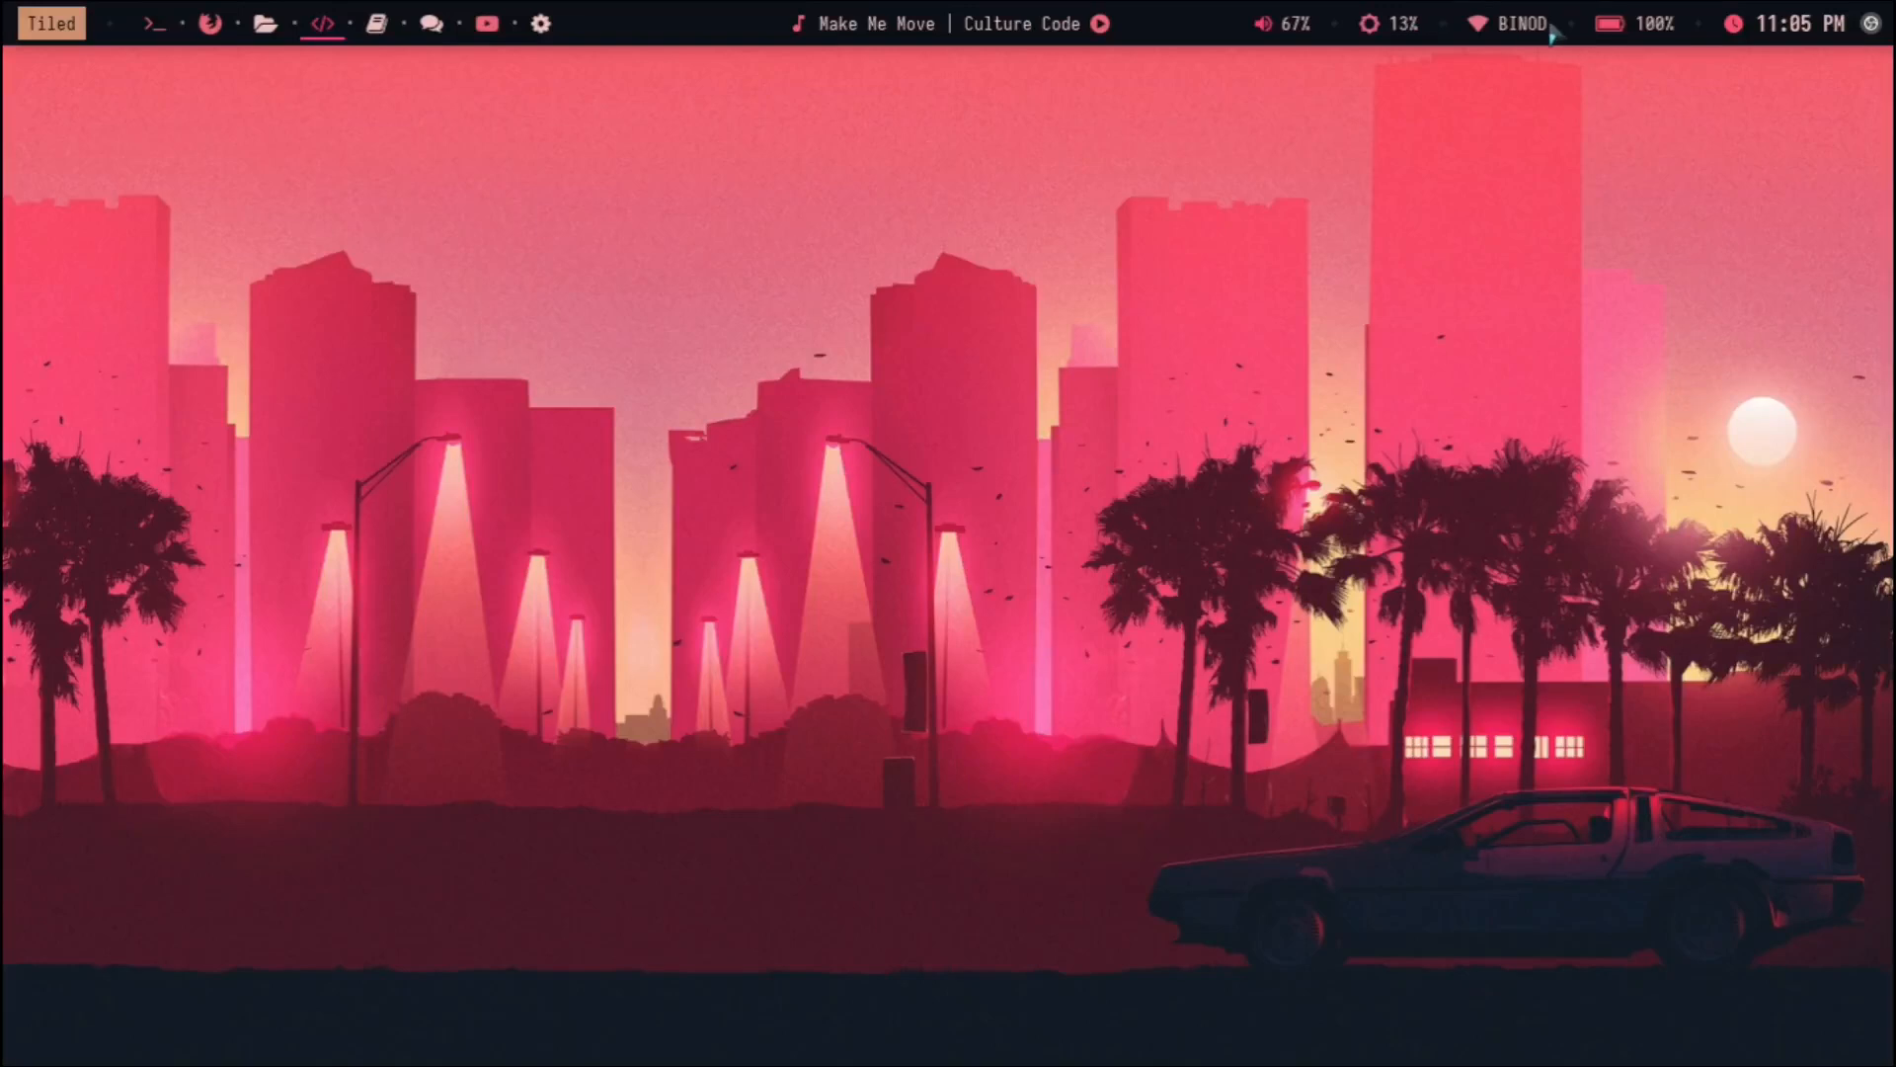
left_click(1507, 24)
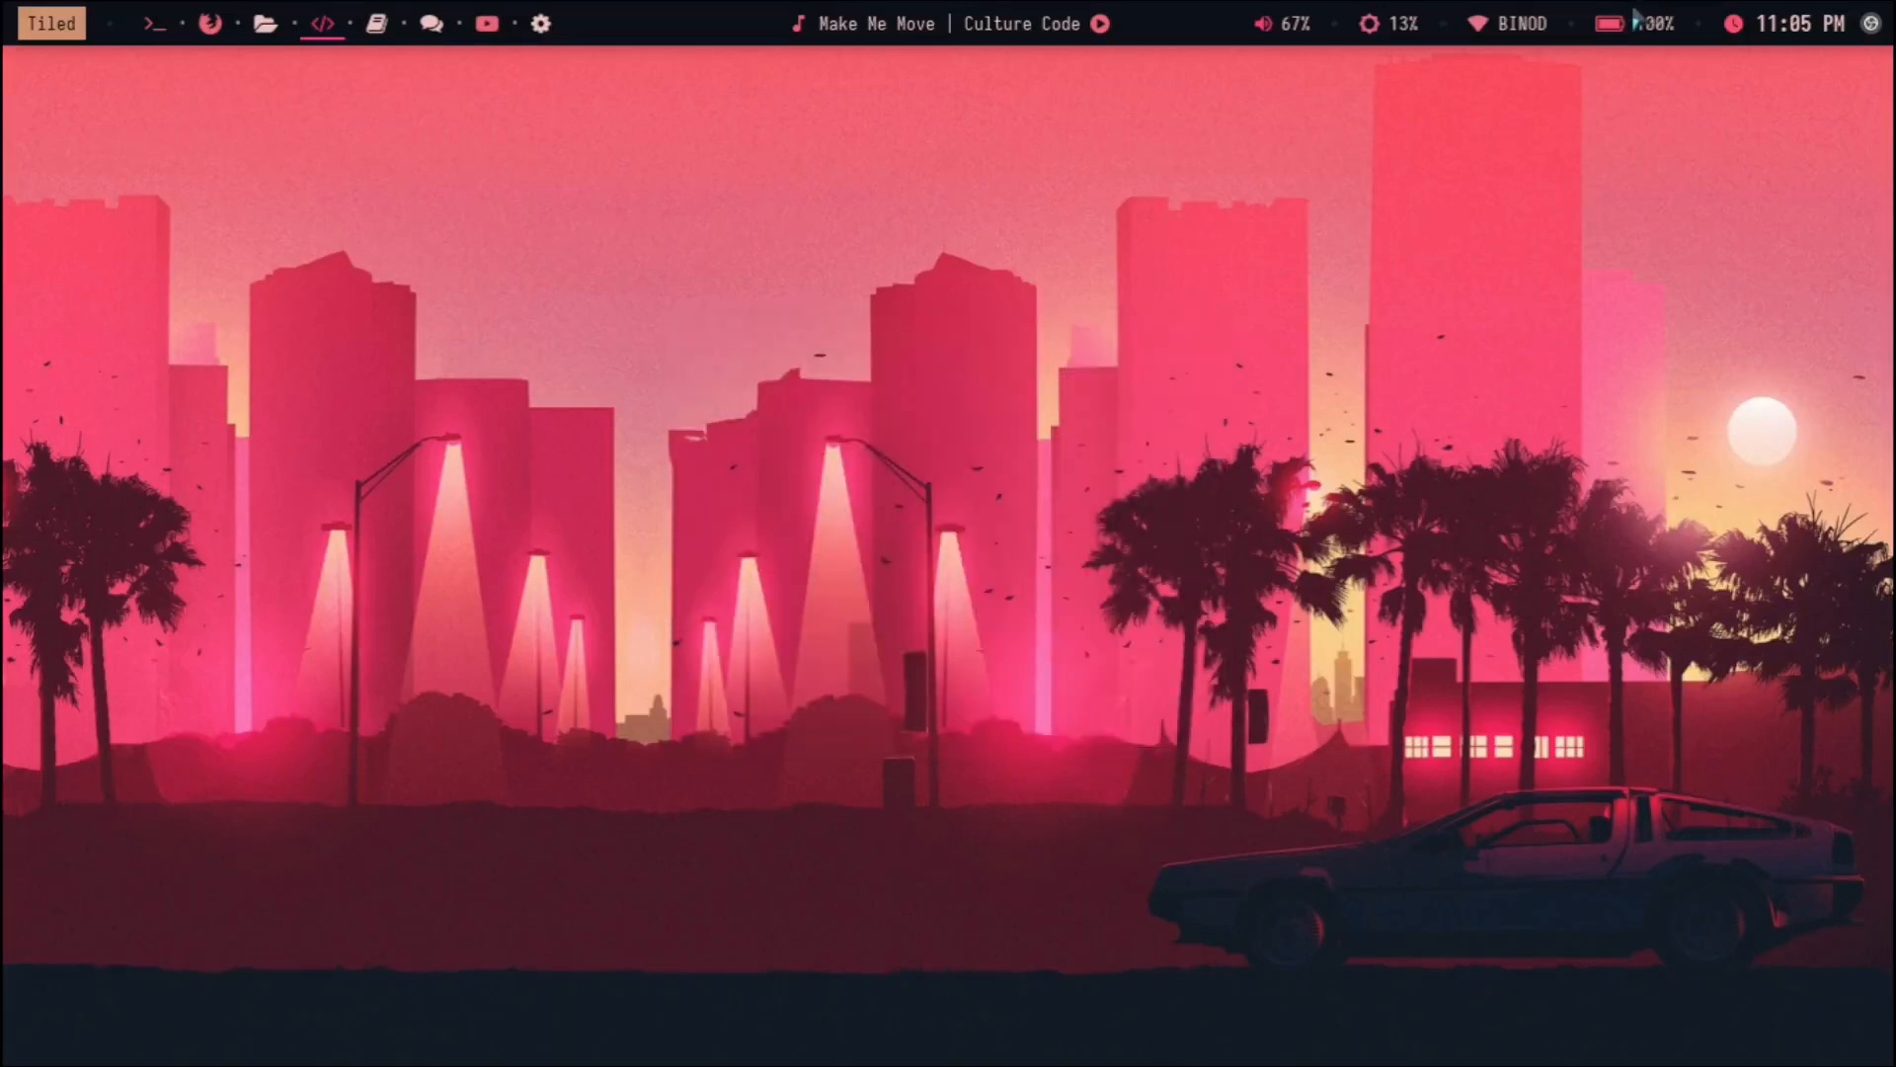
left_click(1789, 24)
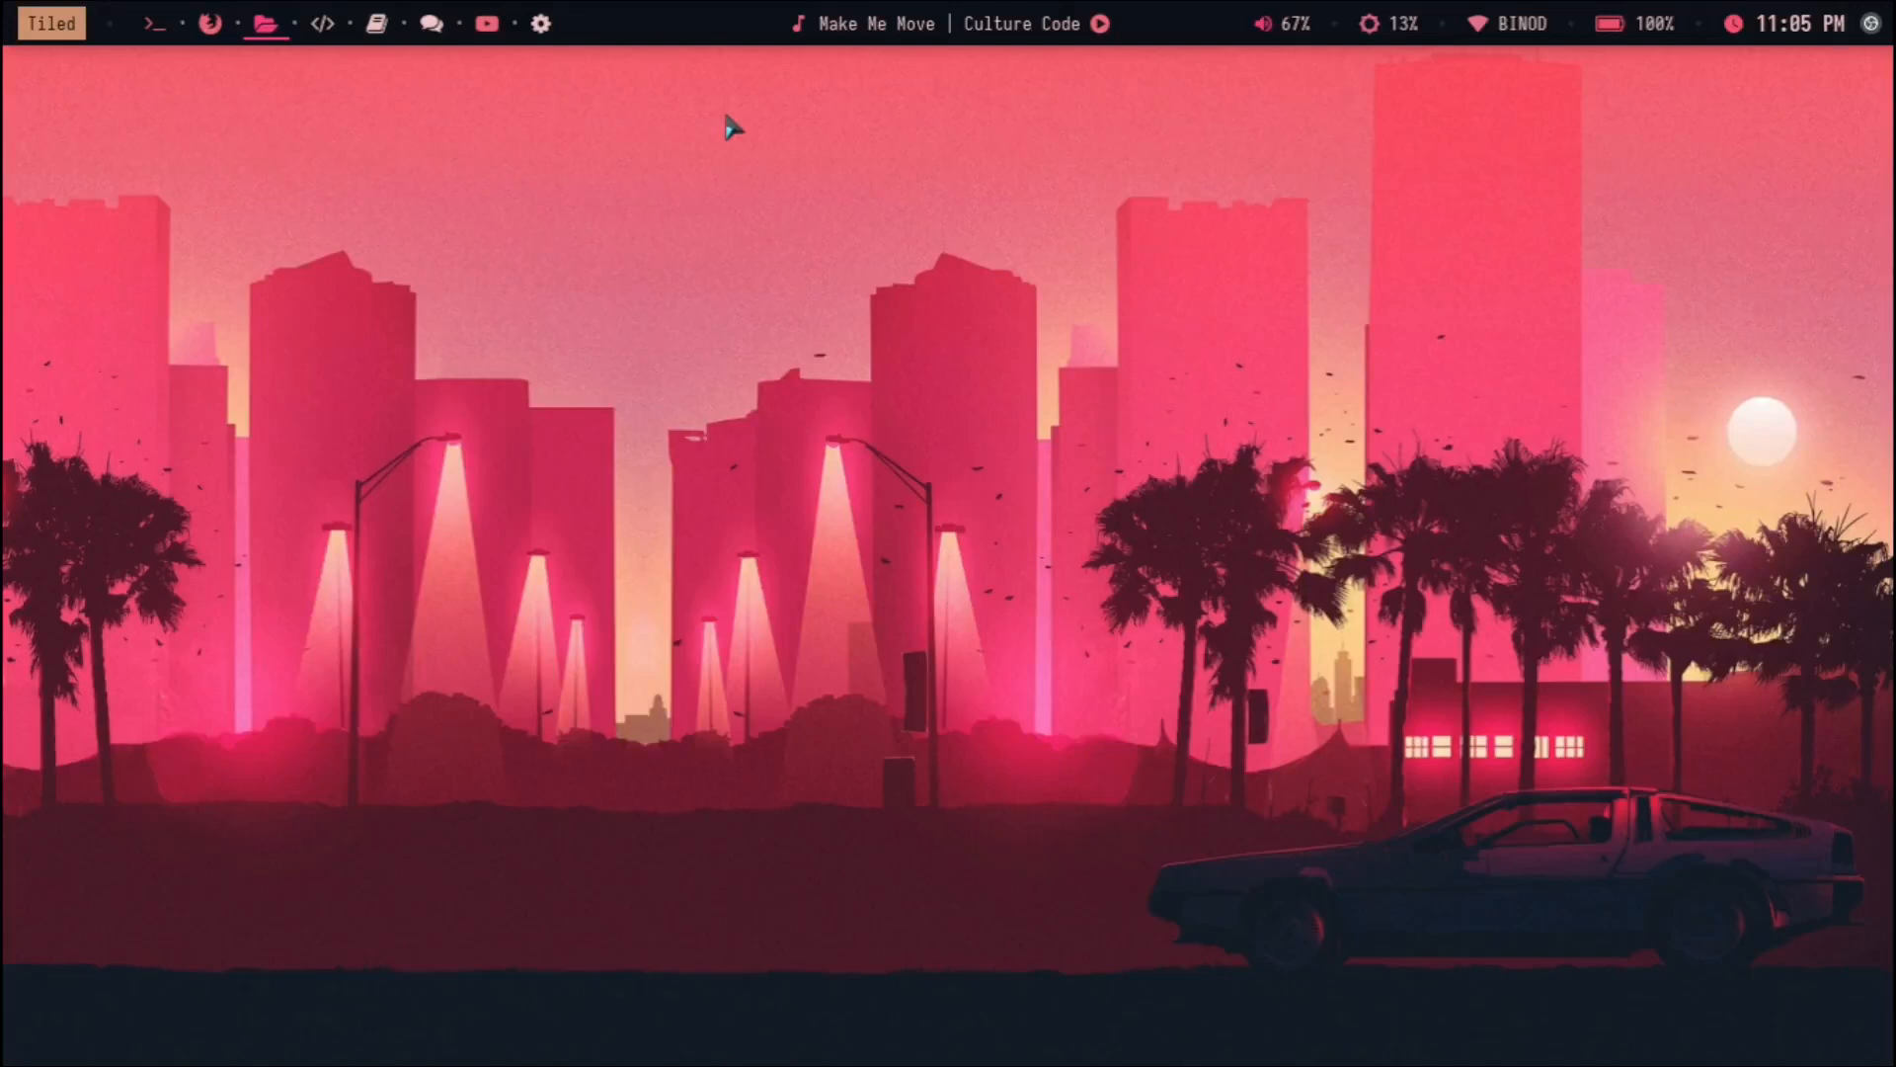
mouse_move(800, 322)
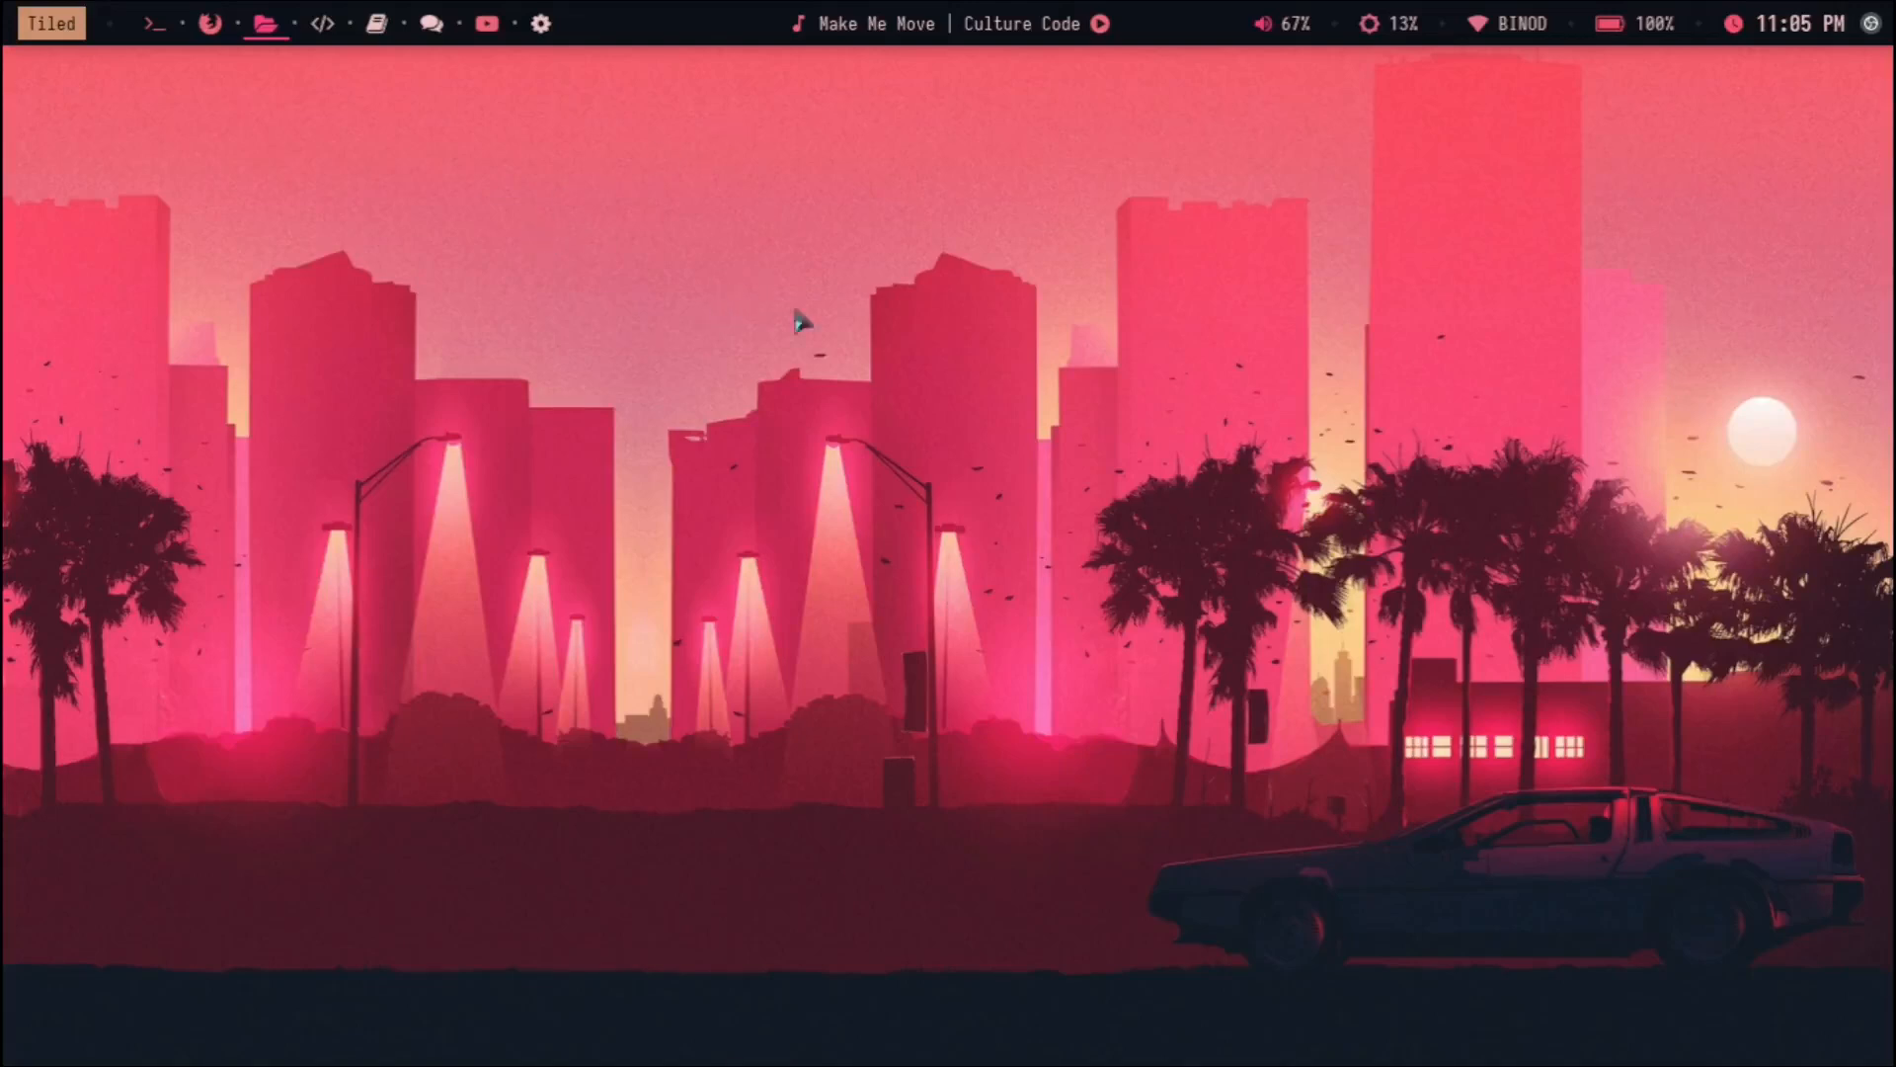
mouse_move(837, 332)
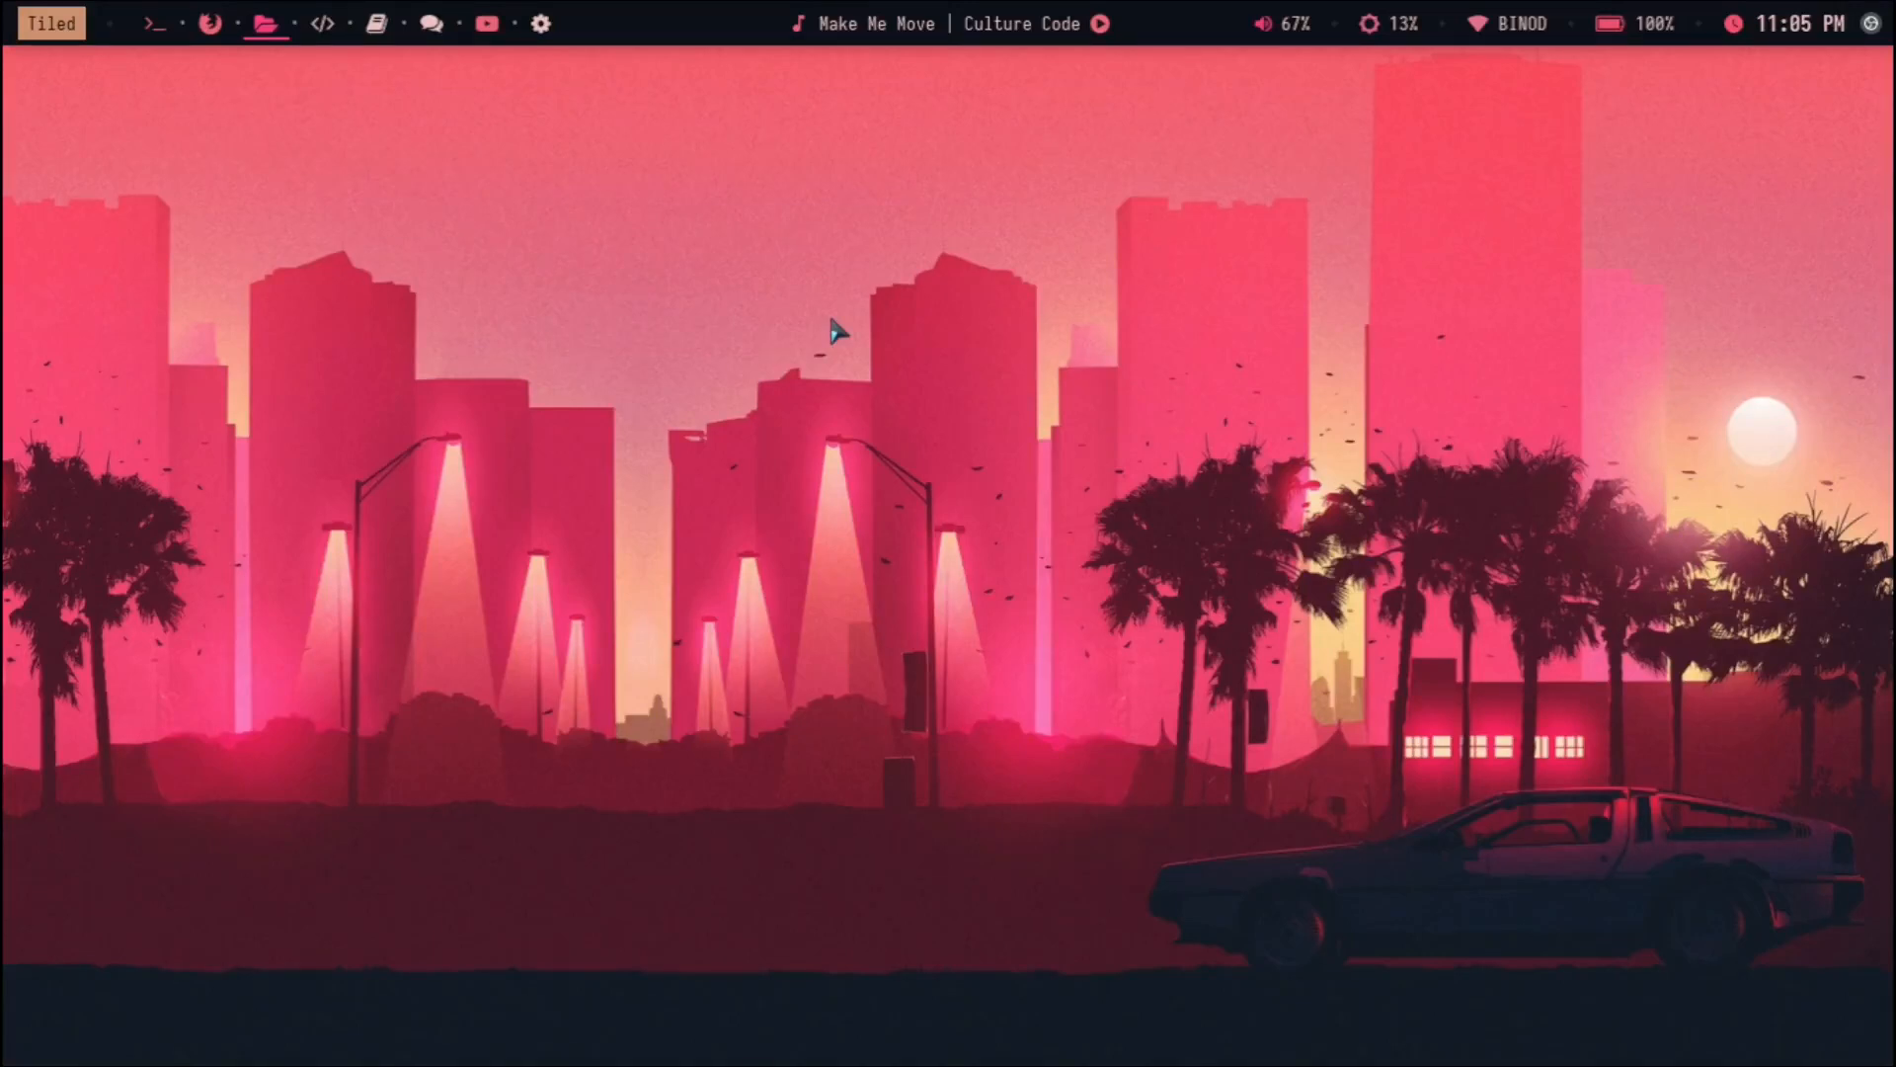
mouse_move(1578, 16)
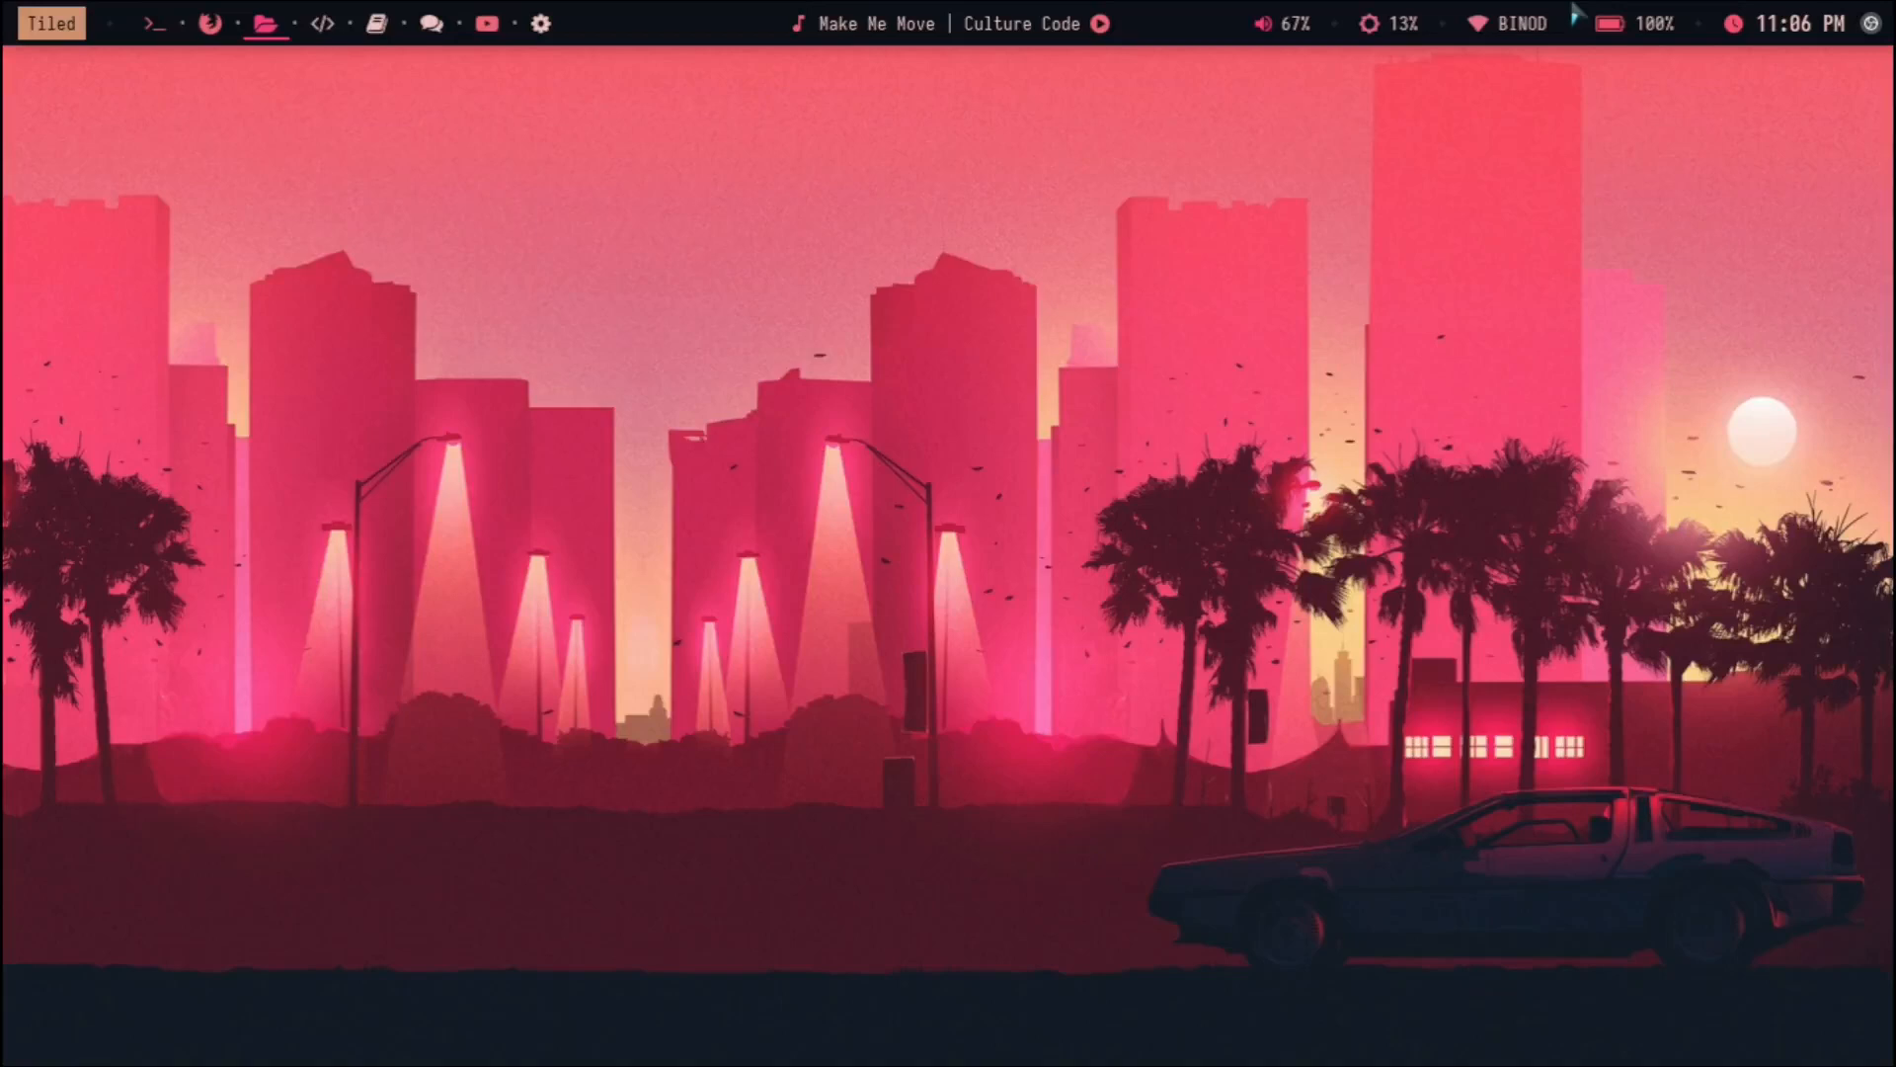
mouse_move(592, 229)
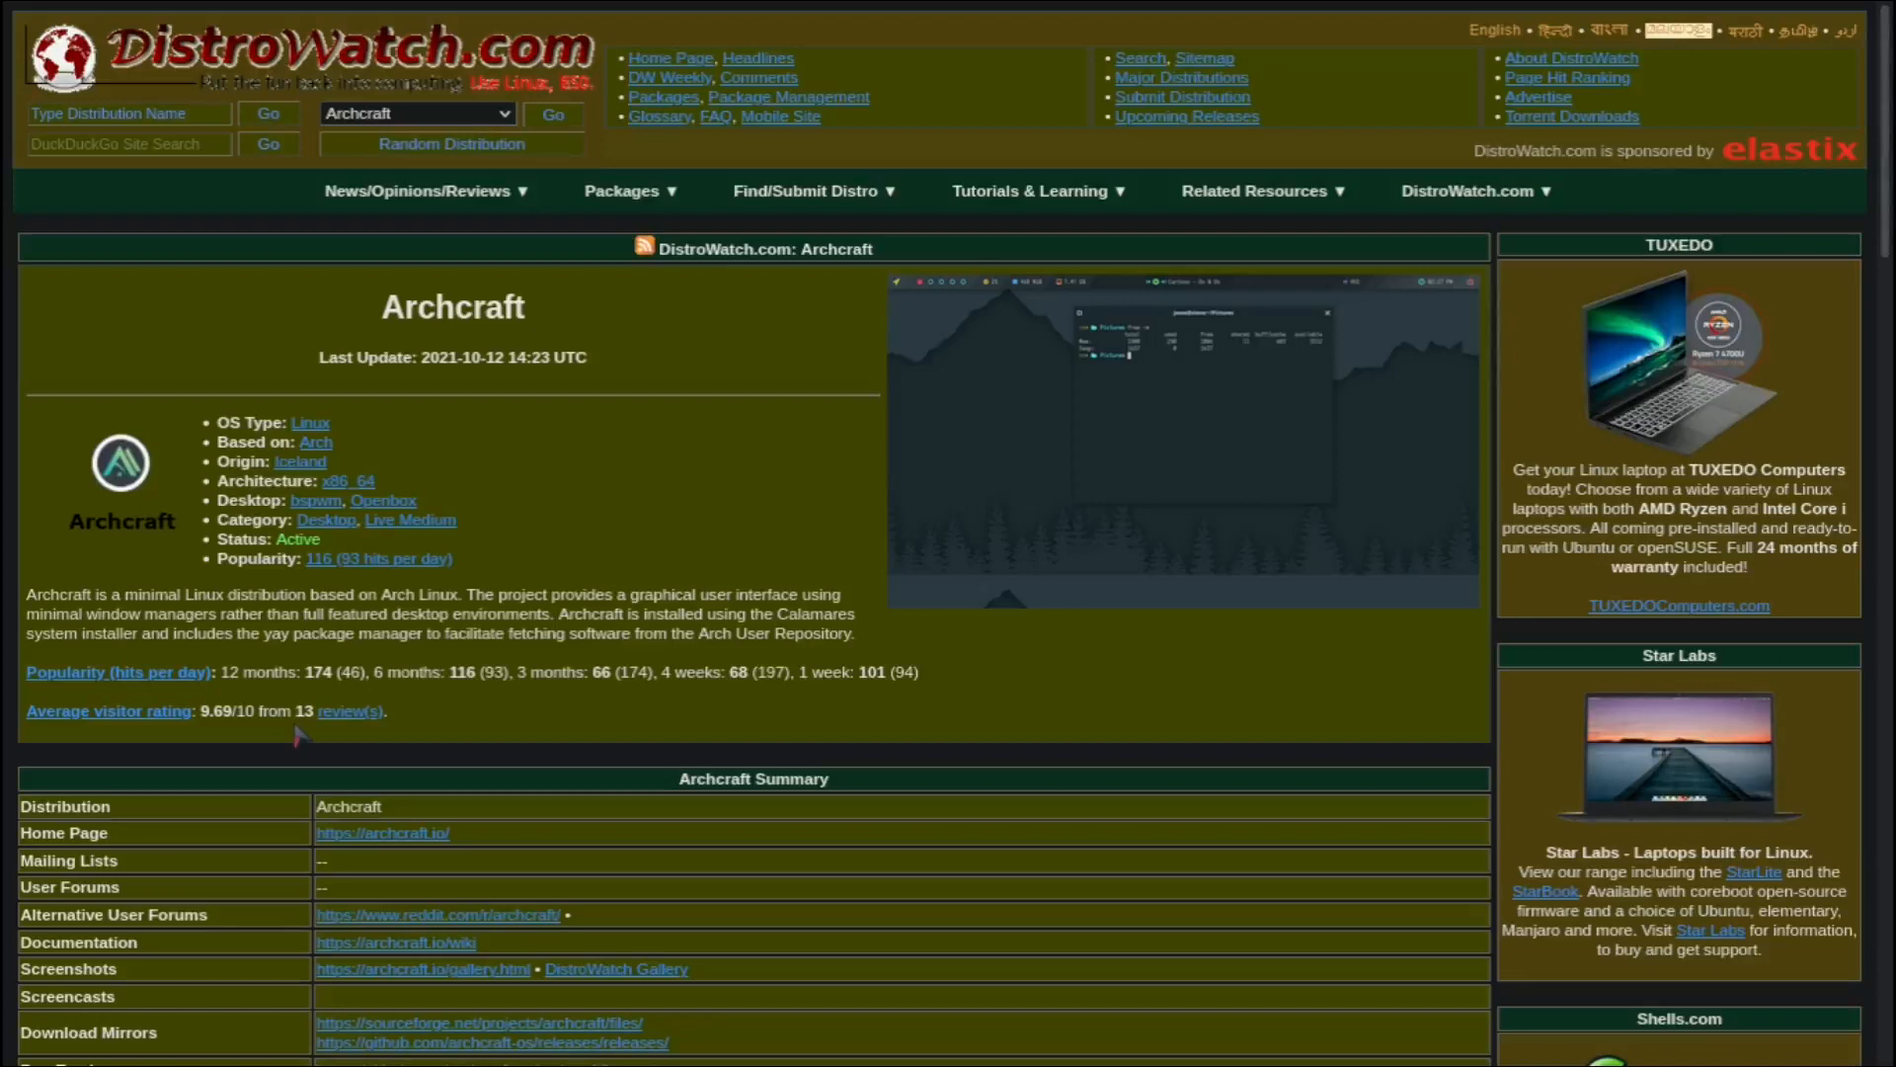
mouse_move(525, 695)
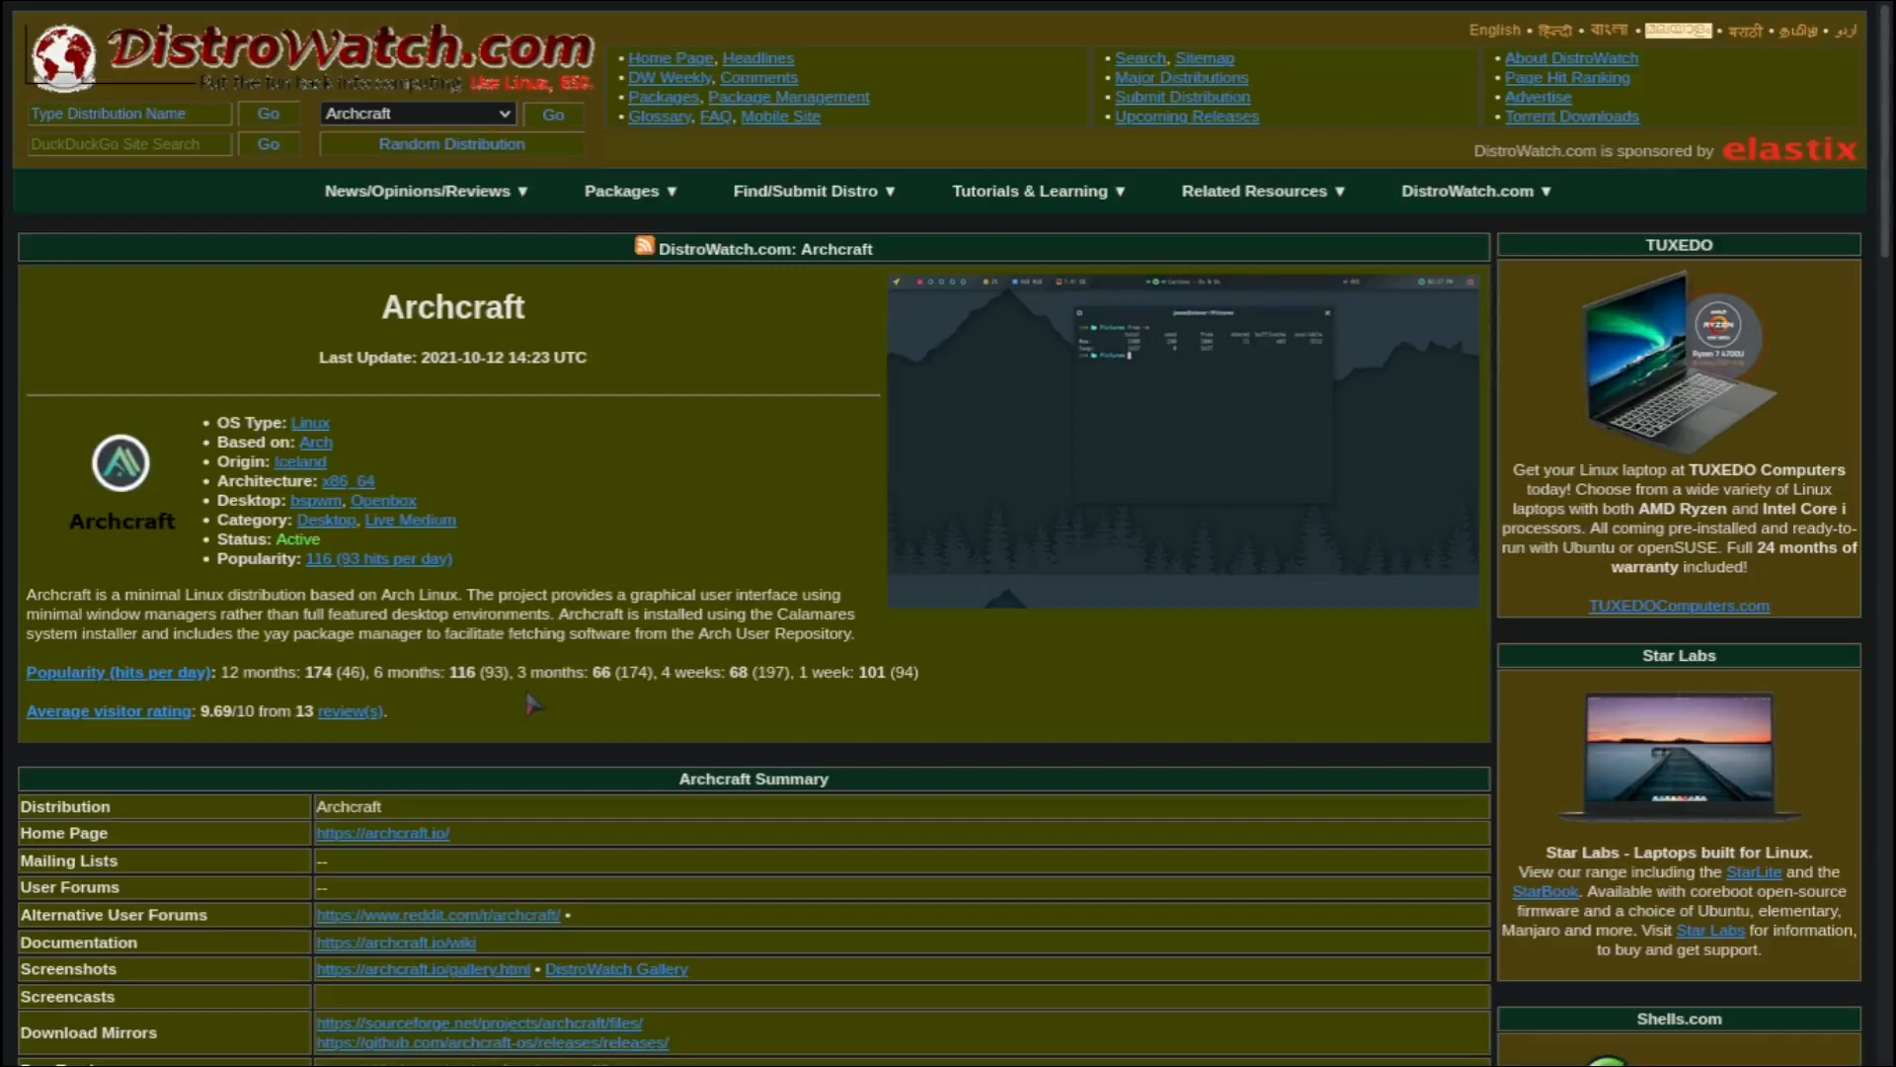
mouse_move(484, 634)
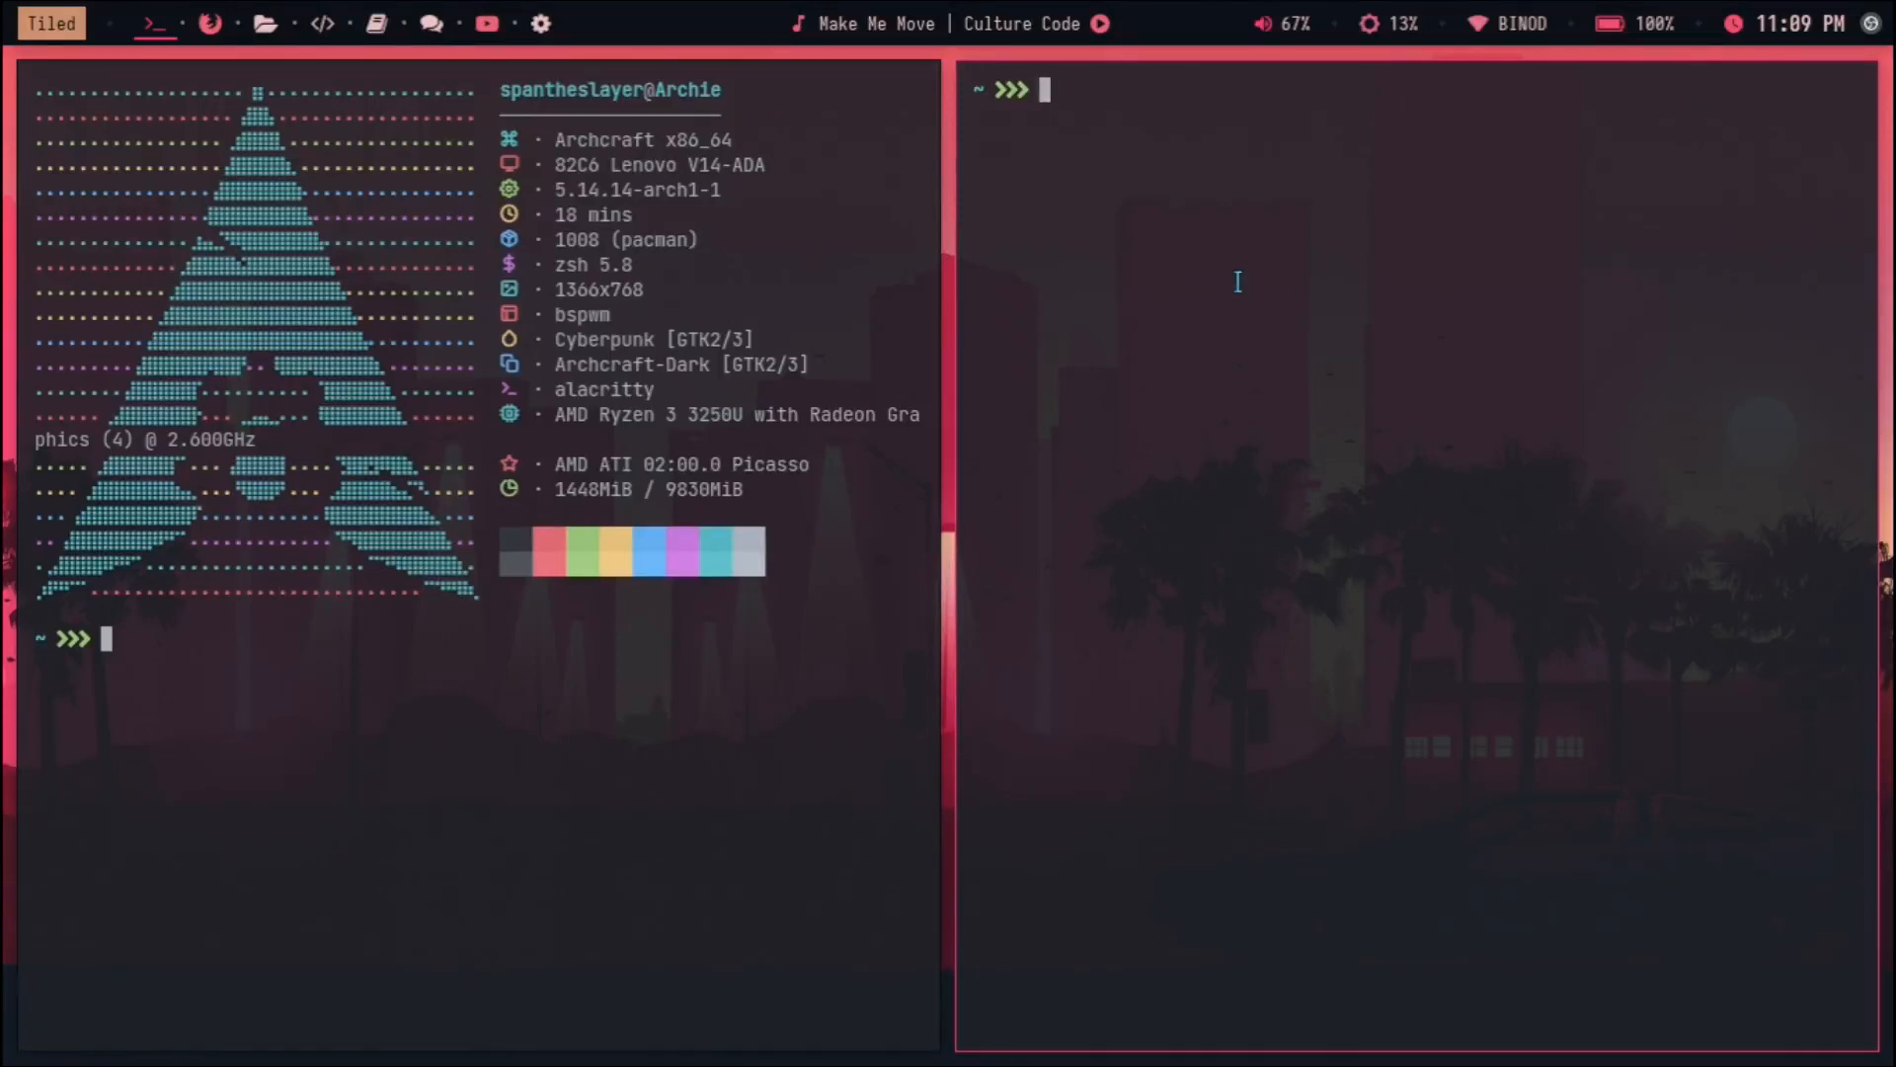
mouse_move(1377, 332)
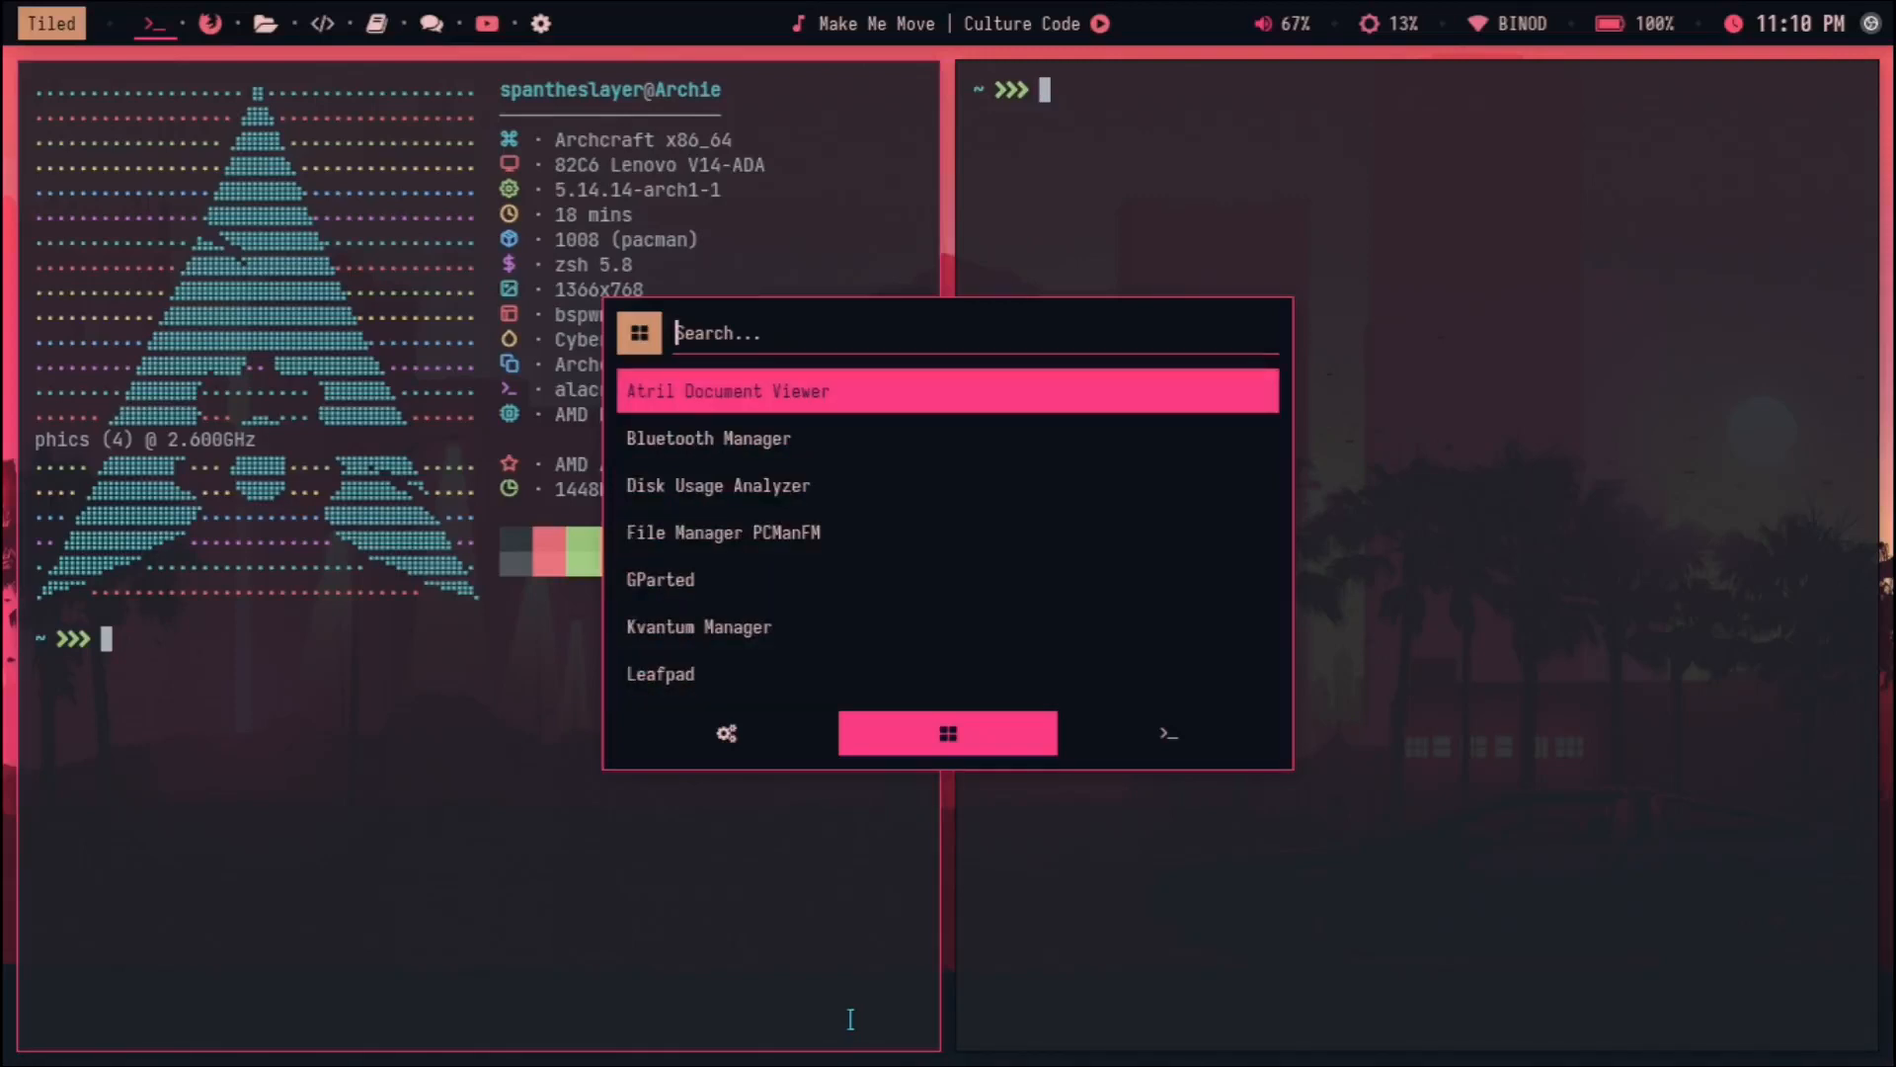
key("Down")
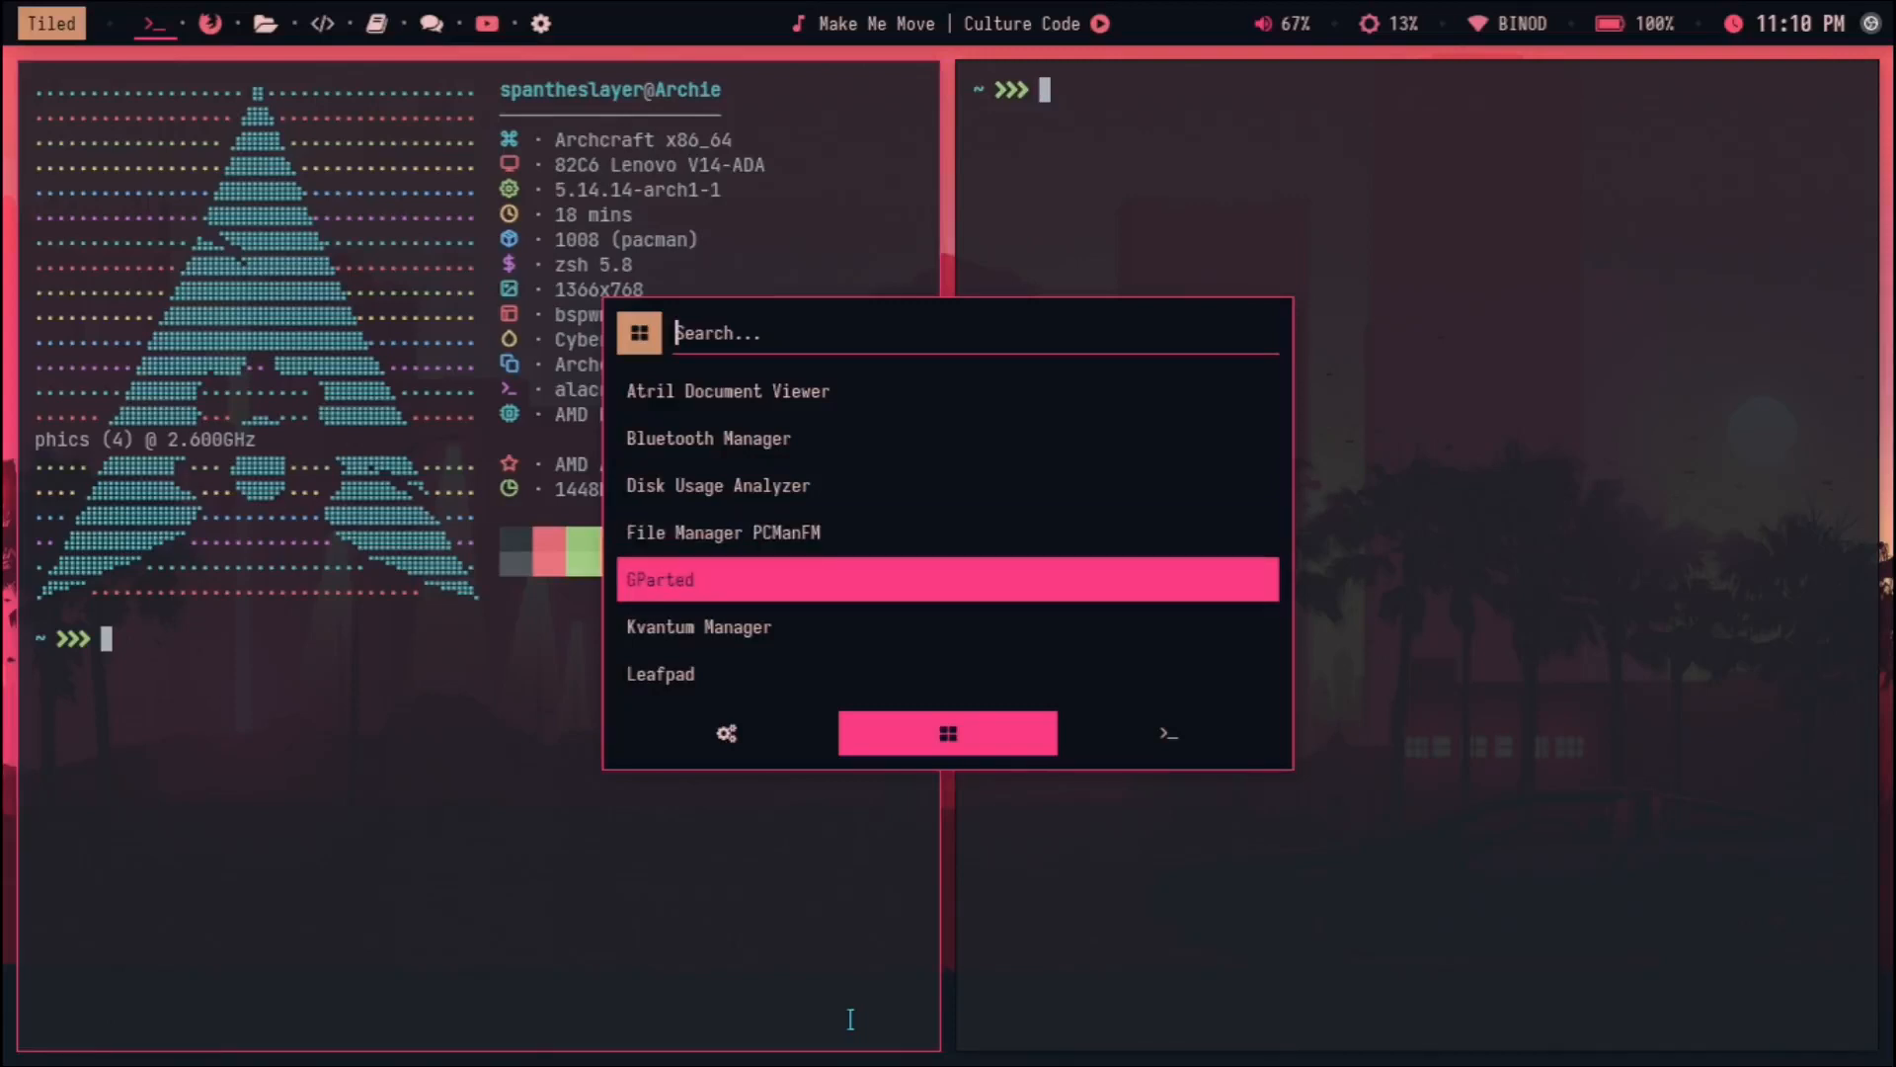
scroll("down", 3)
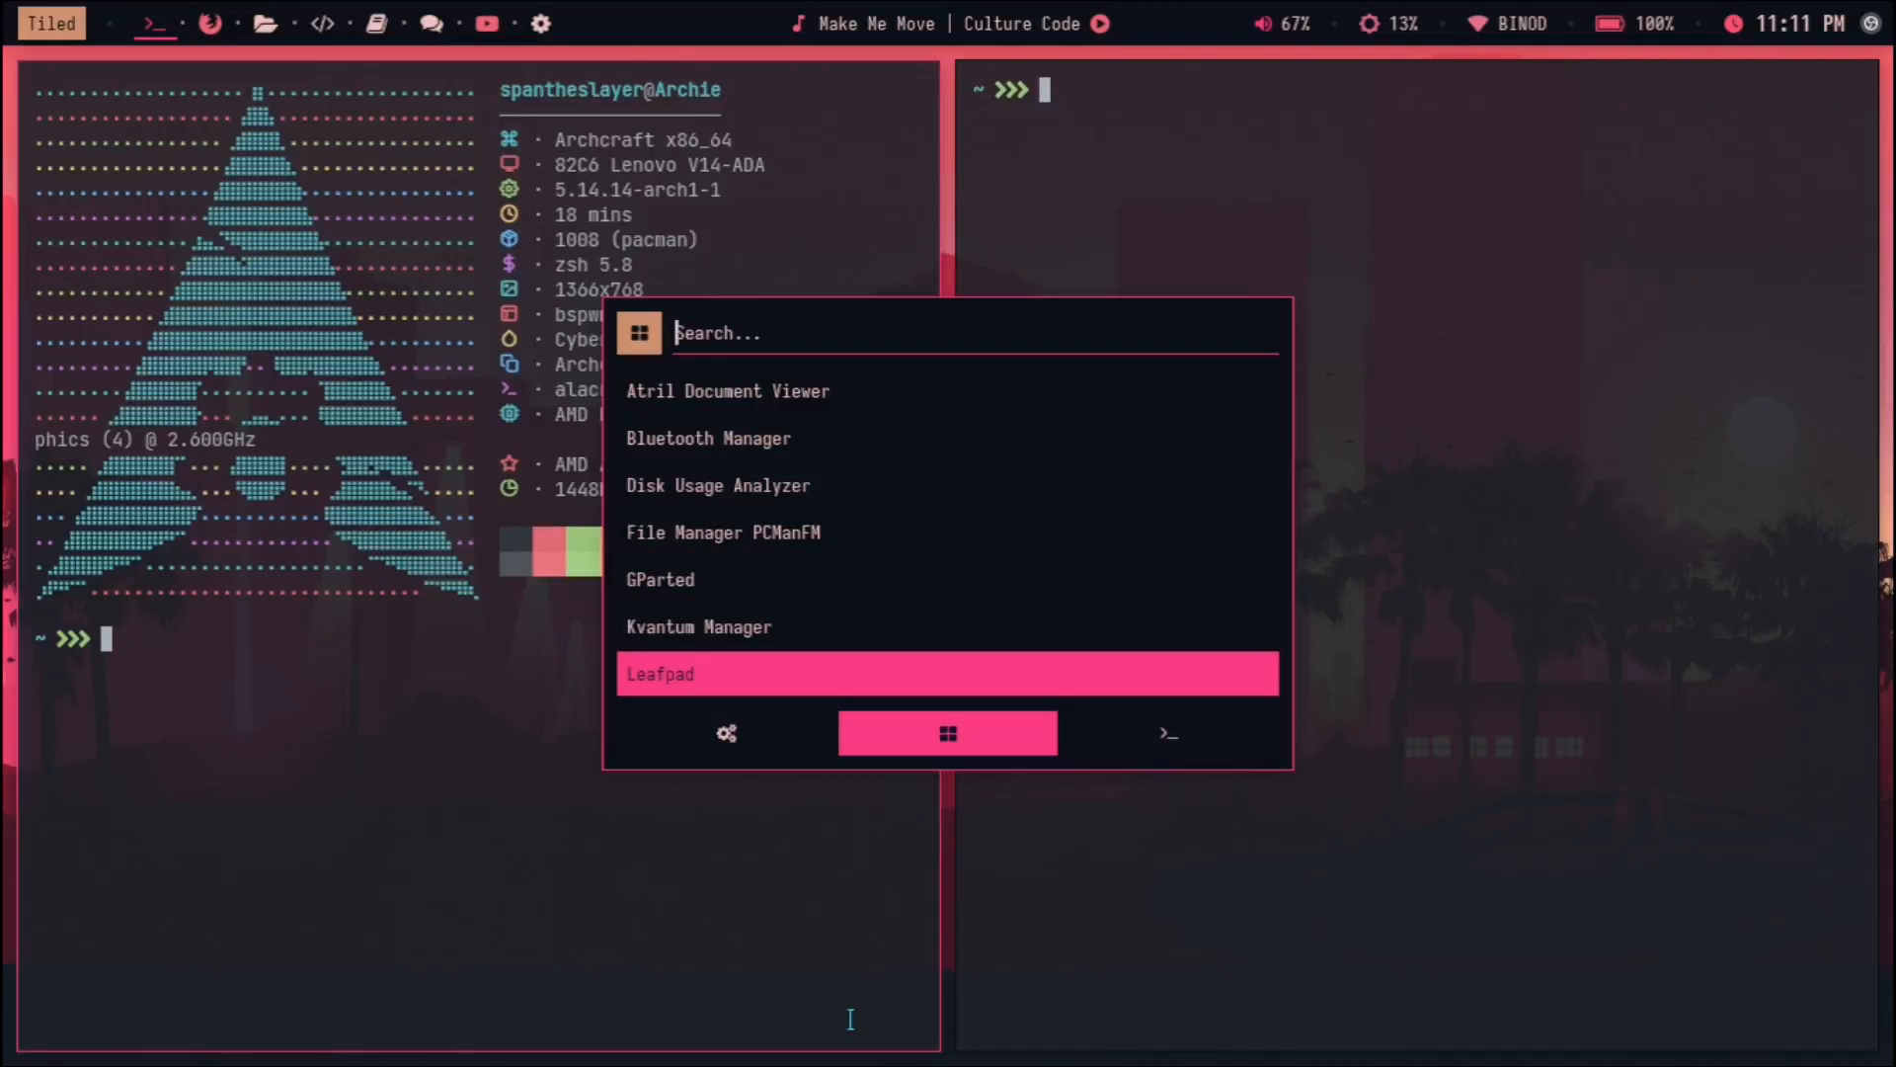
mouse_move(735, 763)
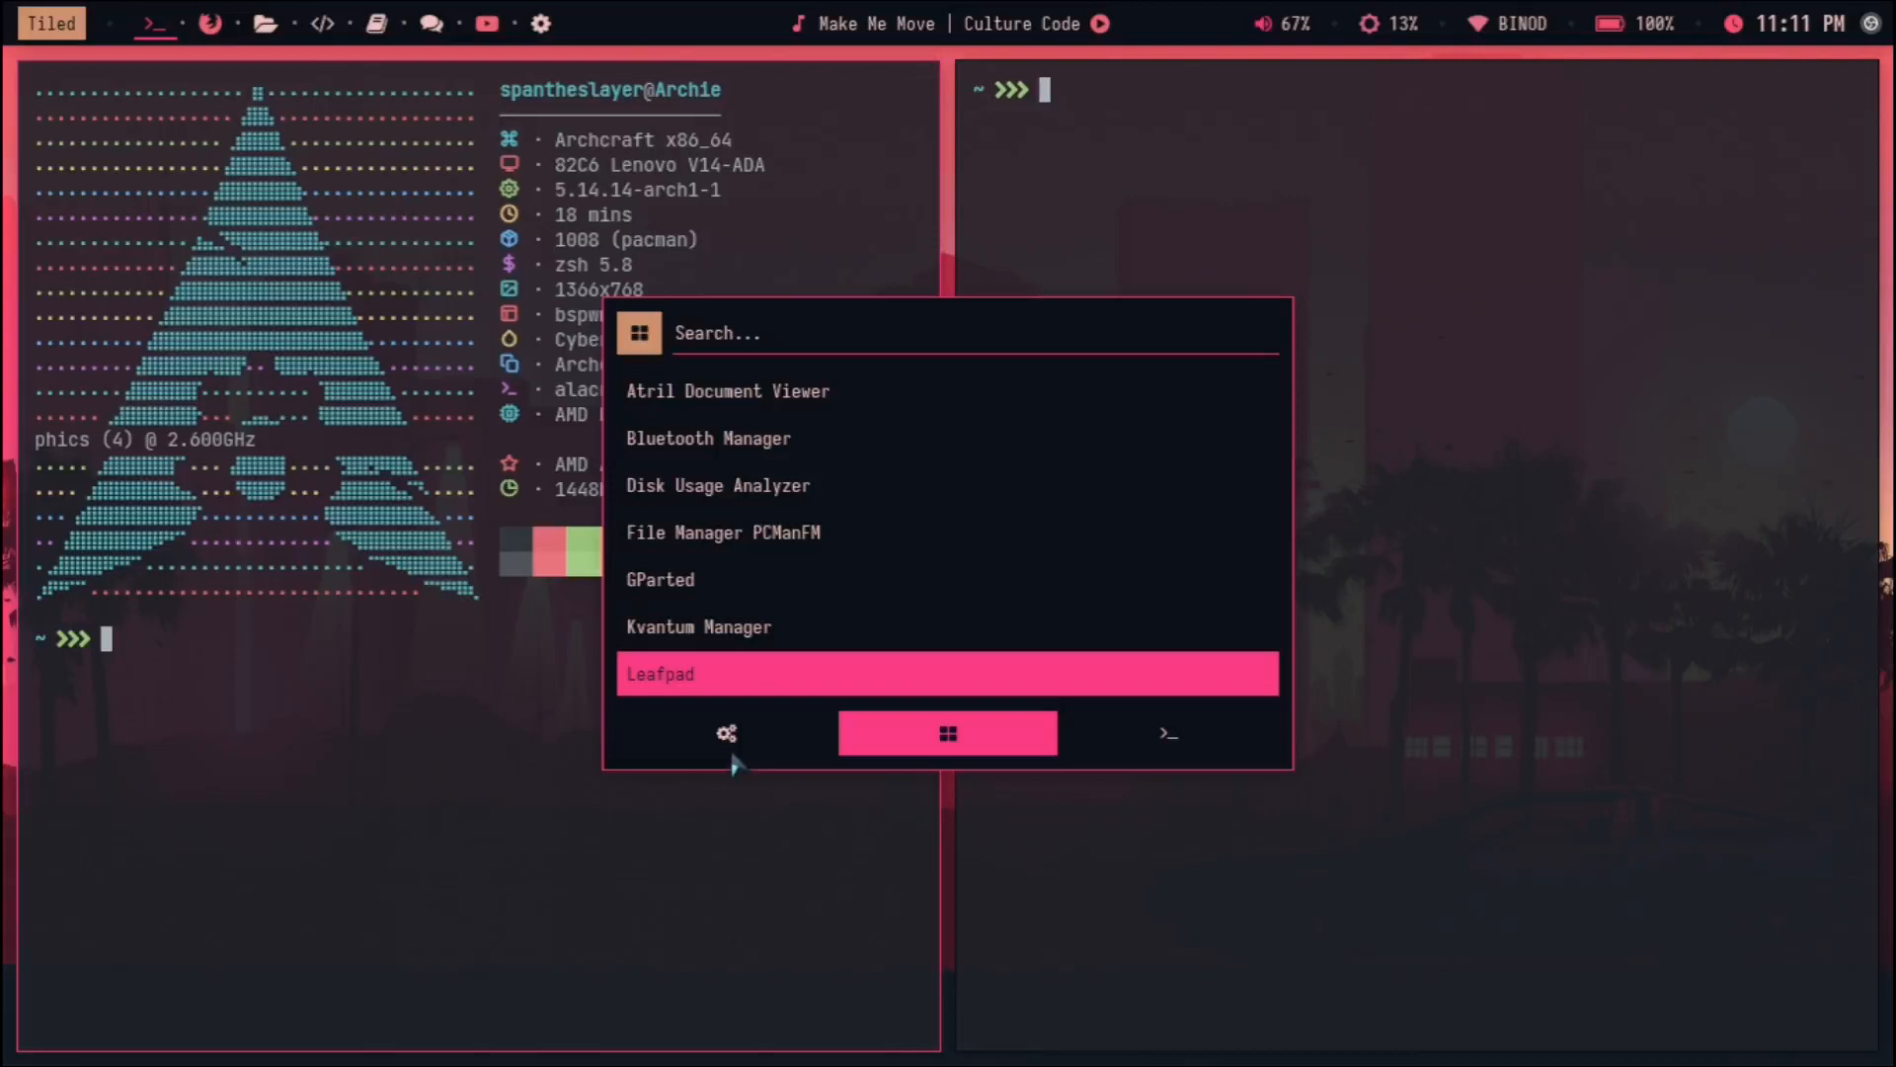
left_click(725, 732)
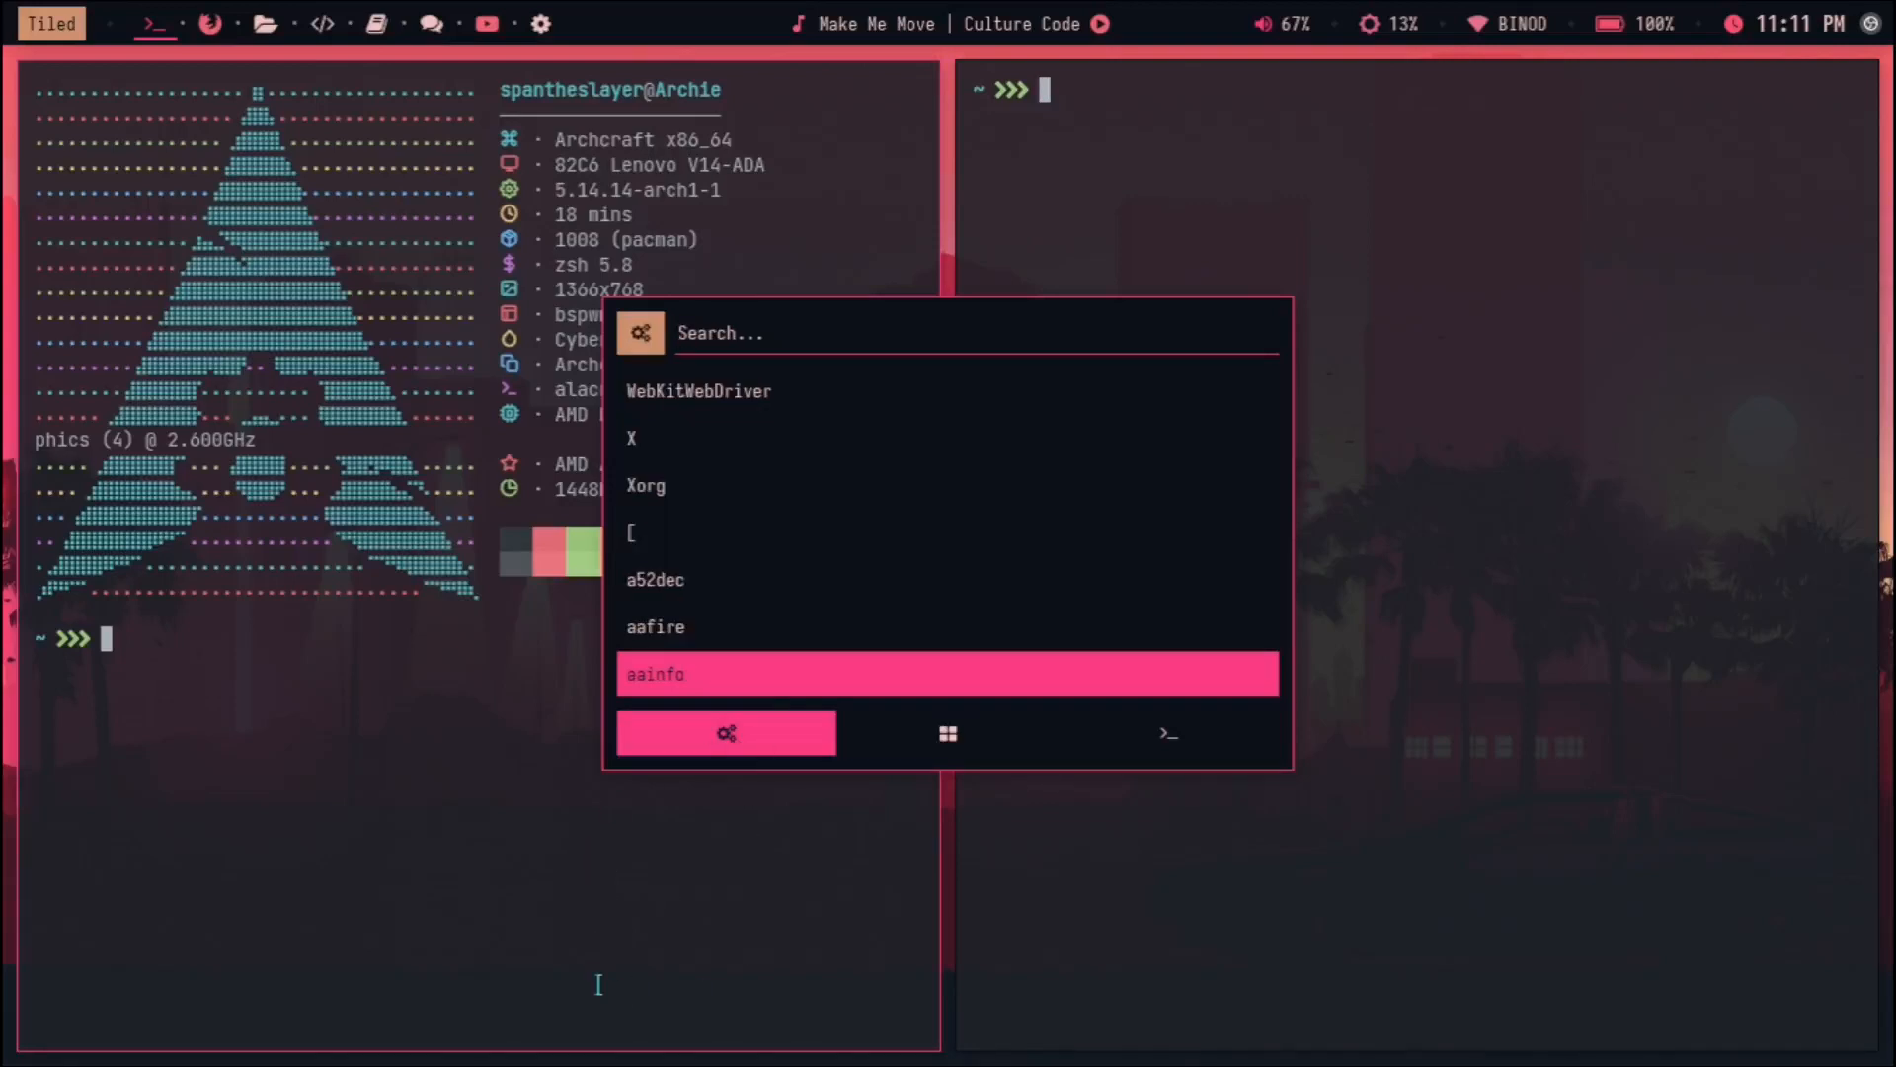
key("Escape")
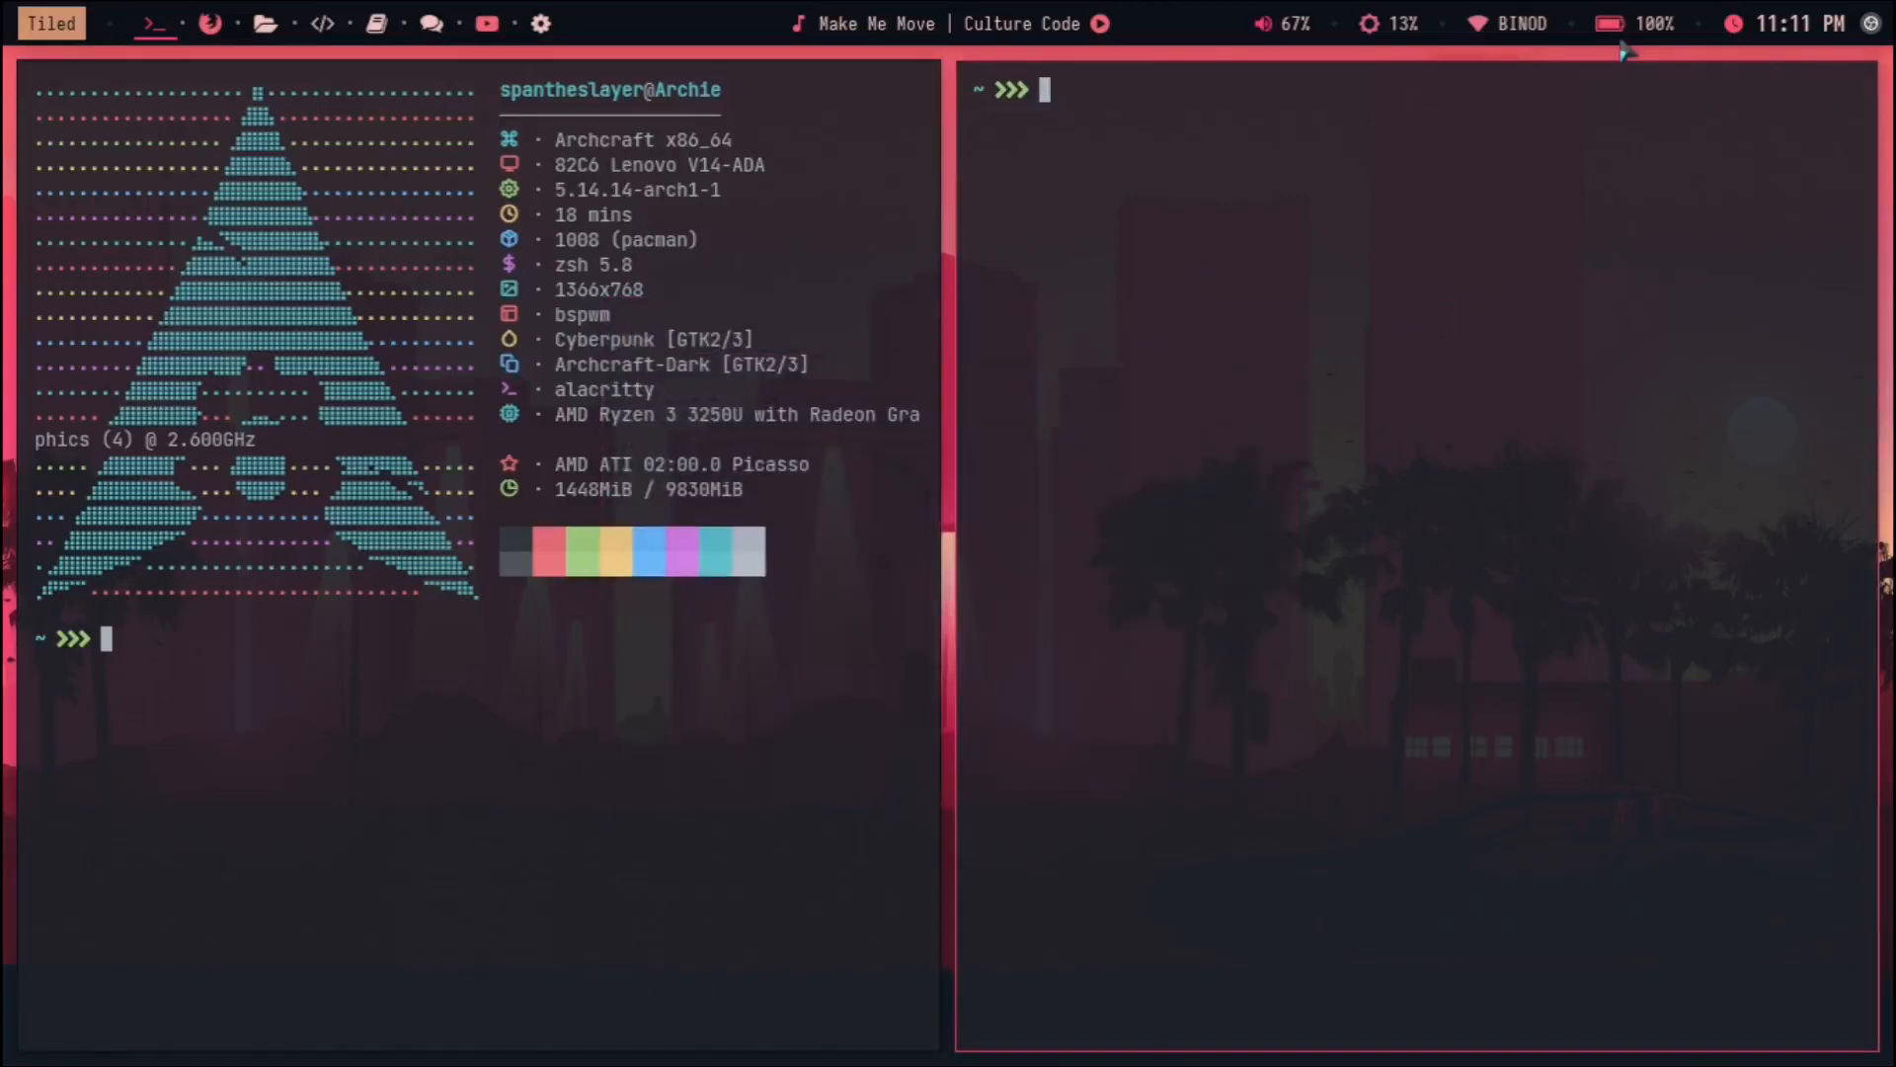
Step: Launch Archcraft Welcome and read down its Bspwm guide page
type("he")
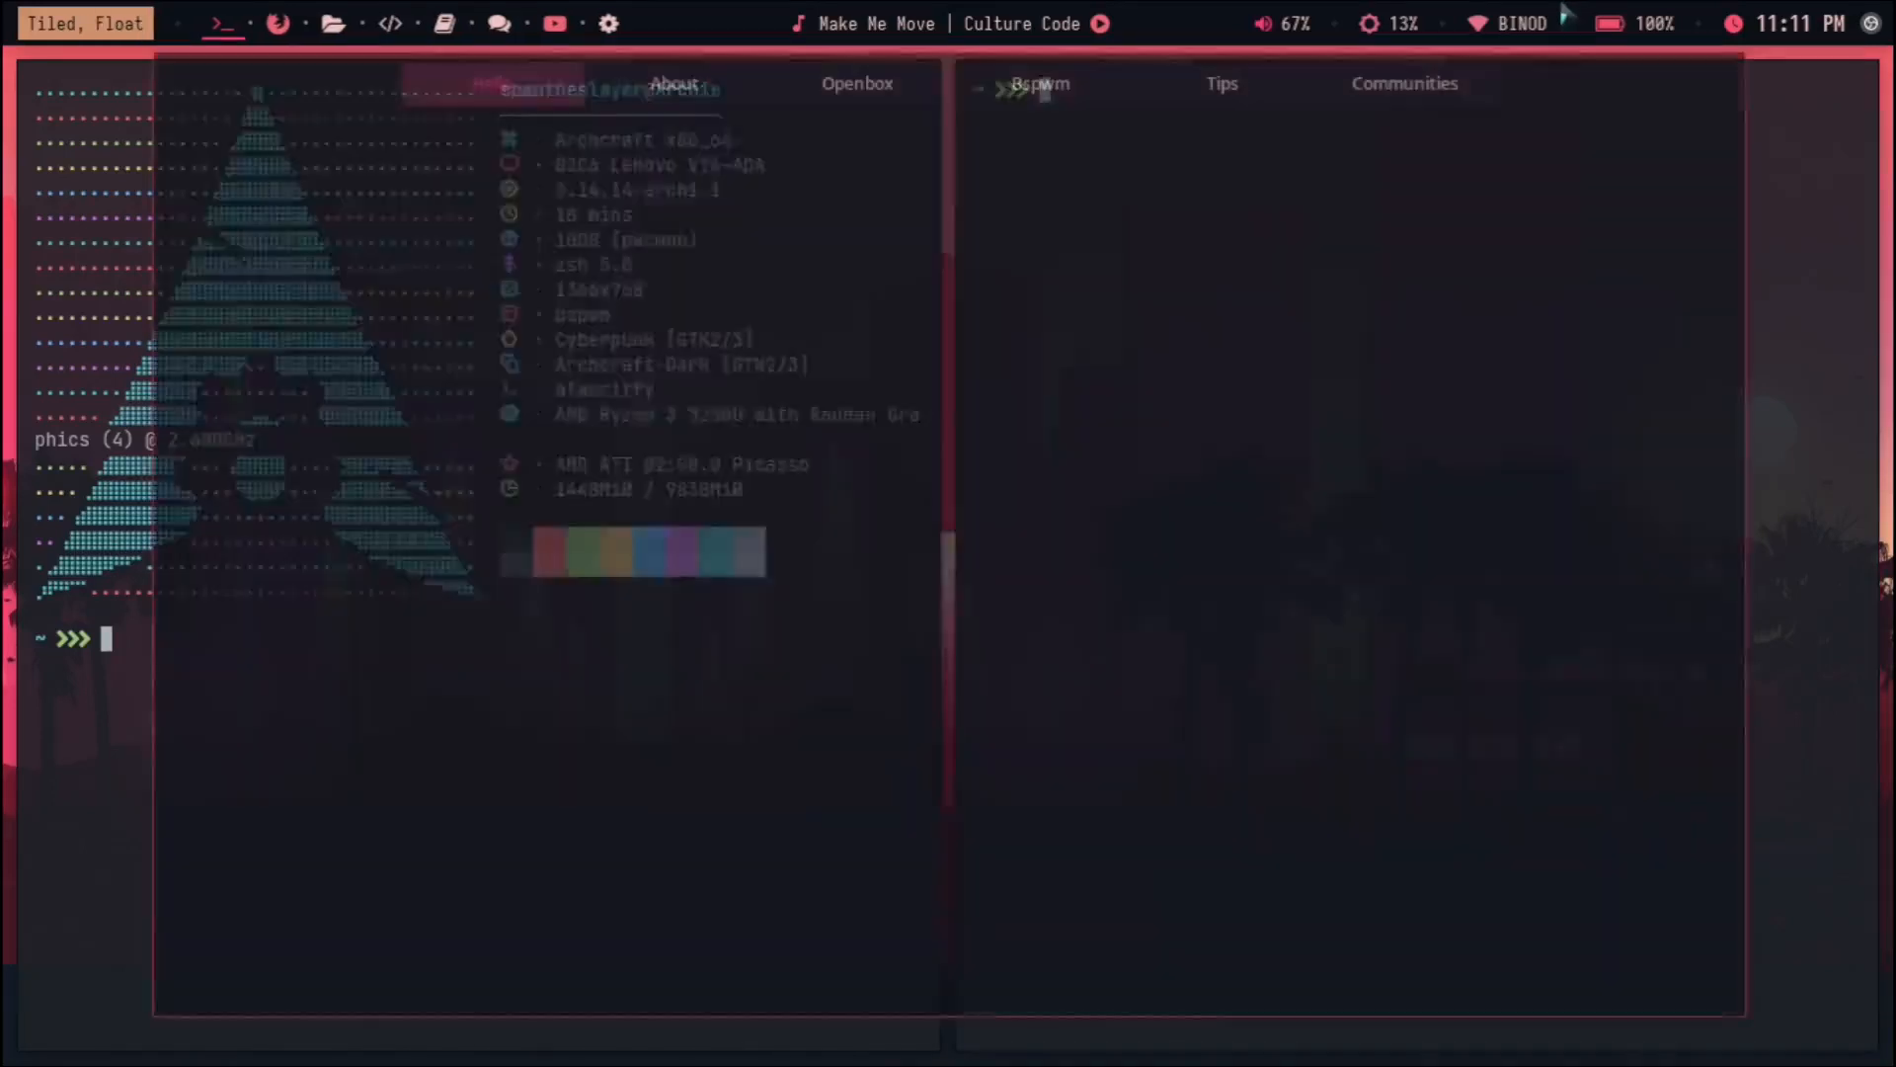
left_click(491, 83)
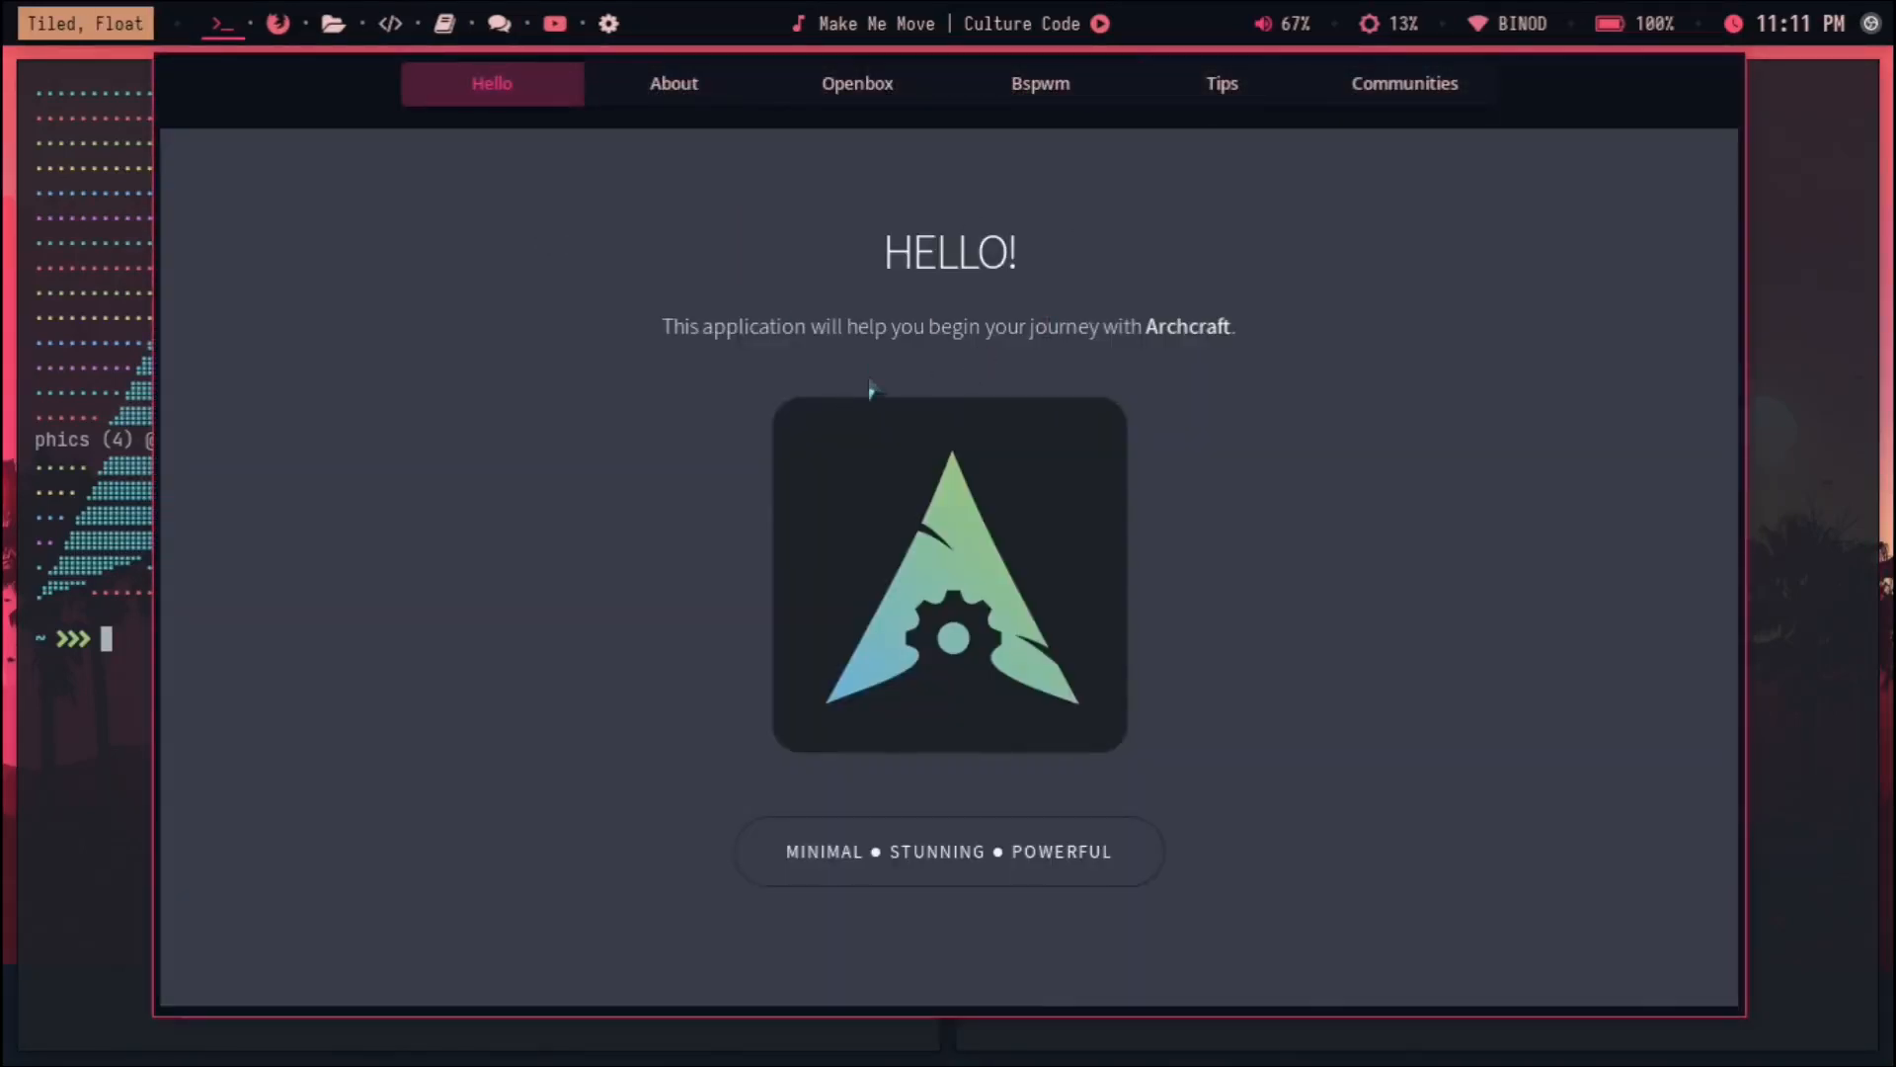
mouse_move(482, 393)
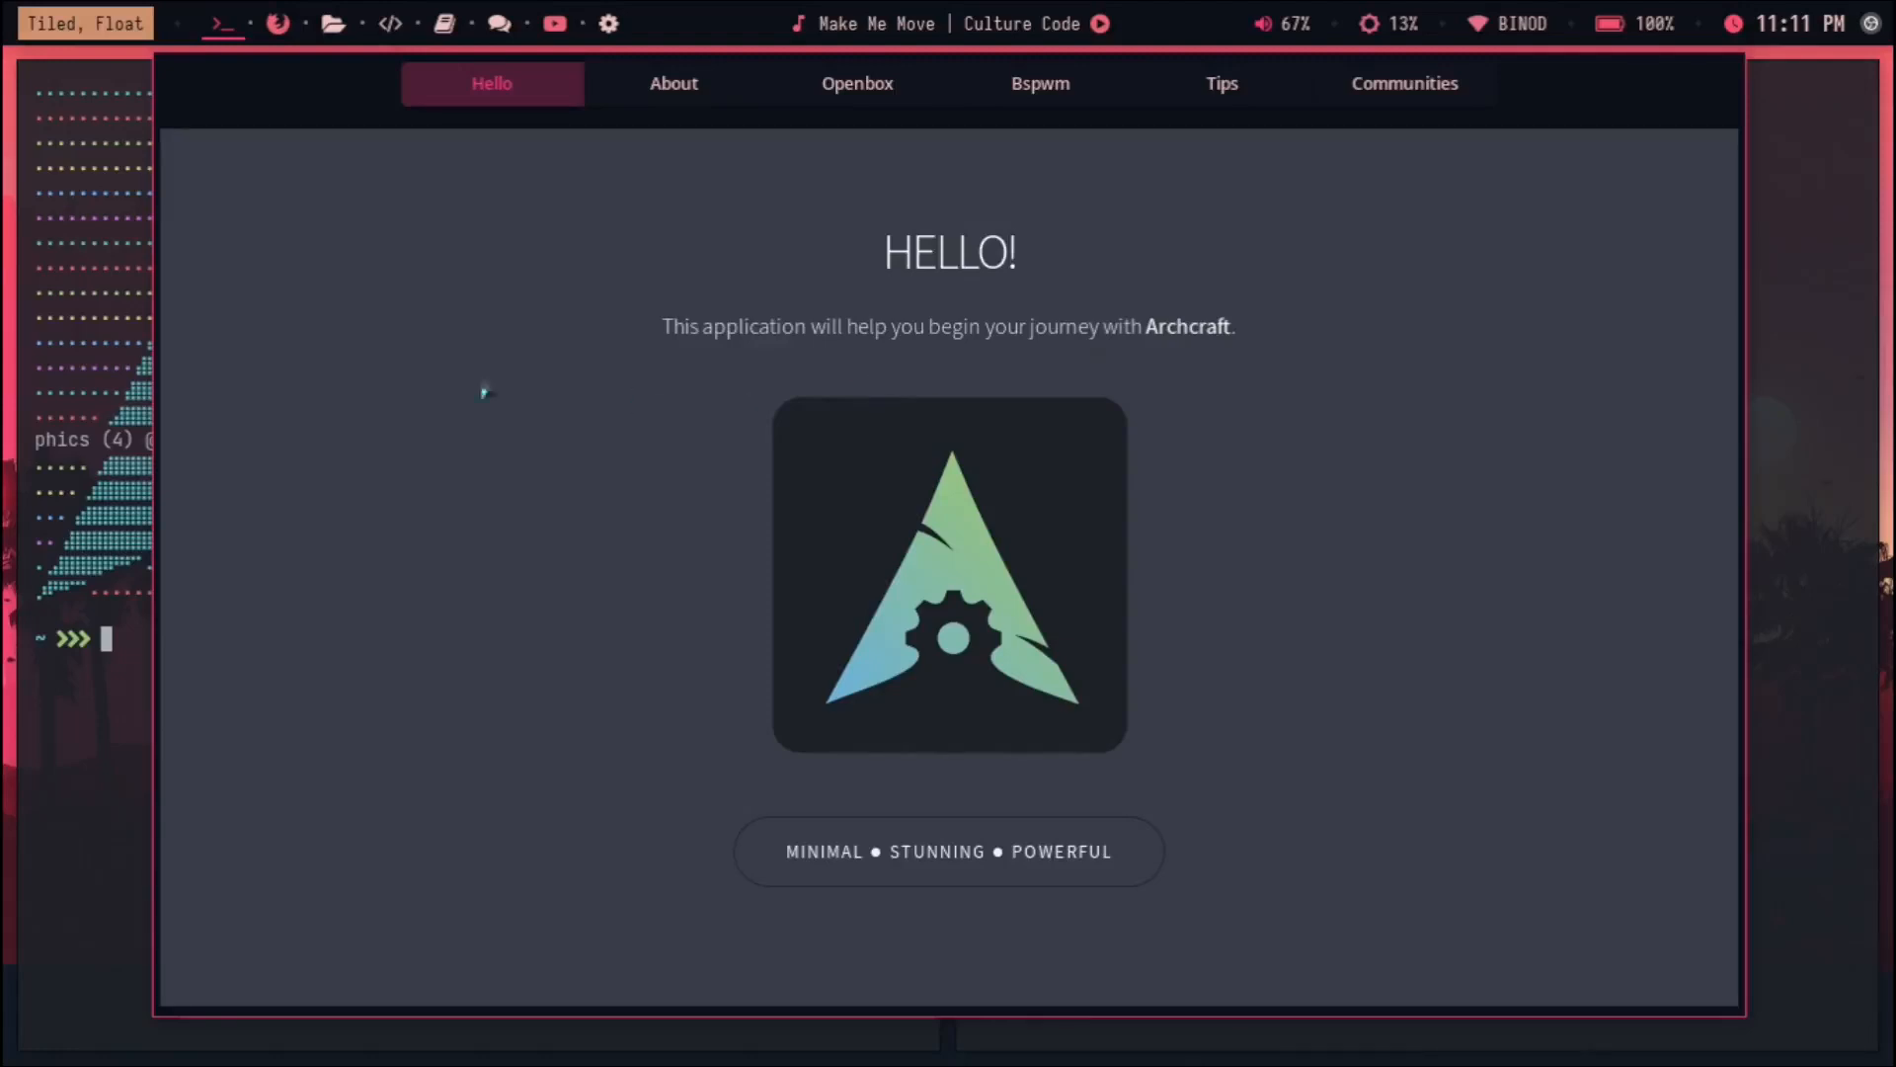
mouse_move(1039, 83)
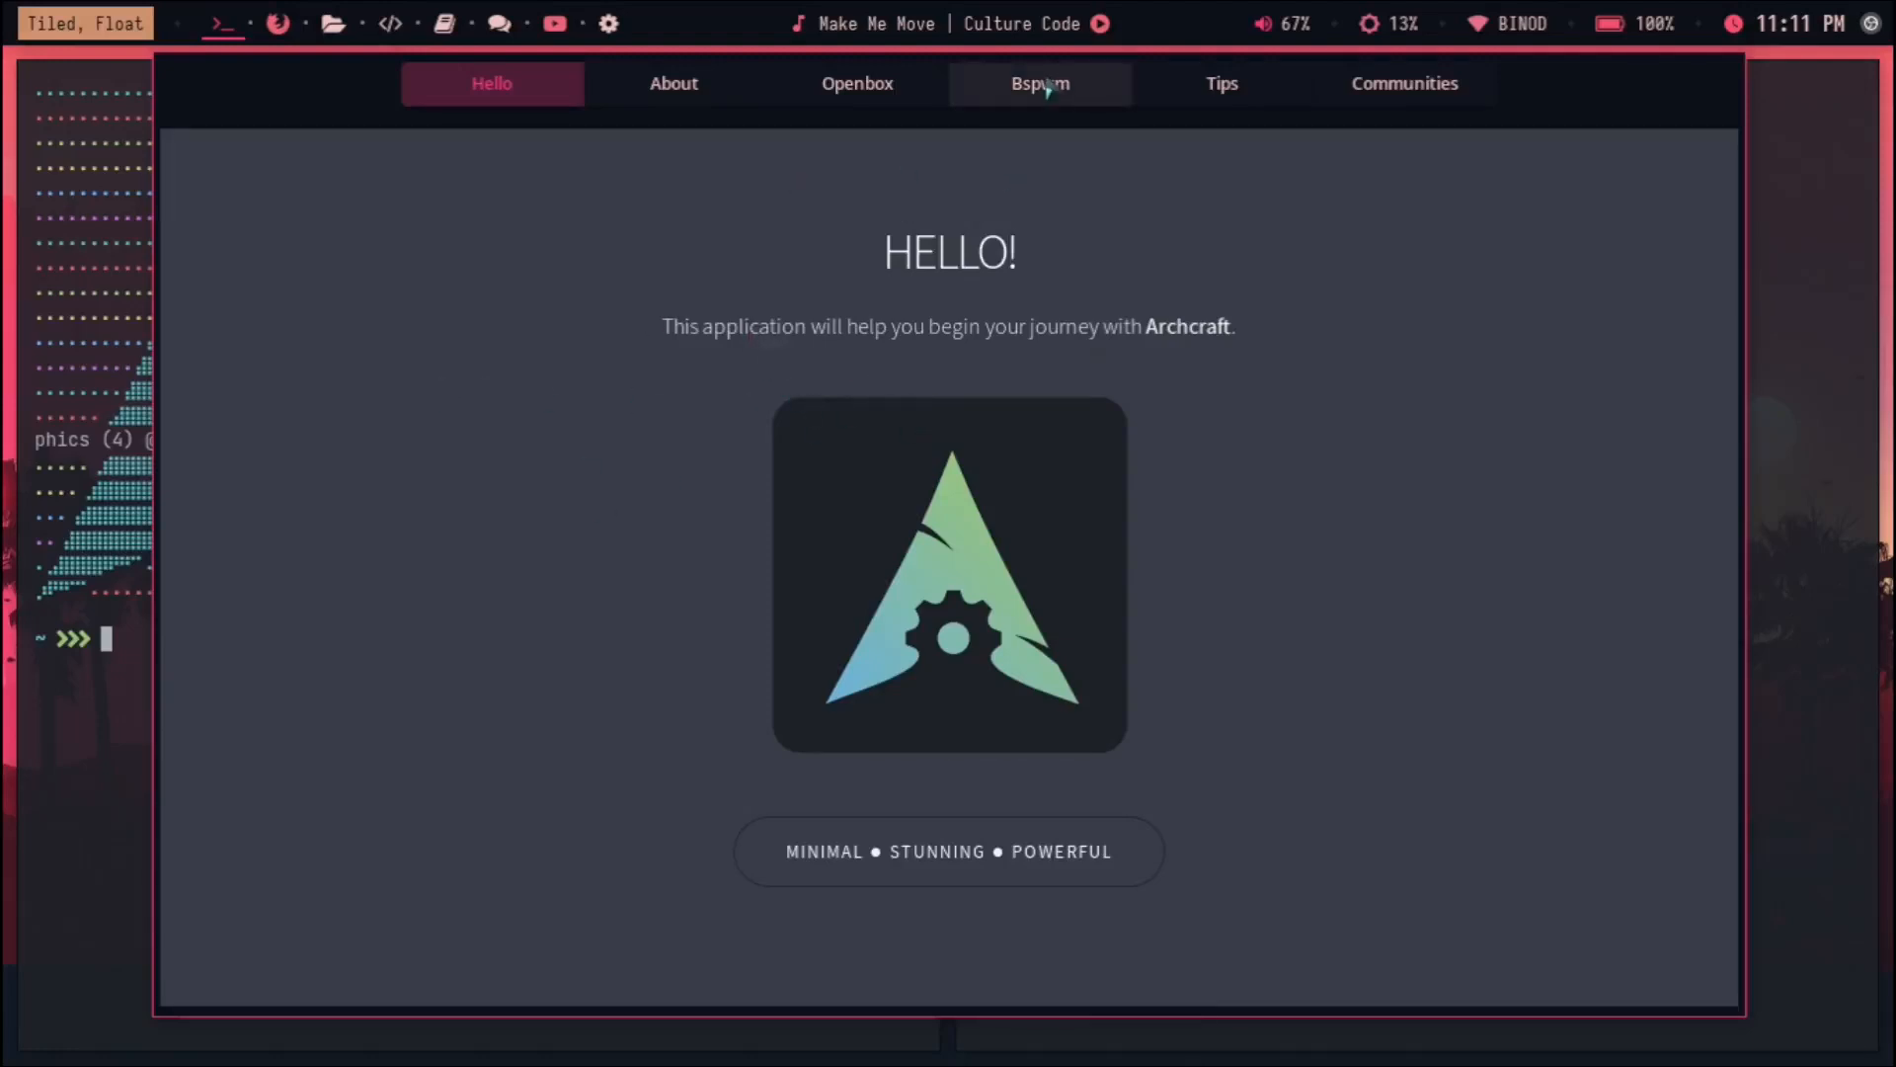
left_click(1039, 83)
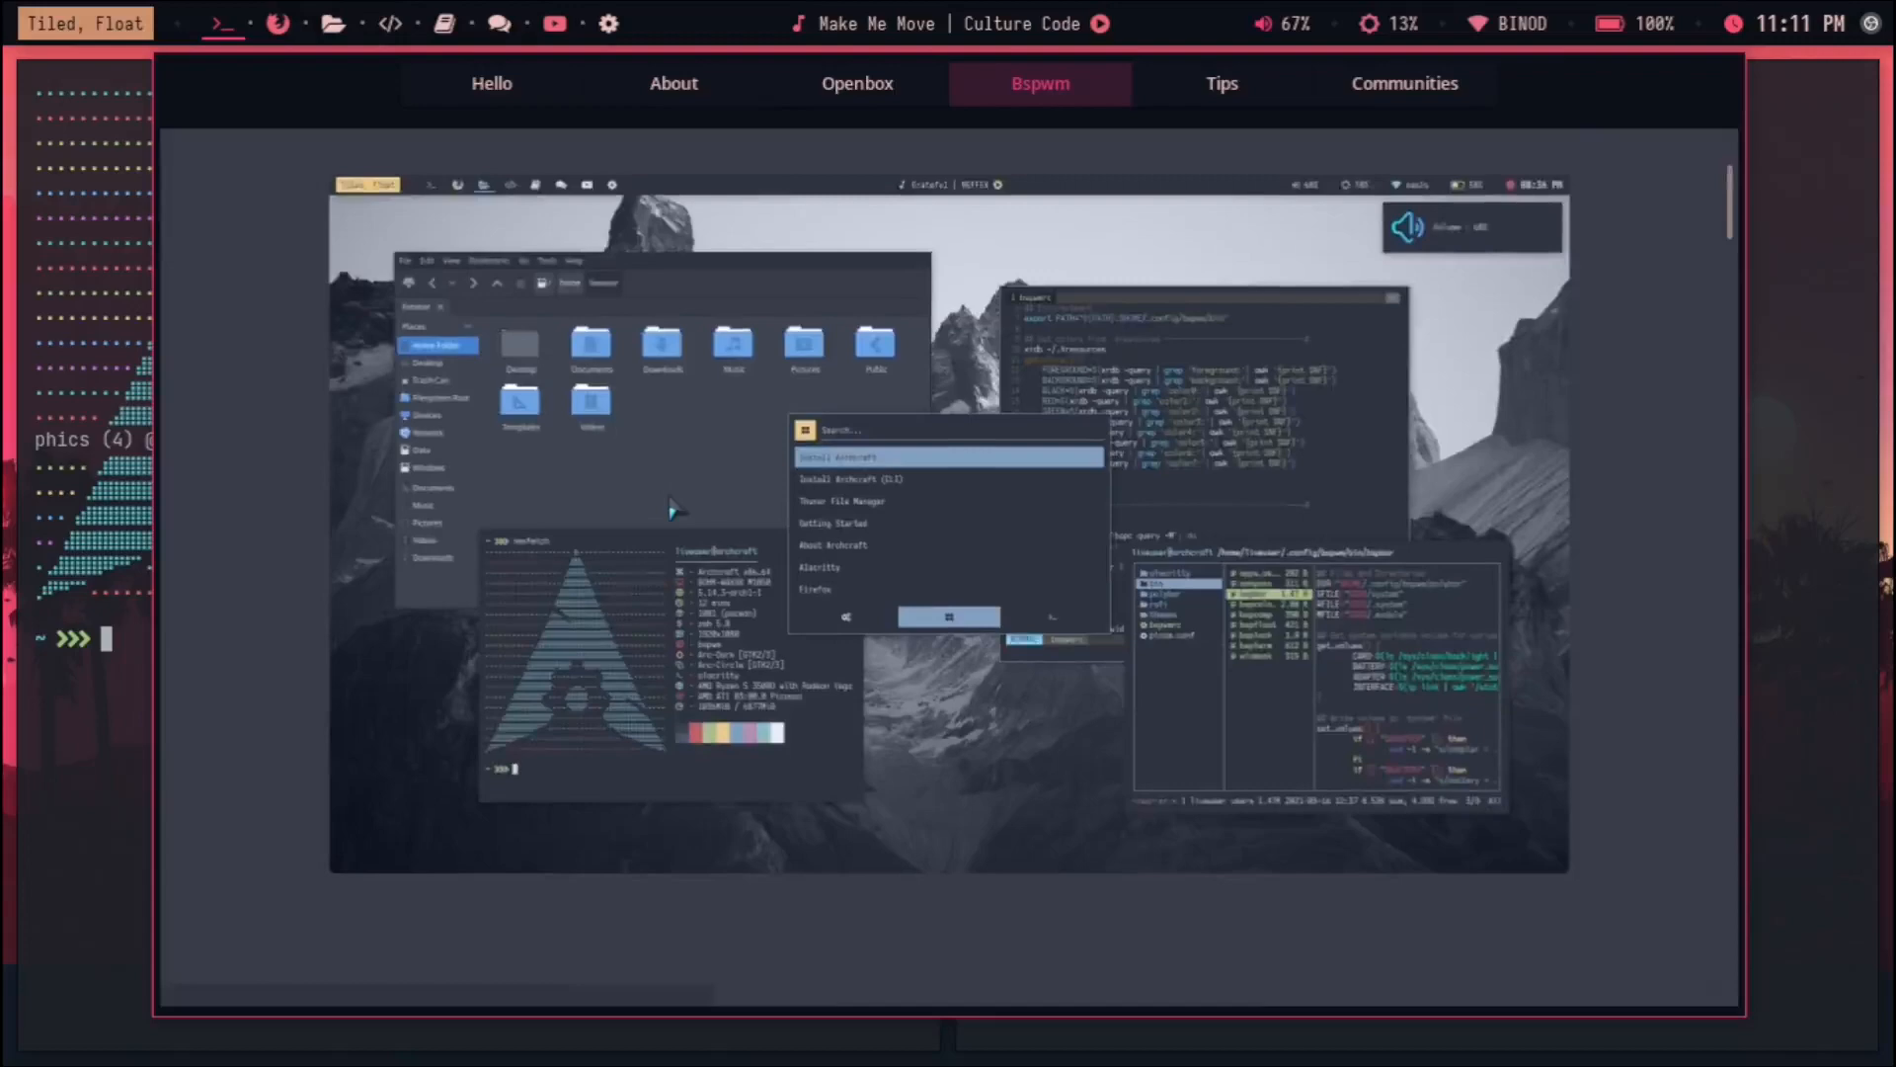
scroll("down", 3)
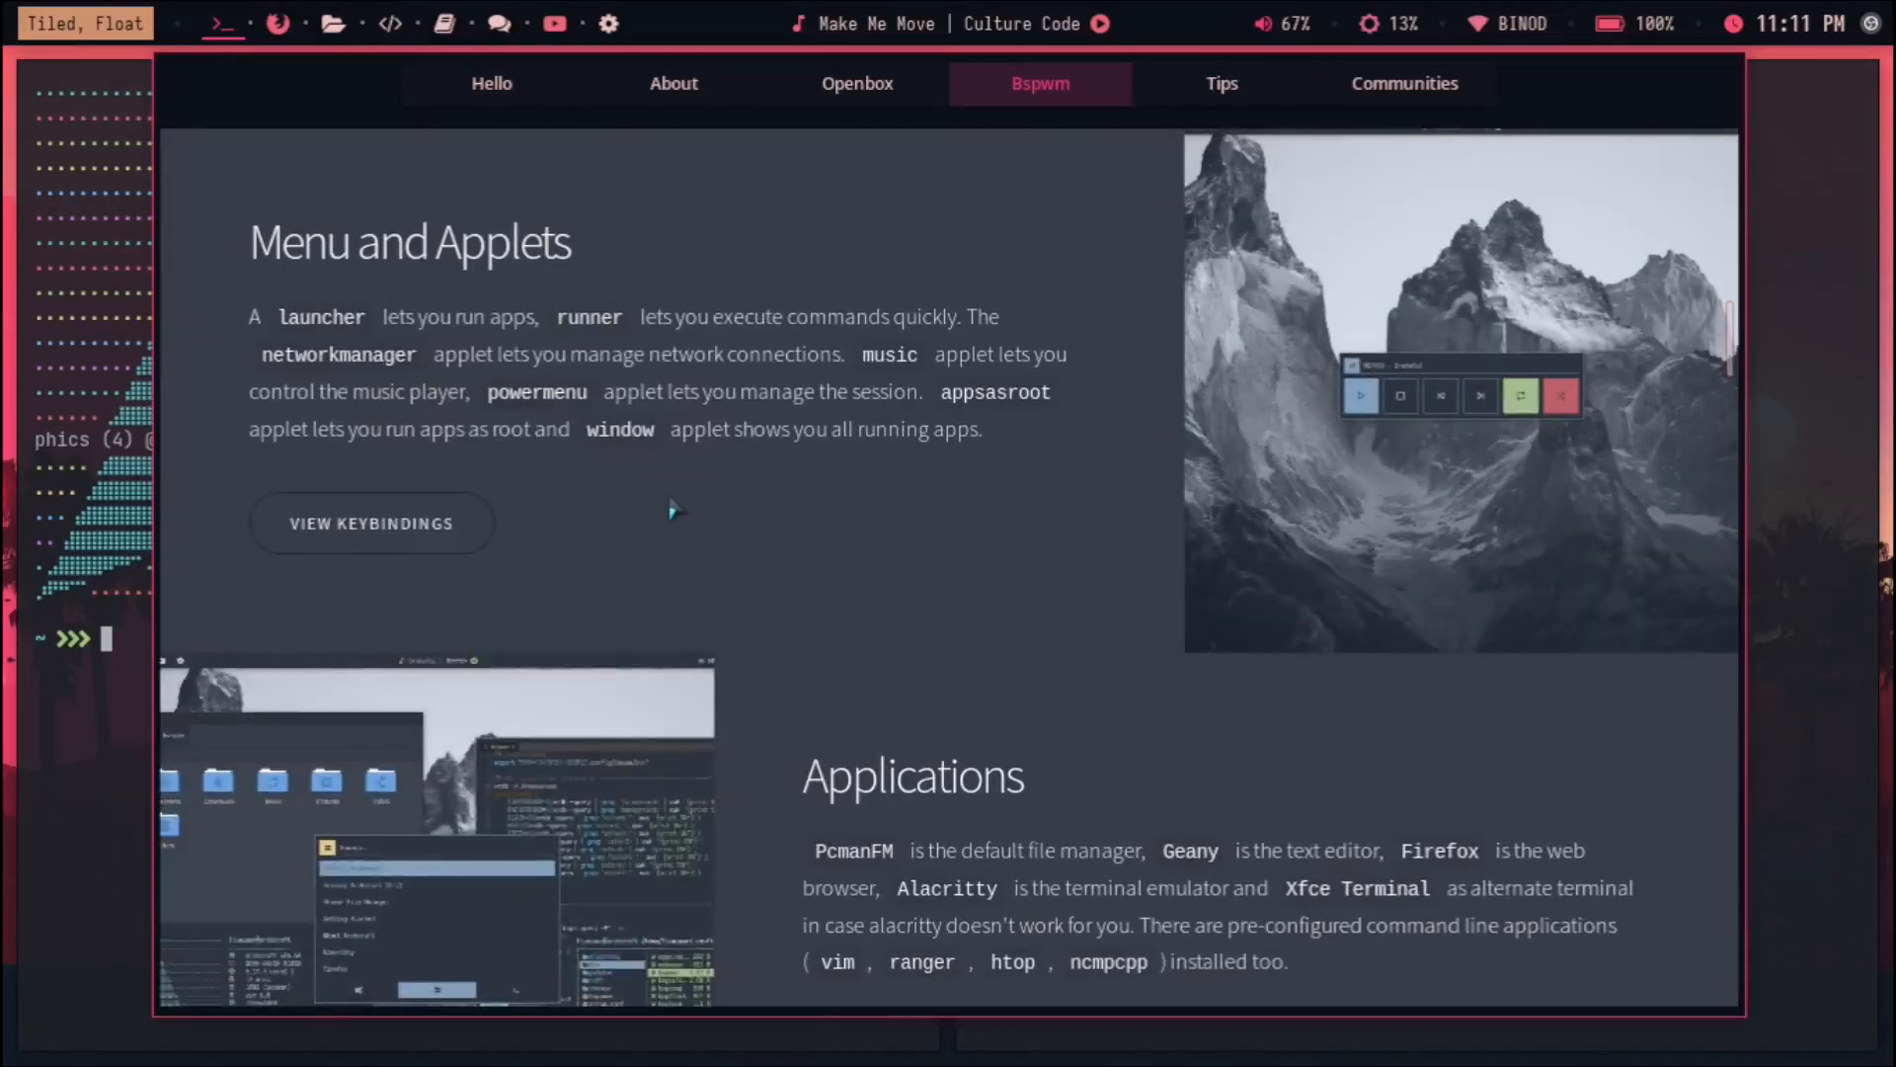
scroll("down", 3)
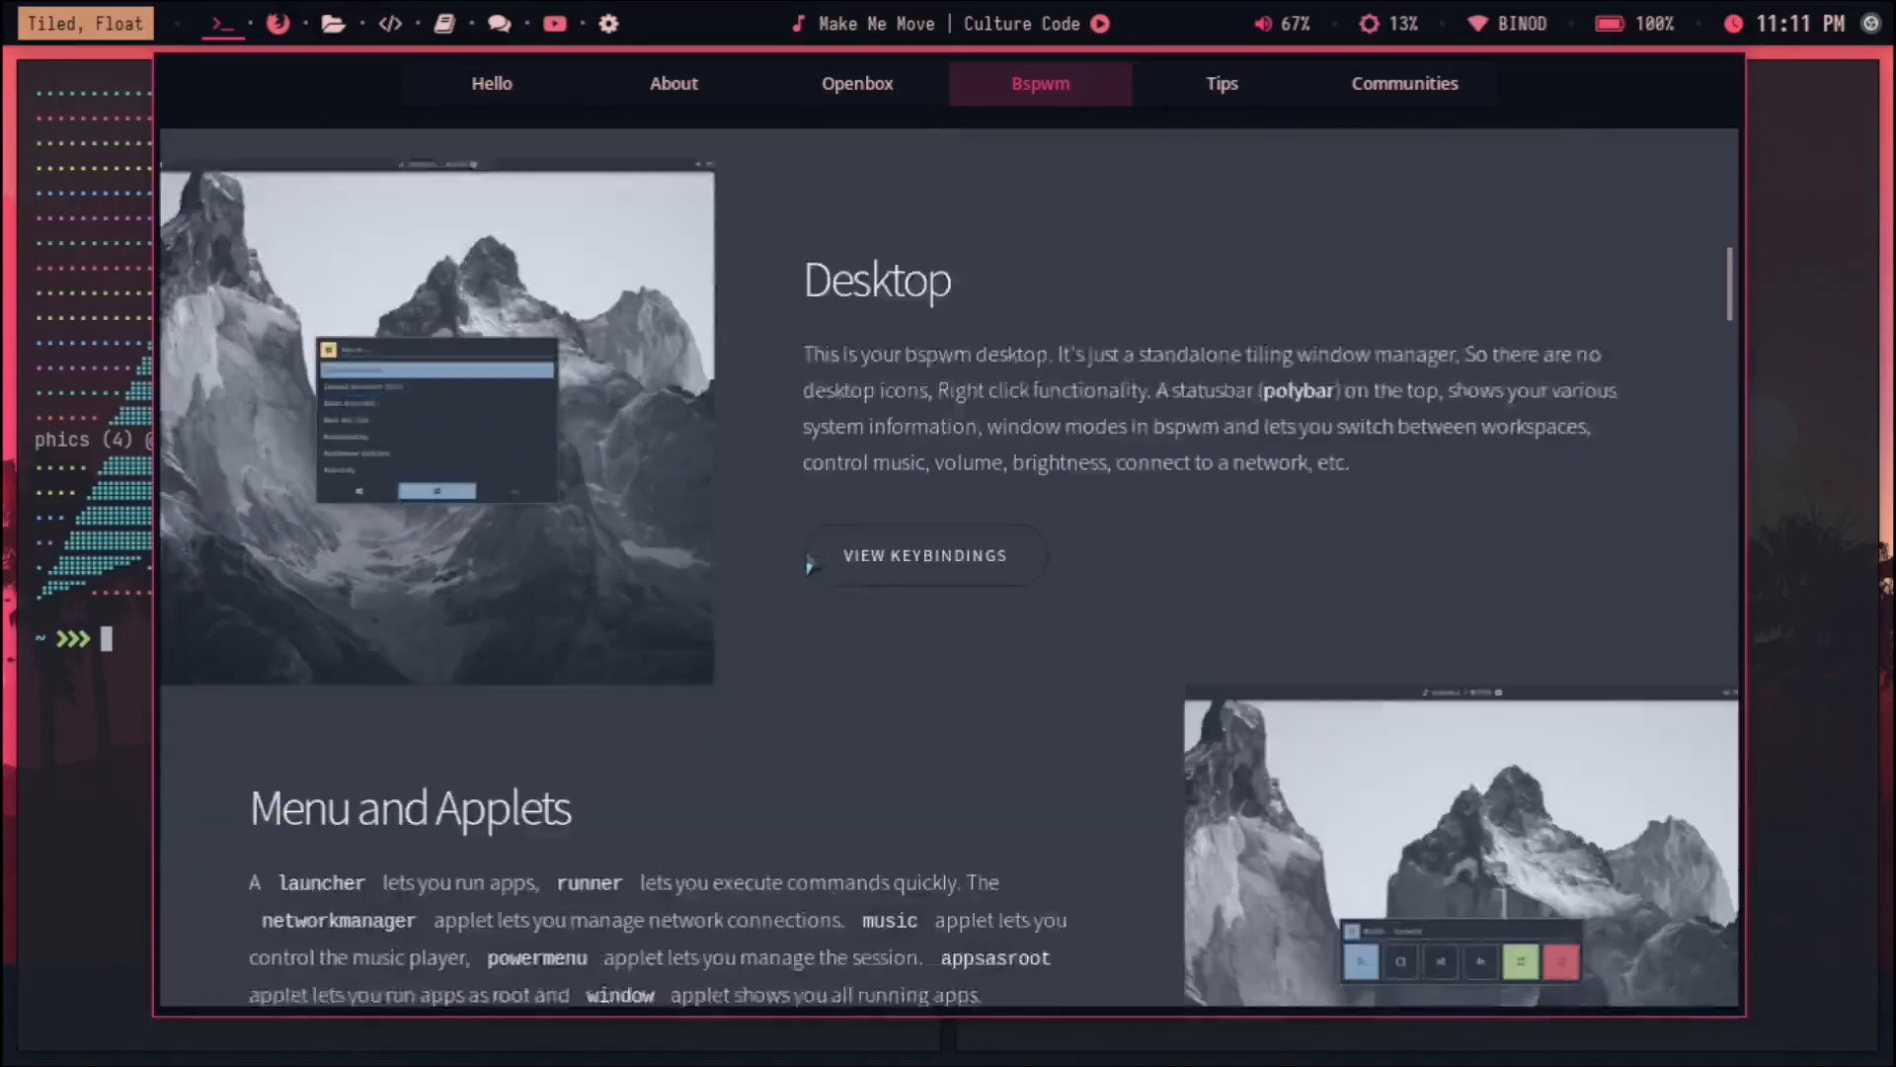
scroll("down", 3)
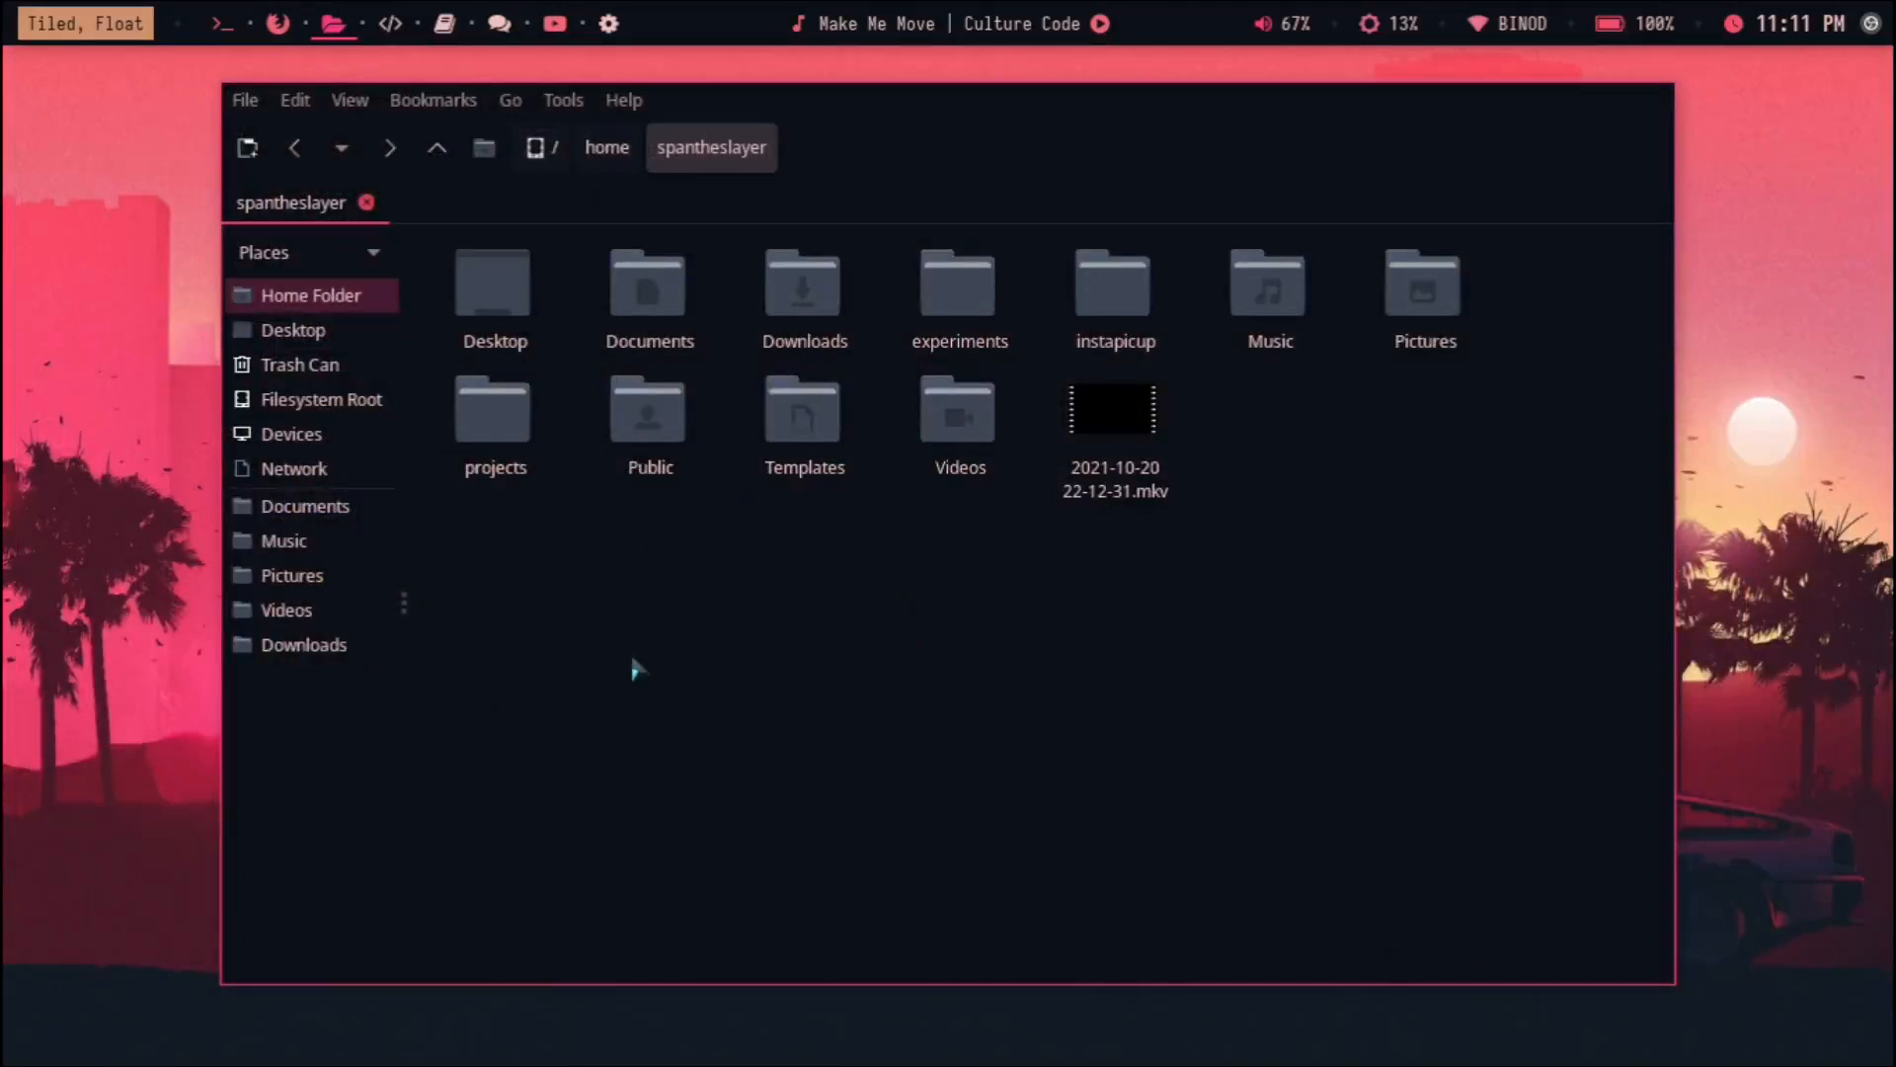
mouse_move(871, 472)
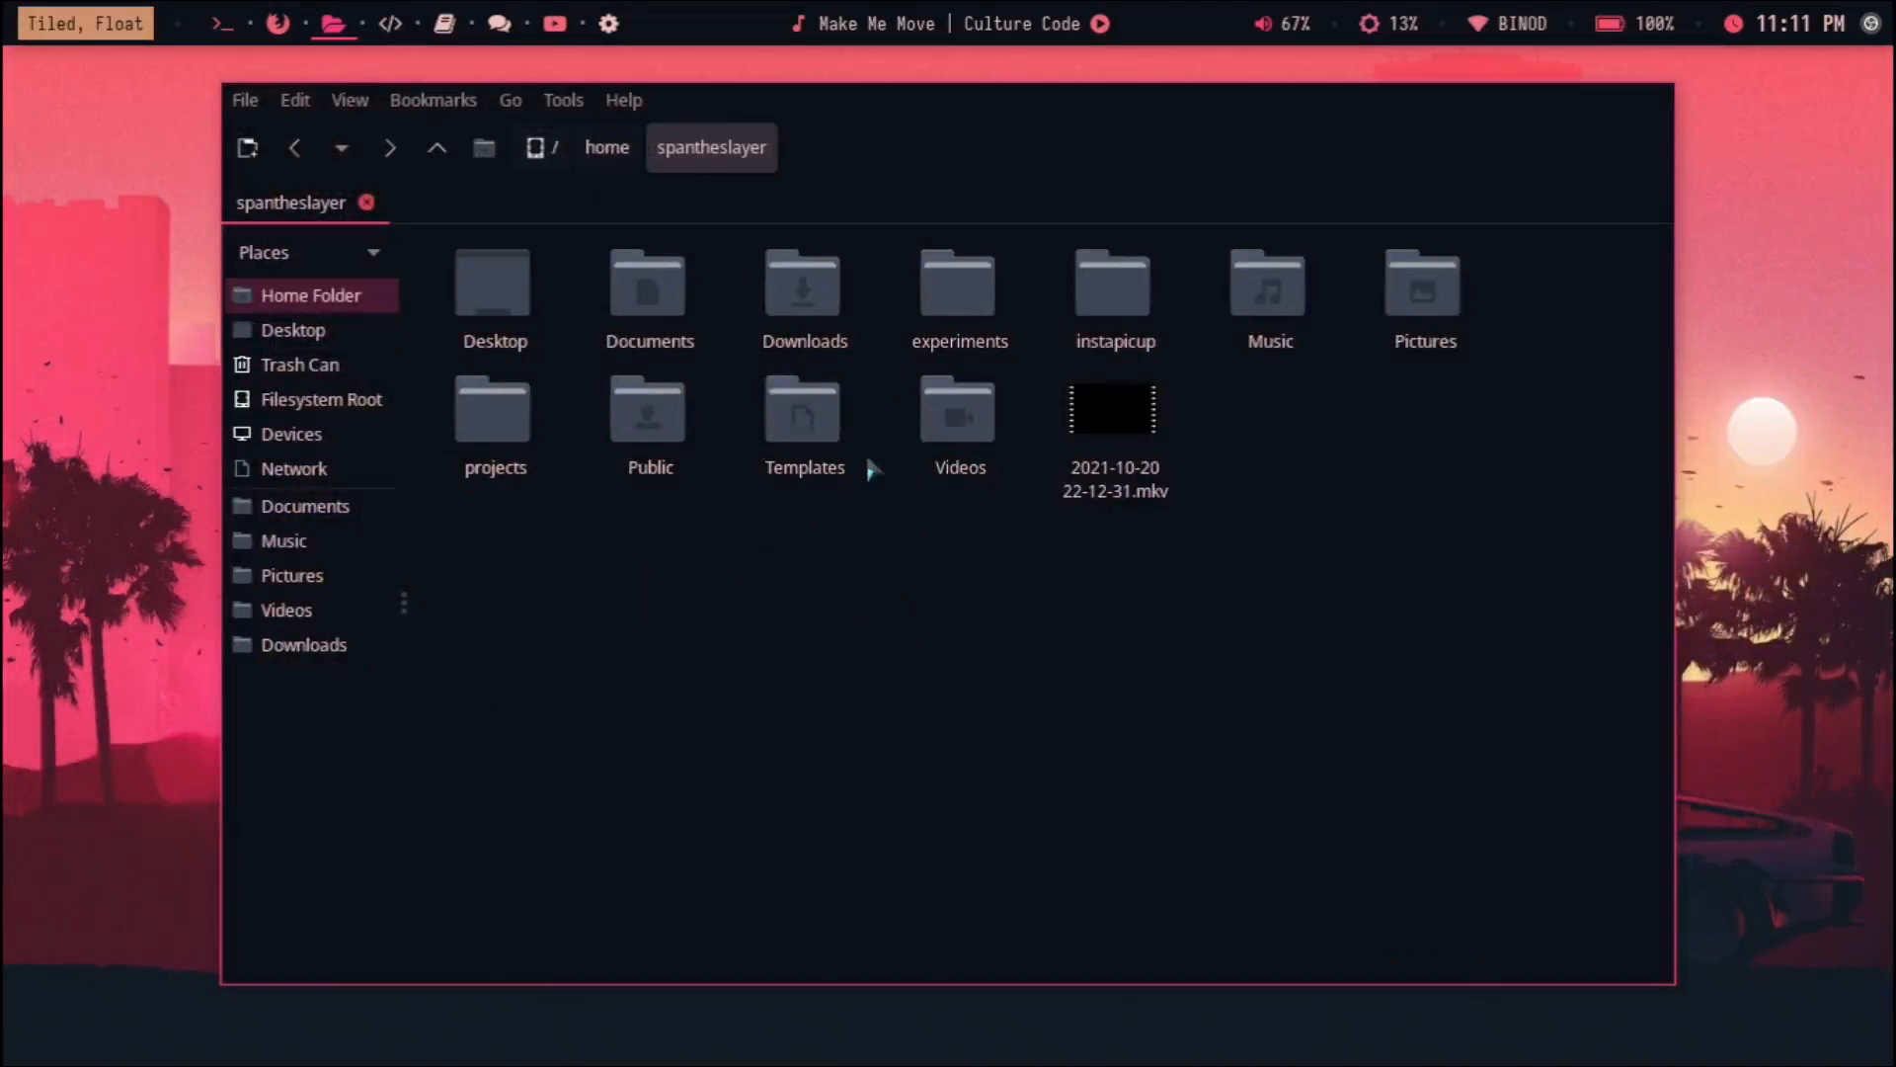
mouse_move(774, 711)
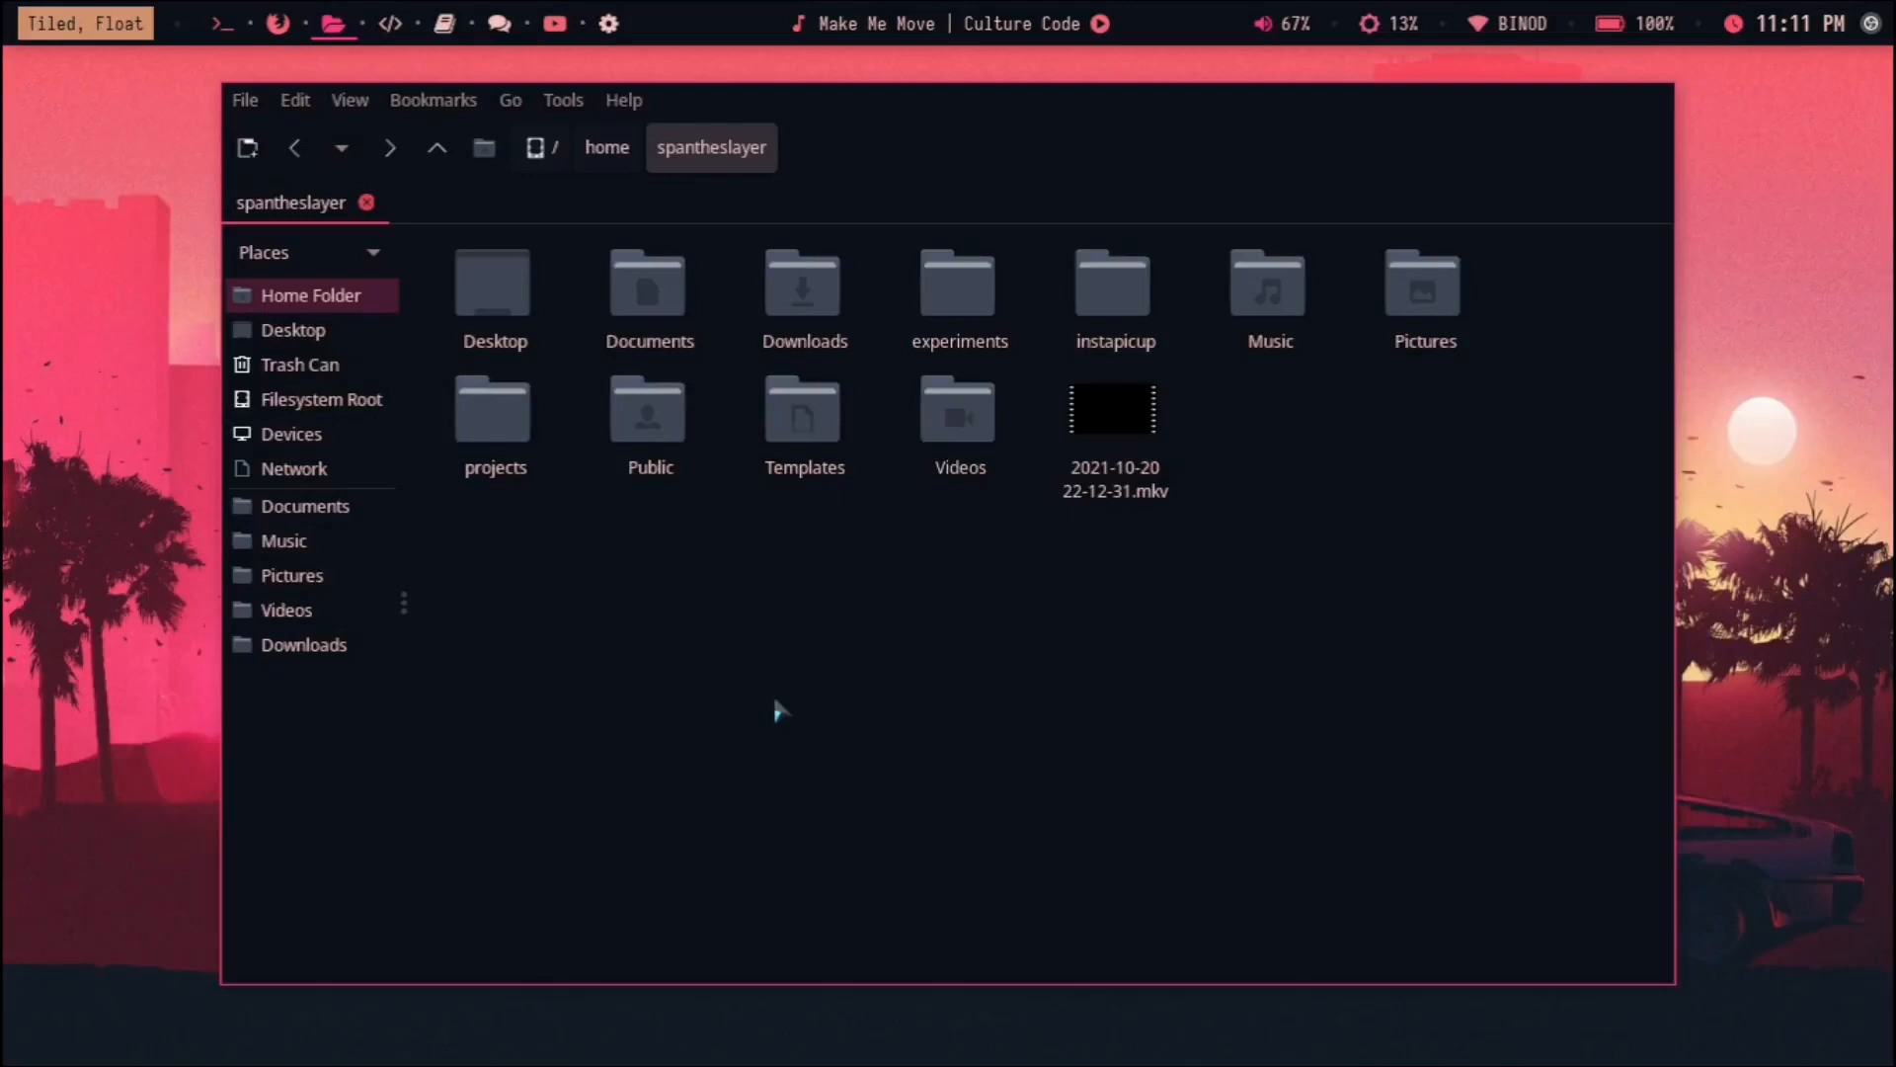
mouse_move(552, 360)
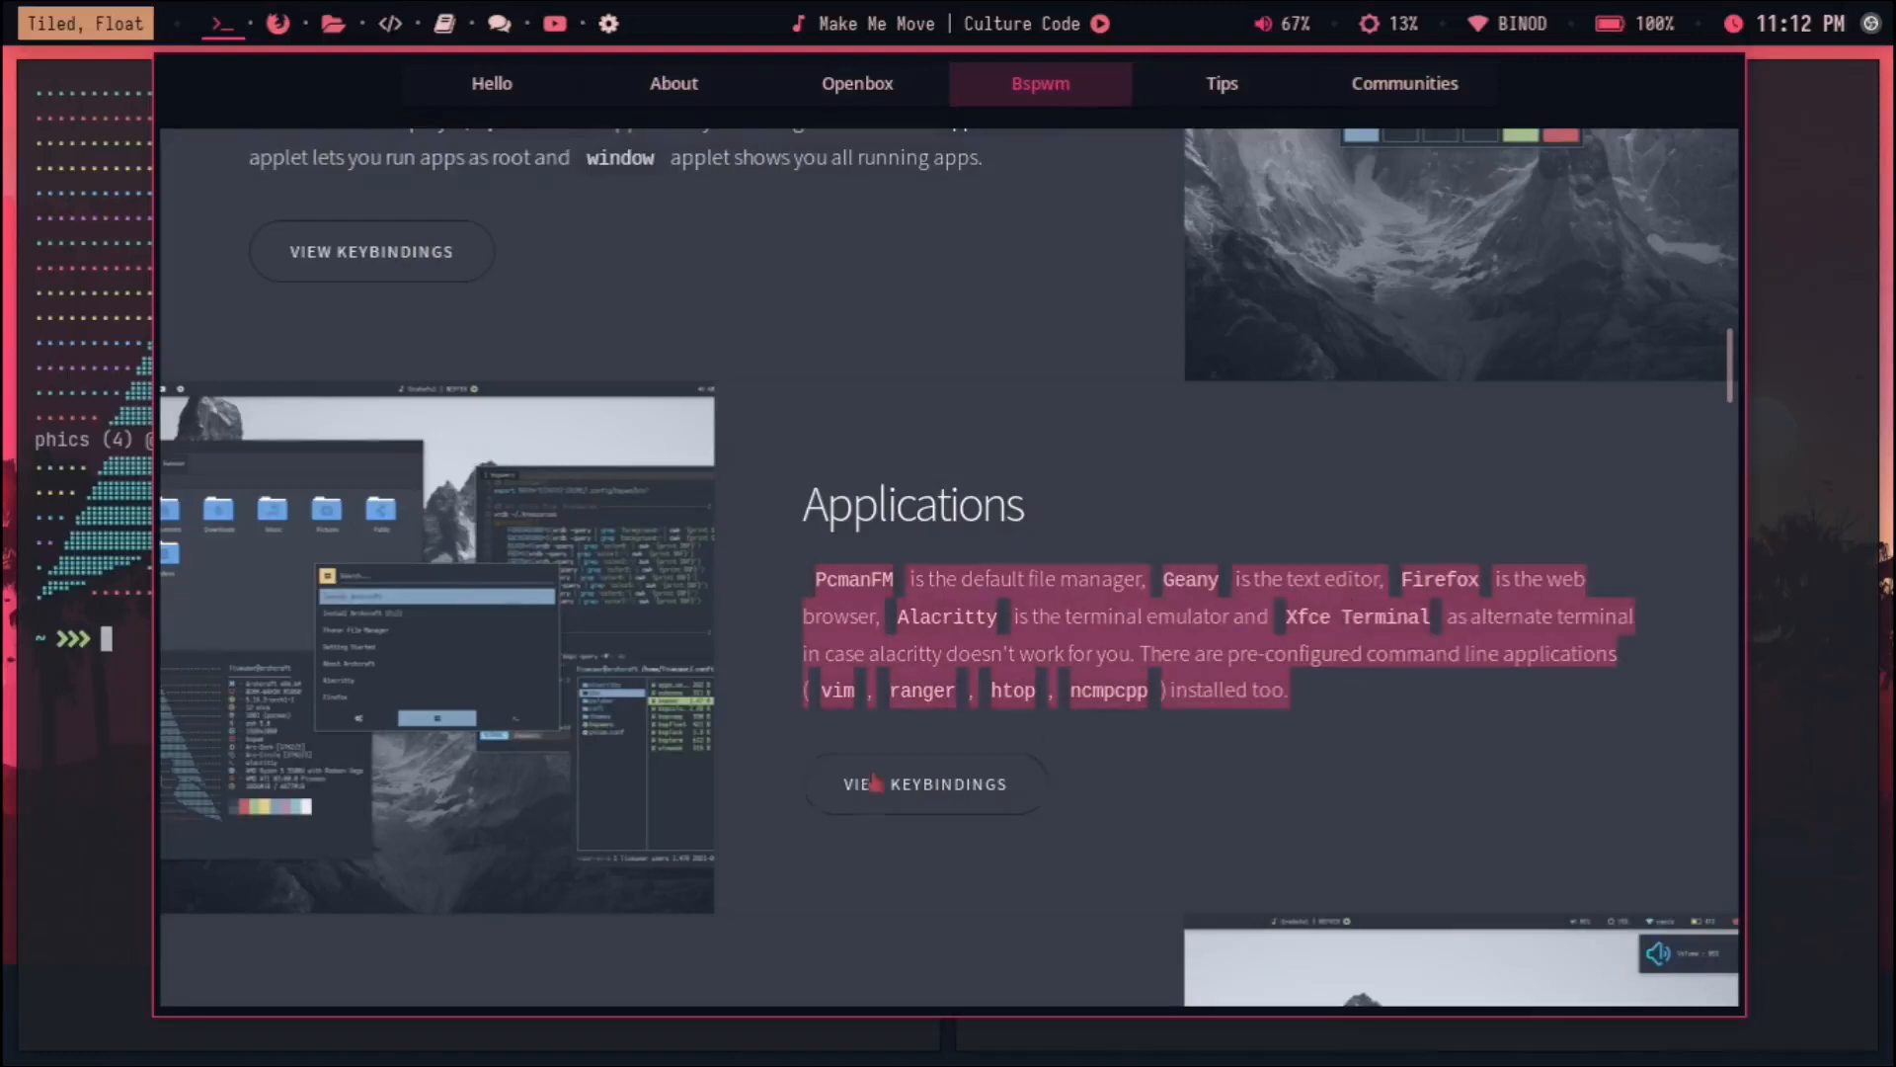
scroll("down", 3)
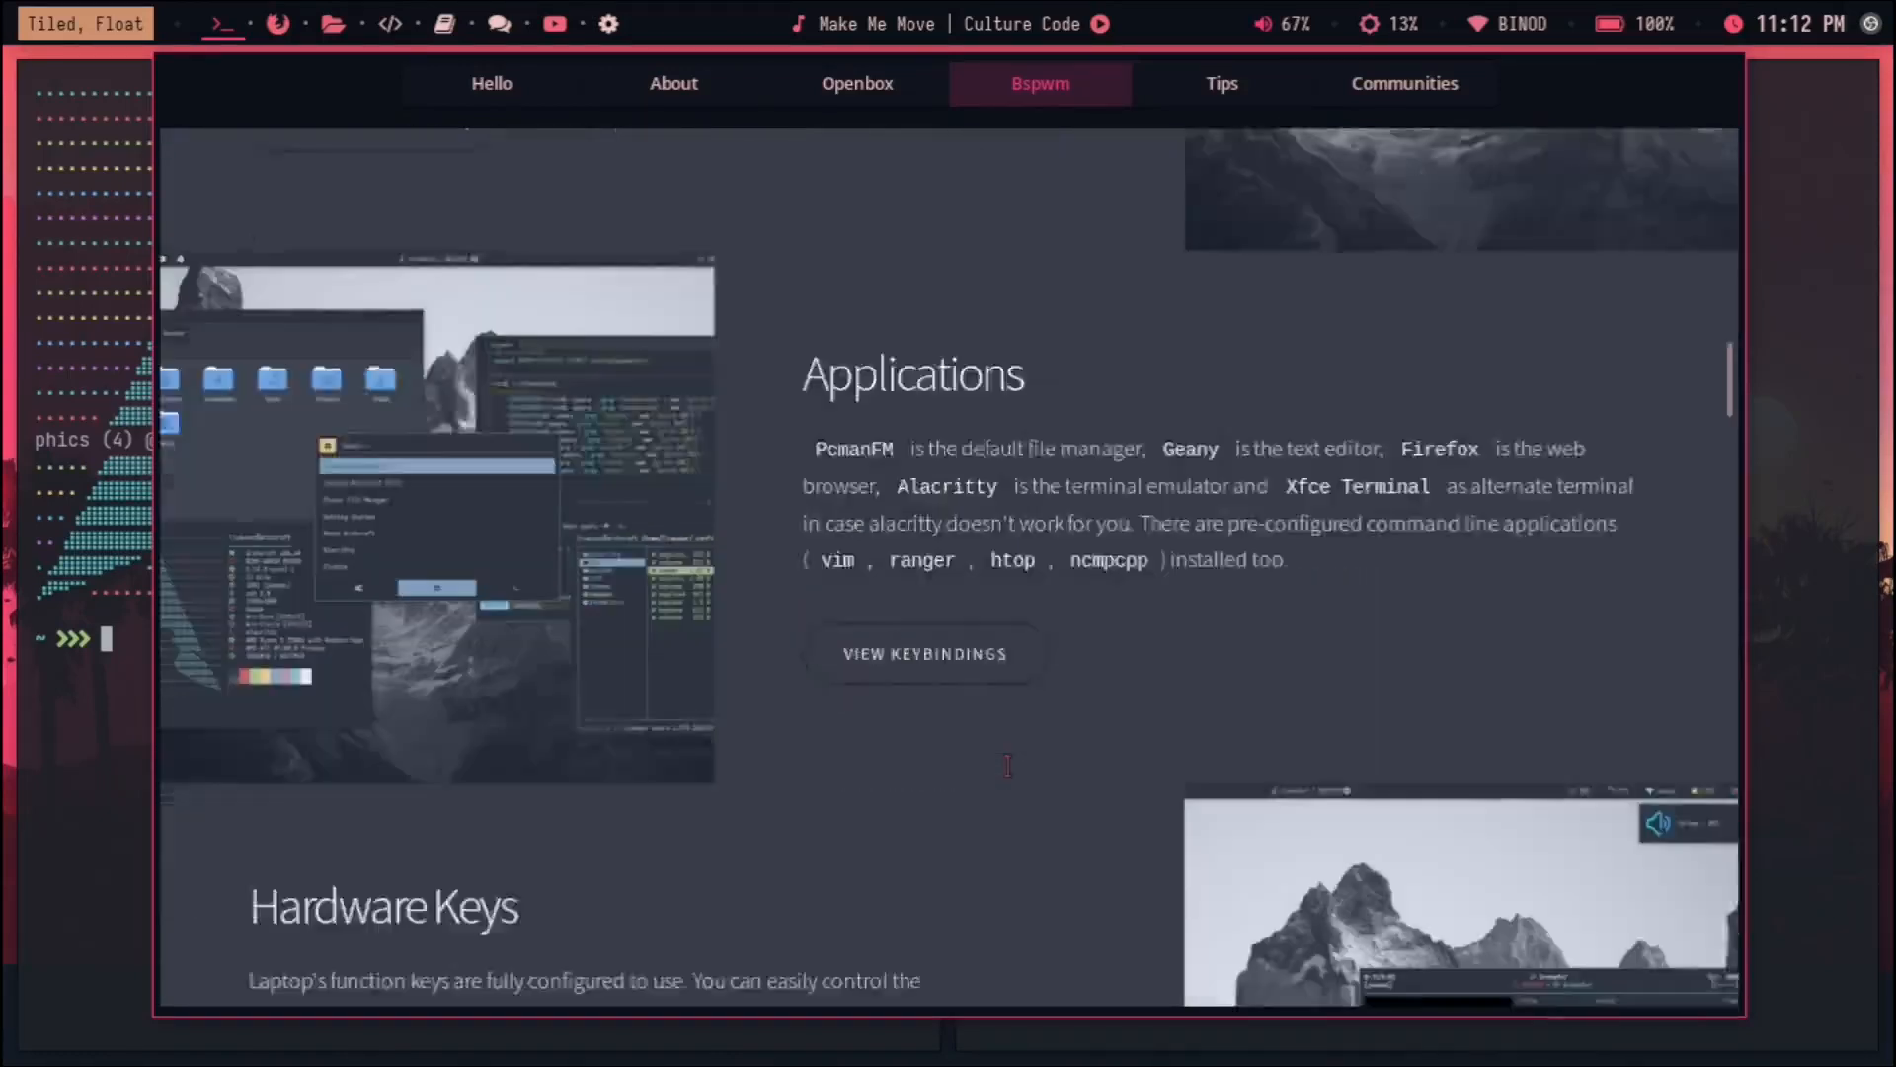
scroll("down", 3)
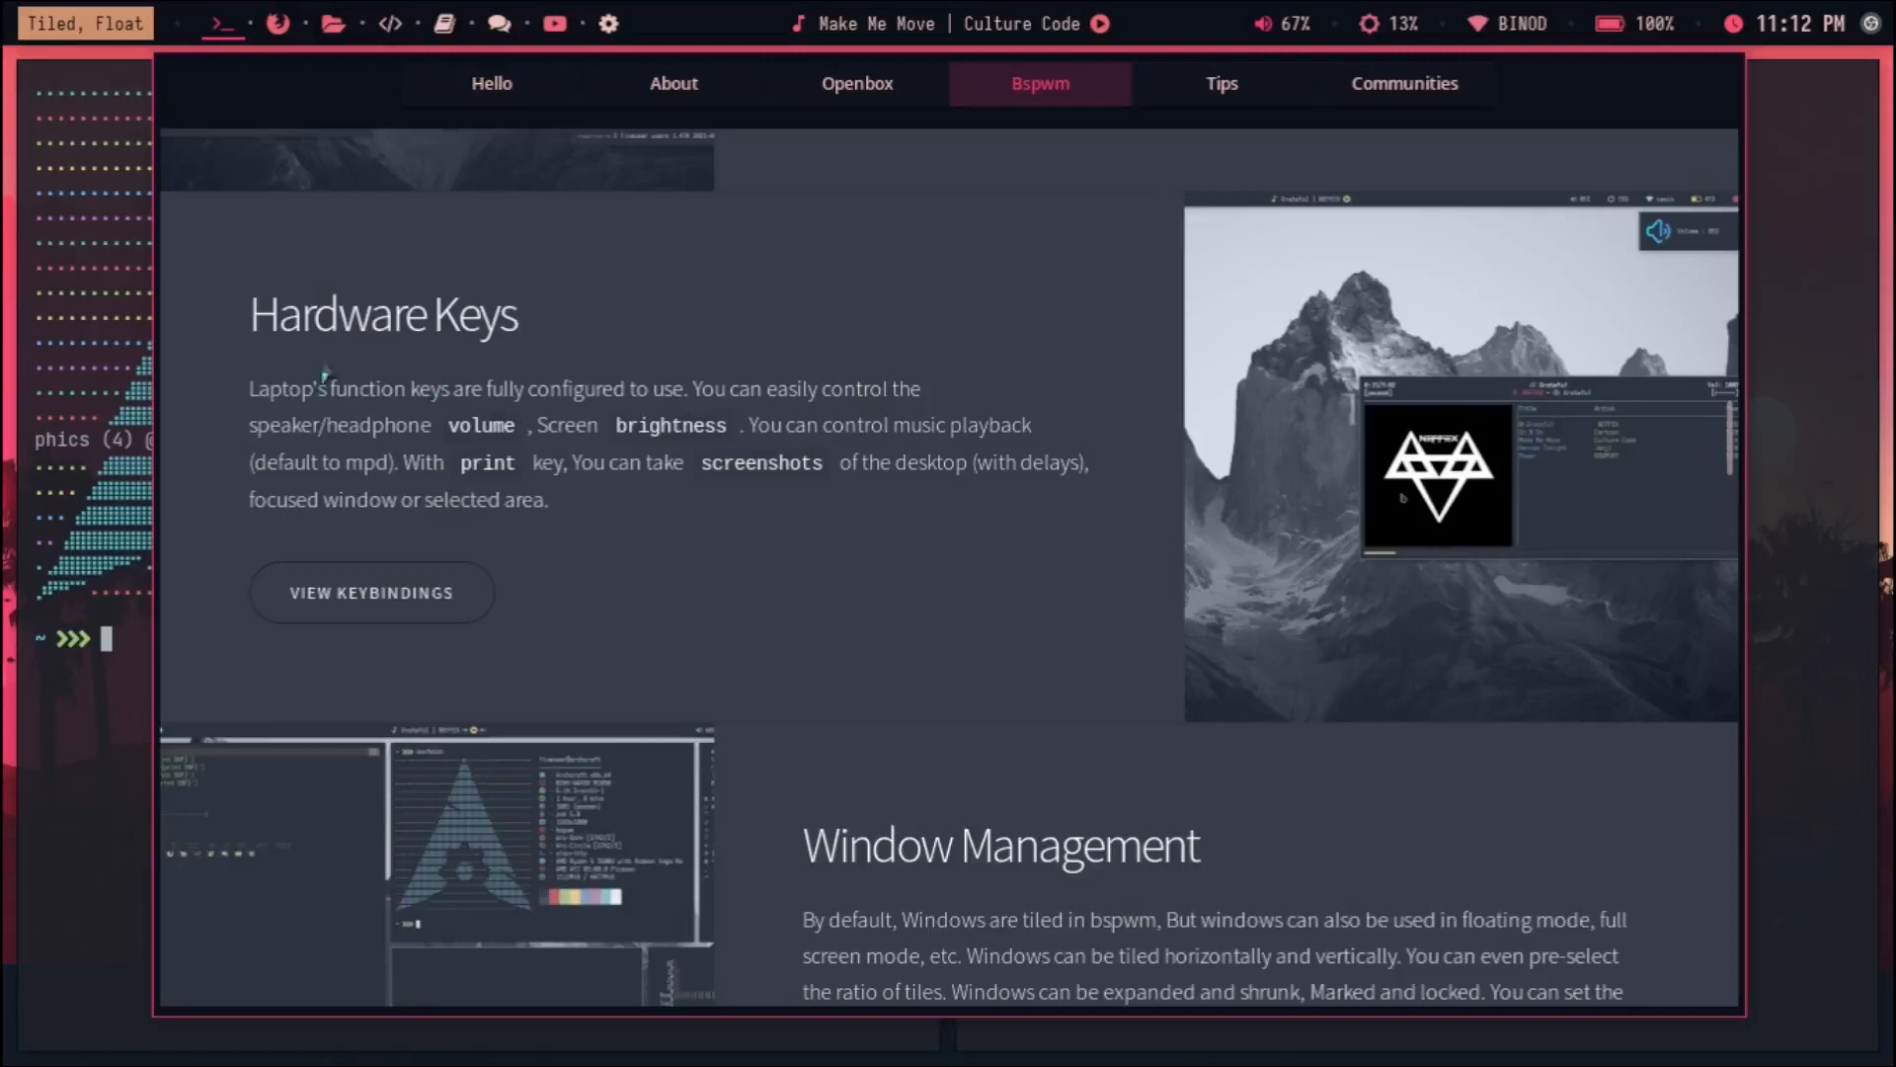
double_click(336, 314)
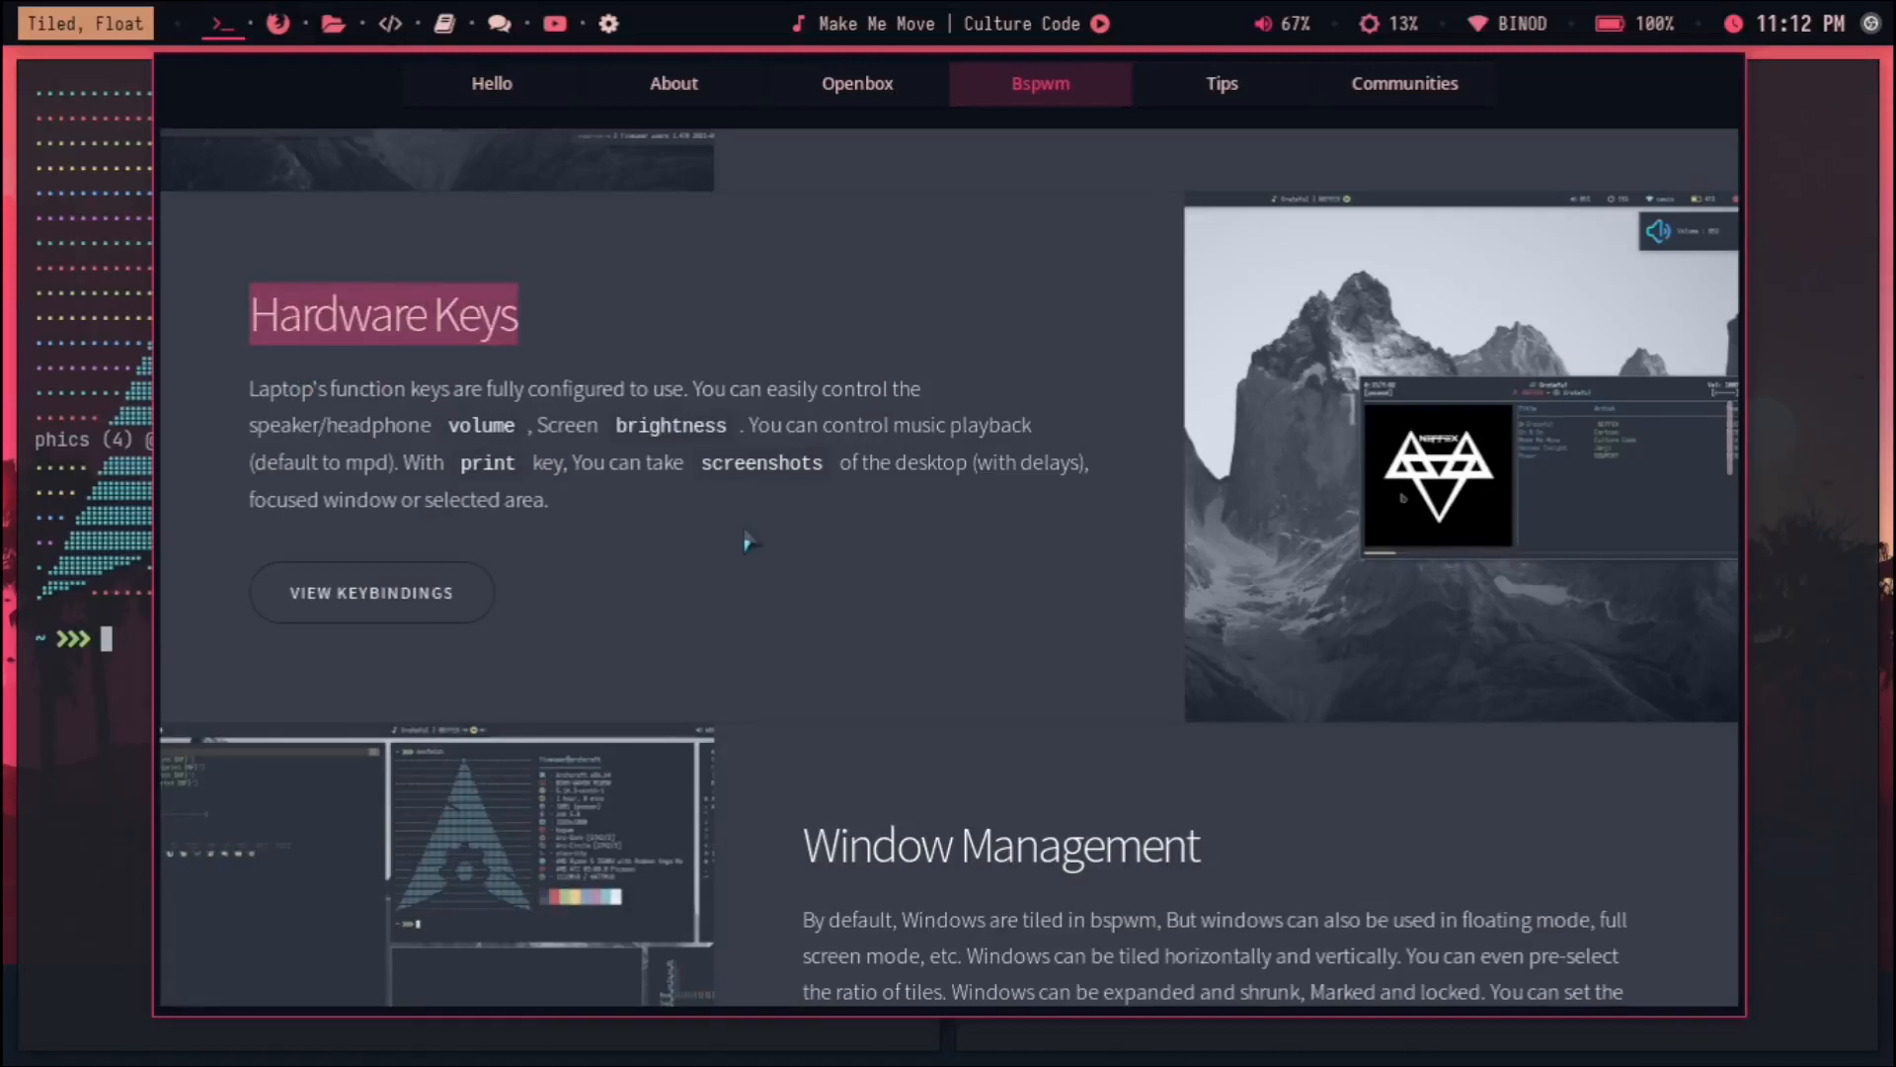
scroll("down", 3)
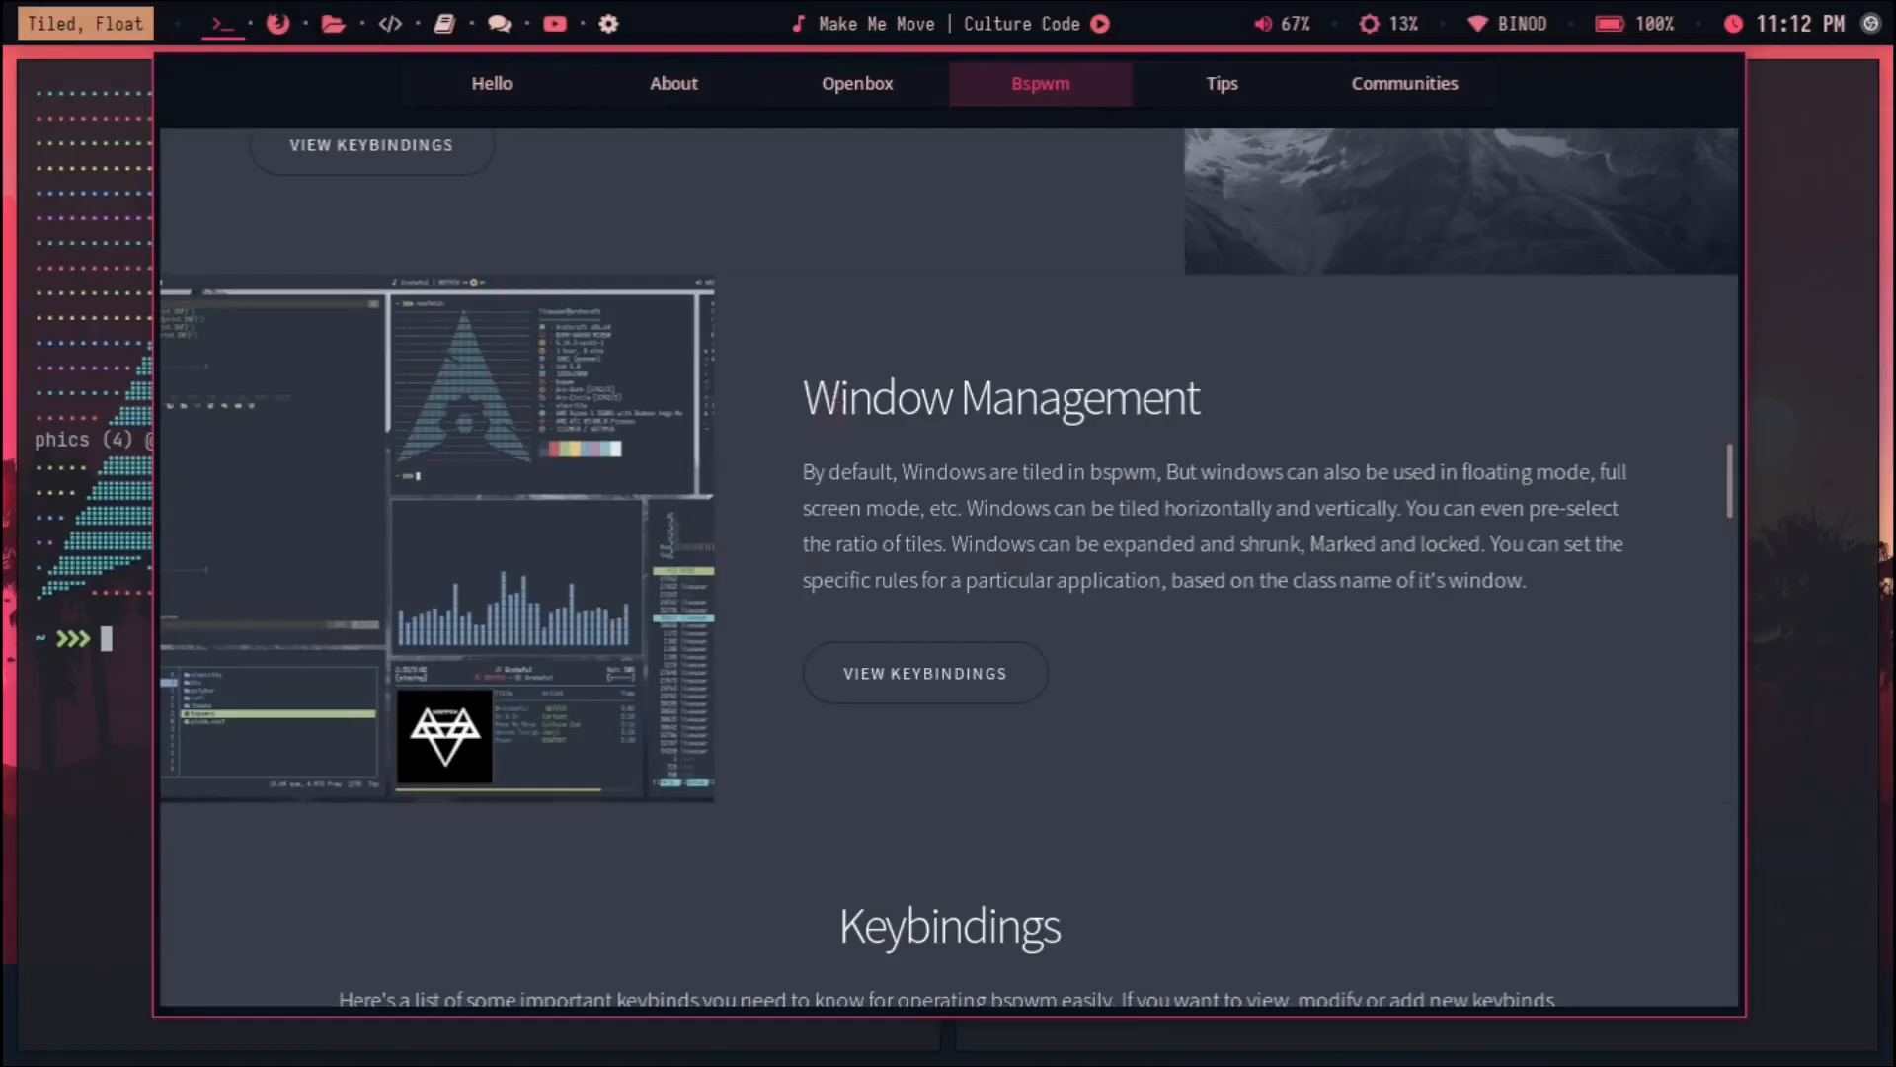
double_click(1000, 397)
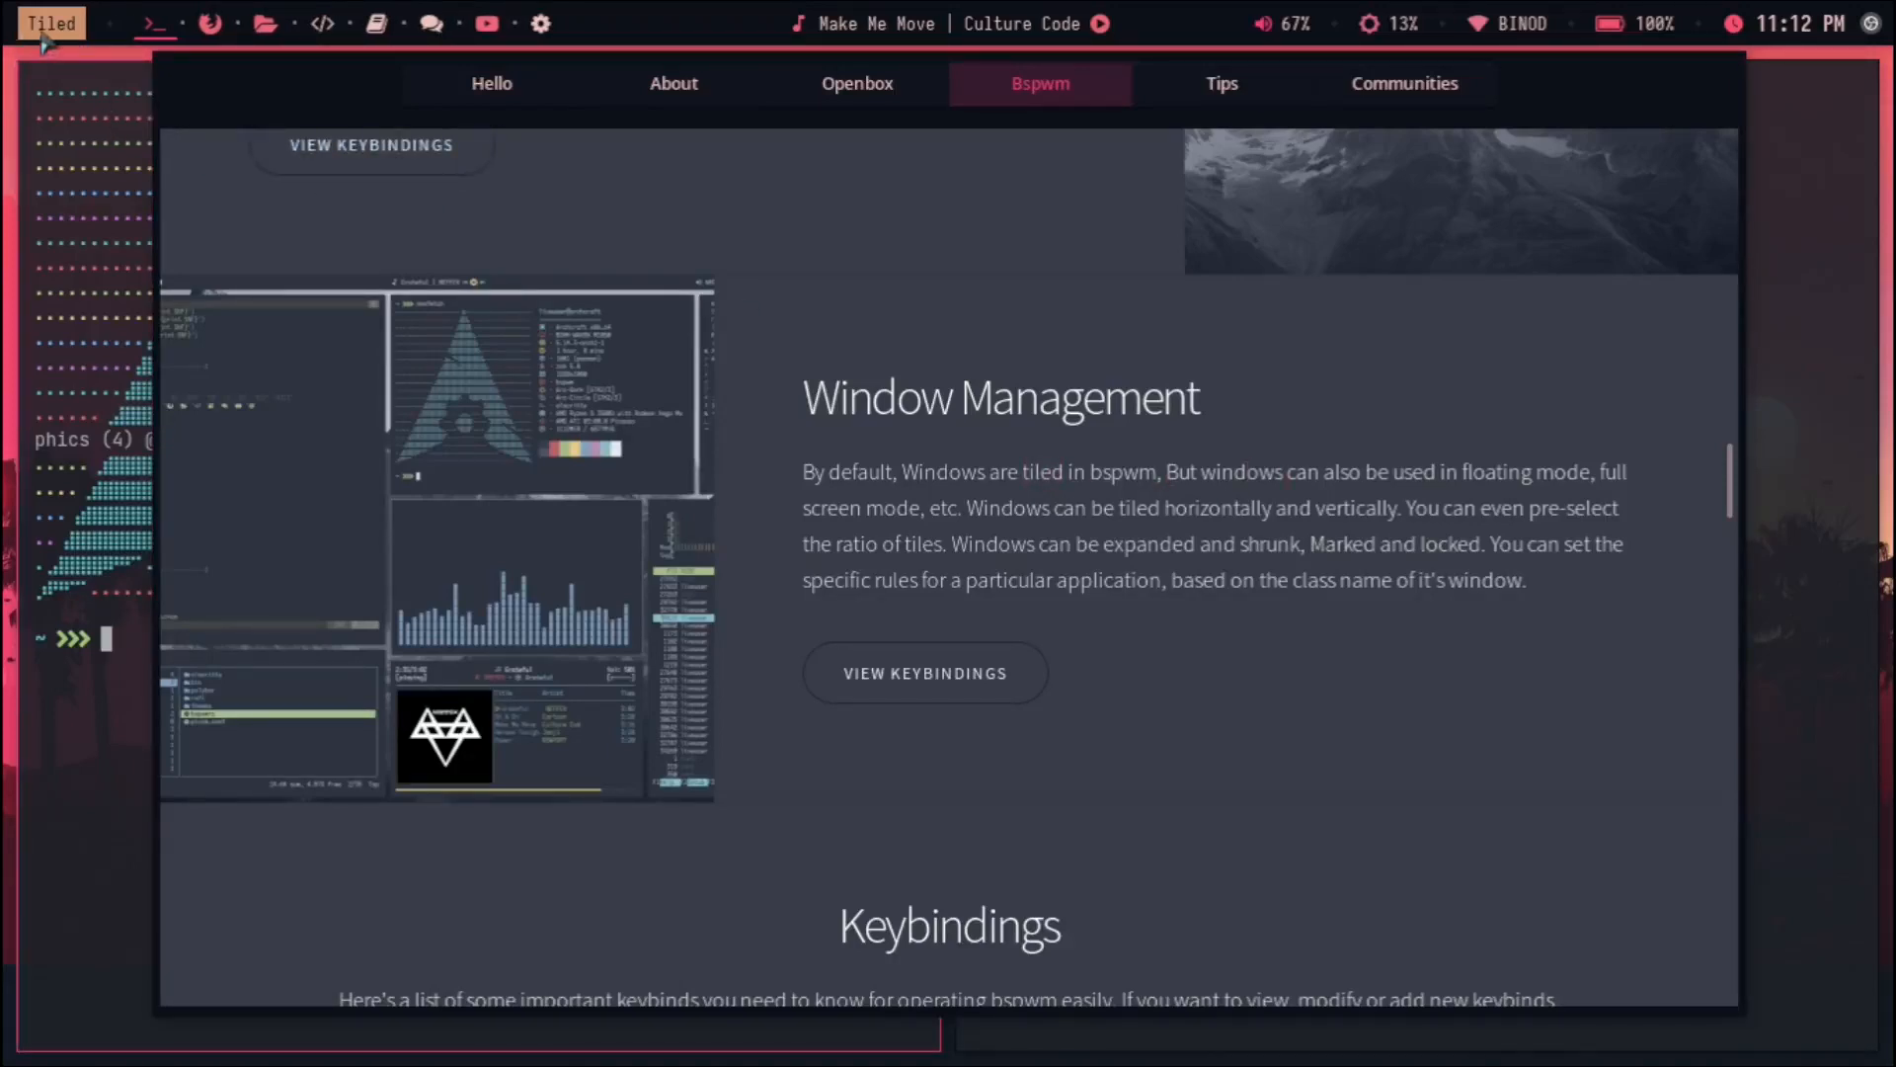
mouse_move(41, 381)
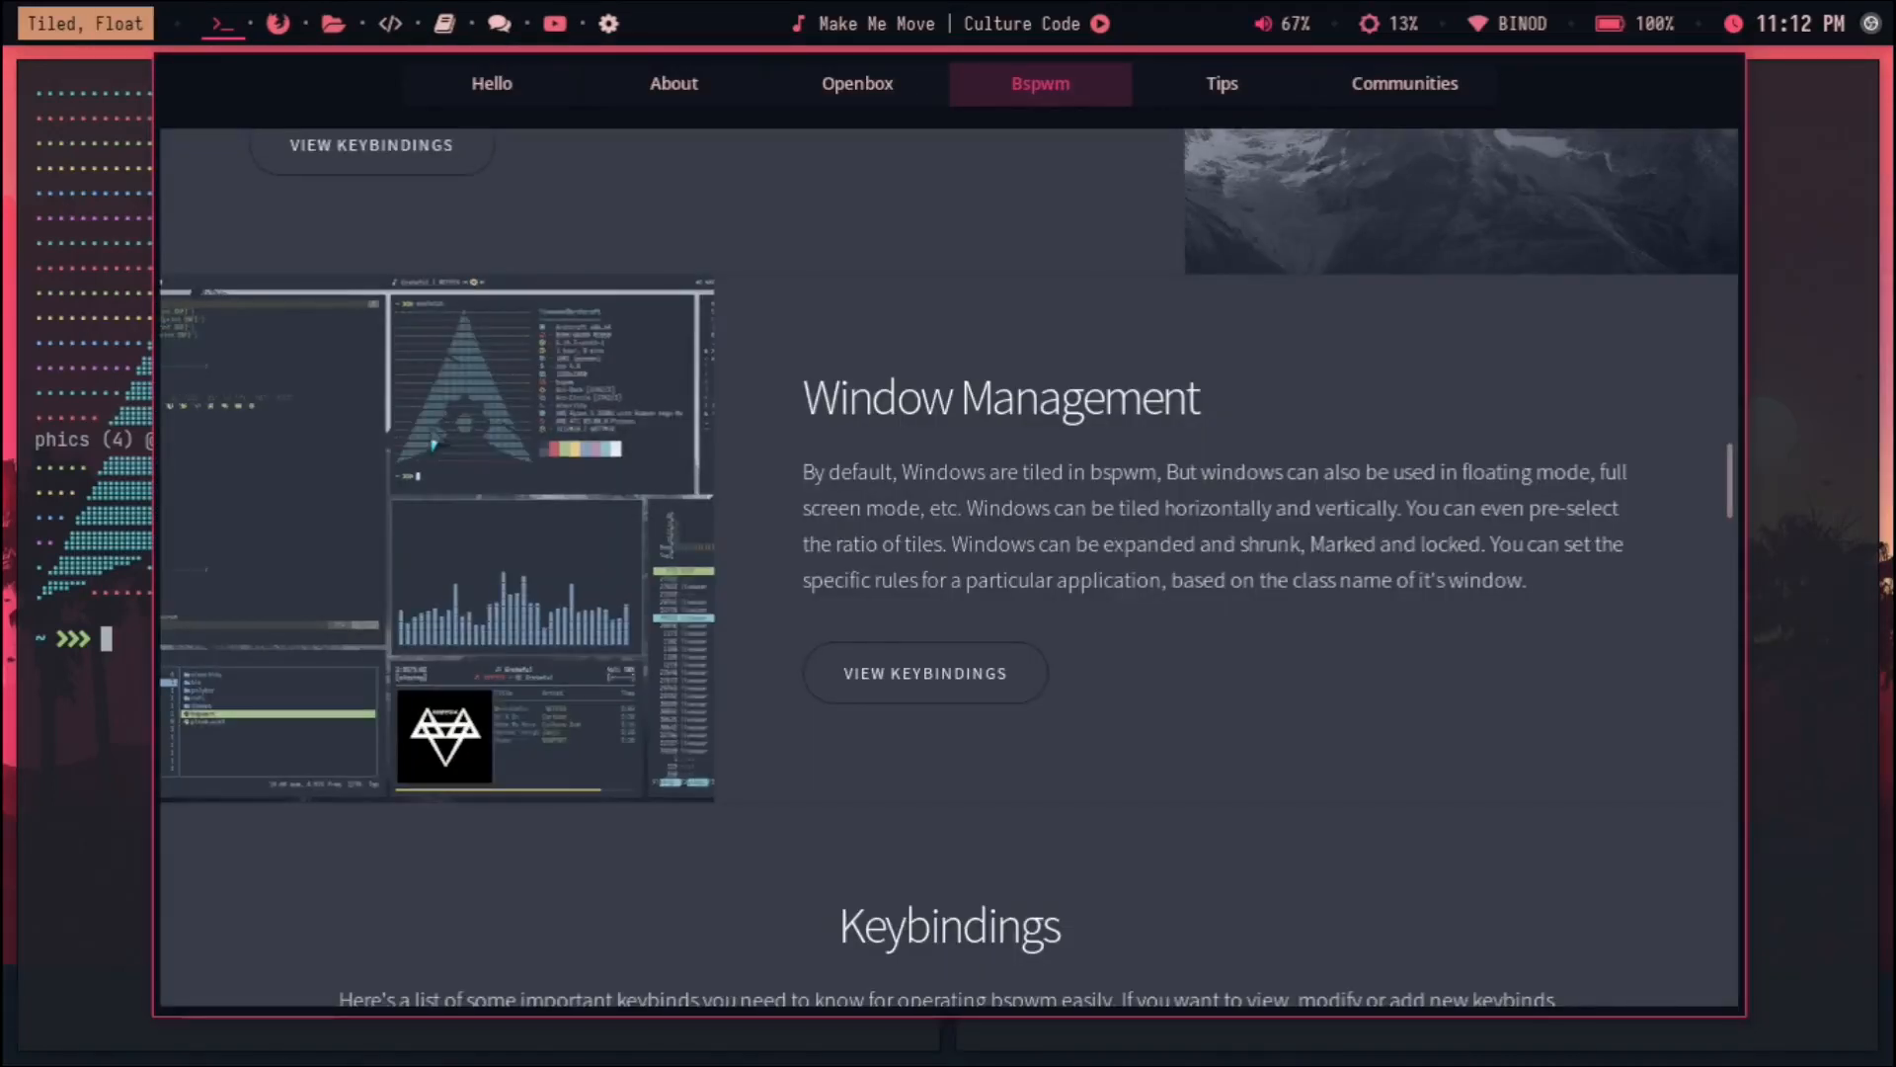
scroll("down", 3)
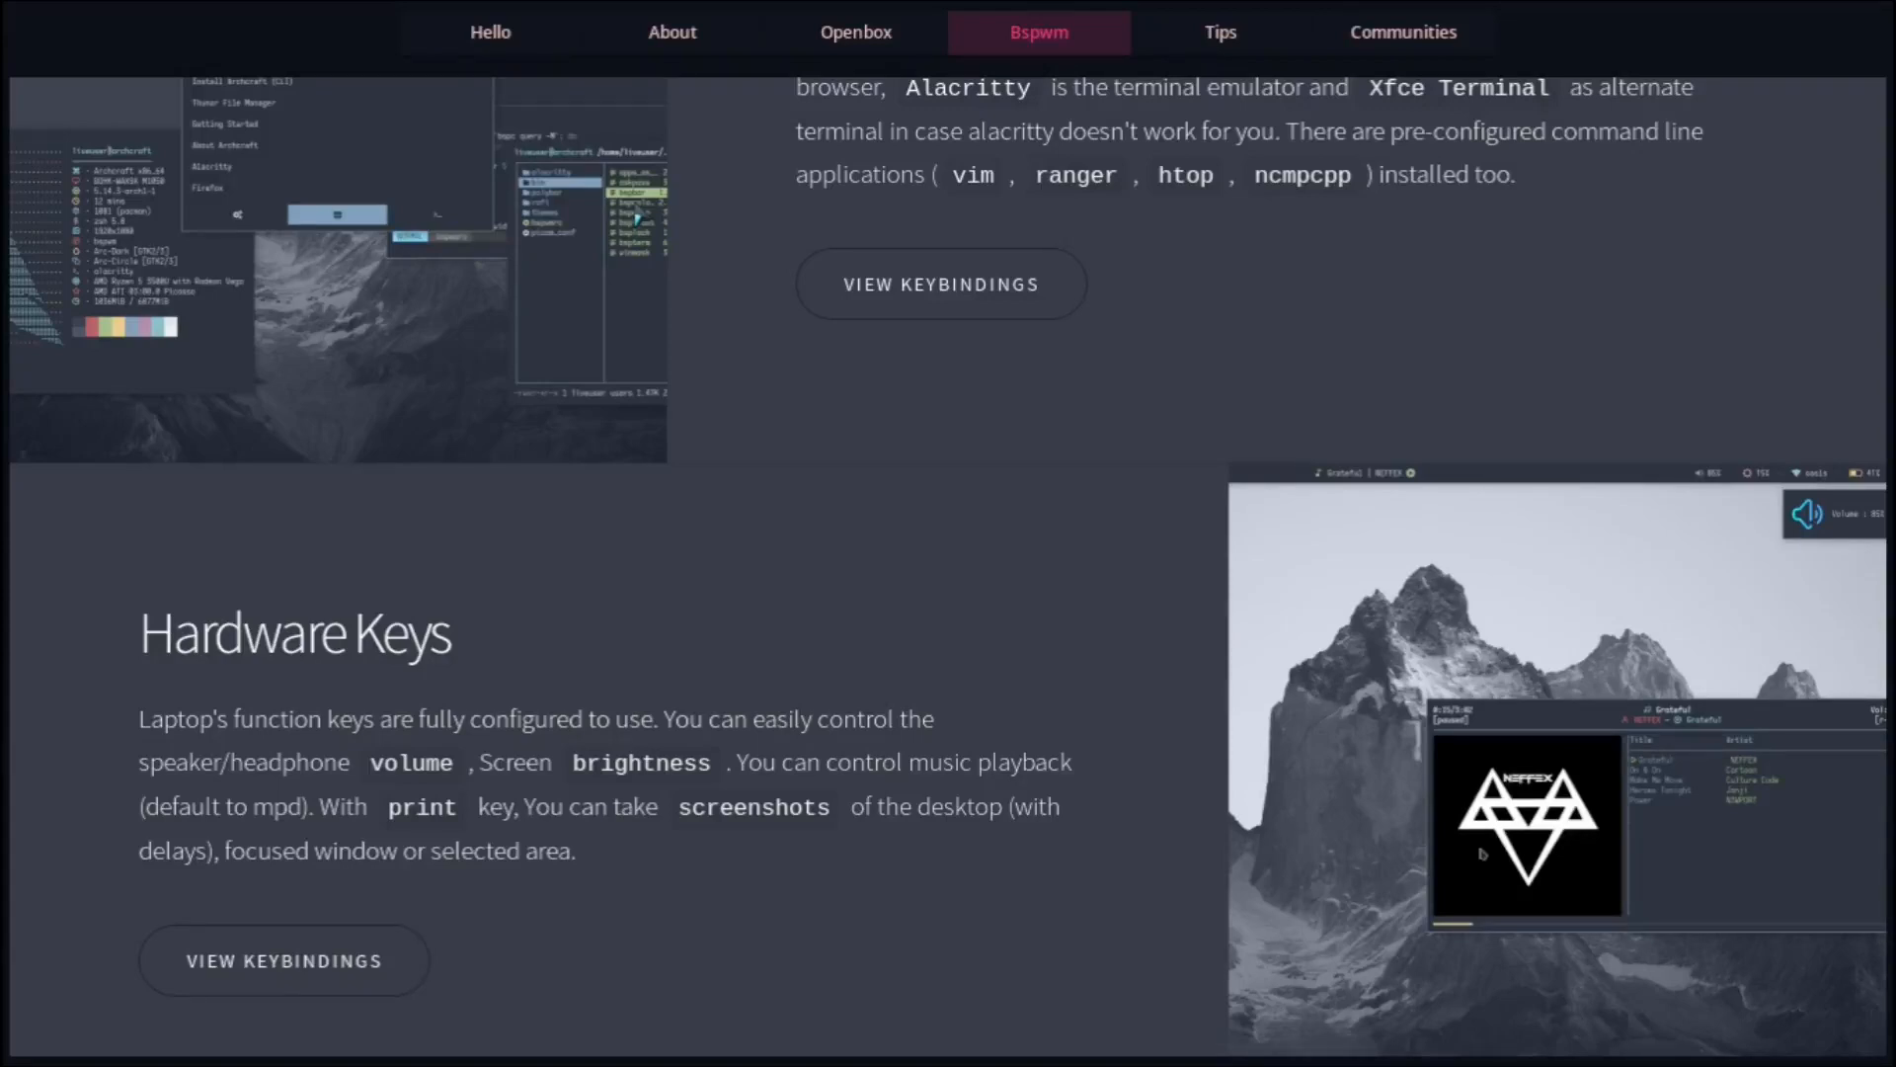
mouse_move(152, 13)
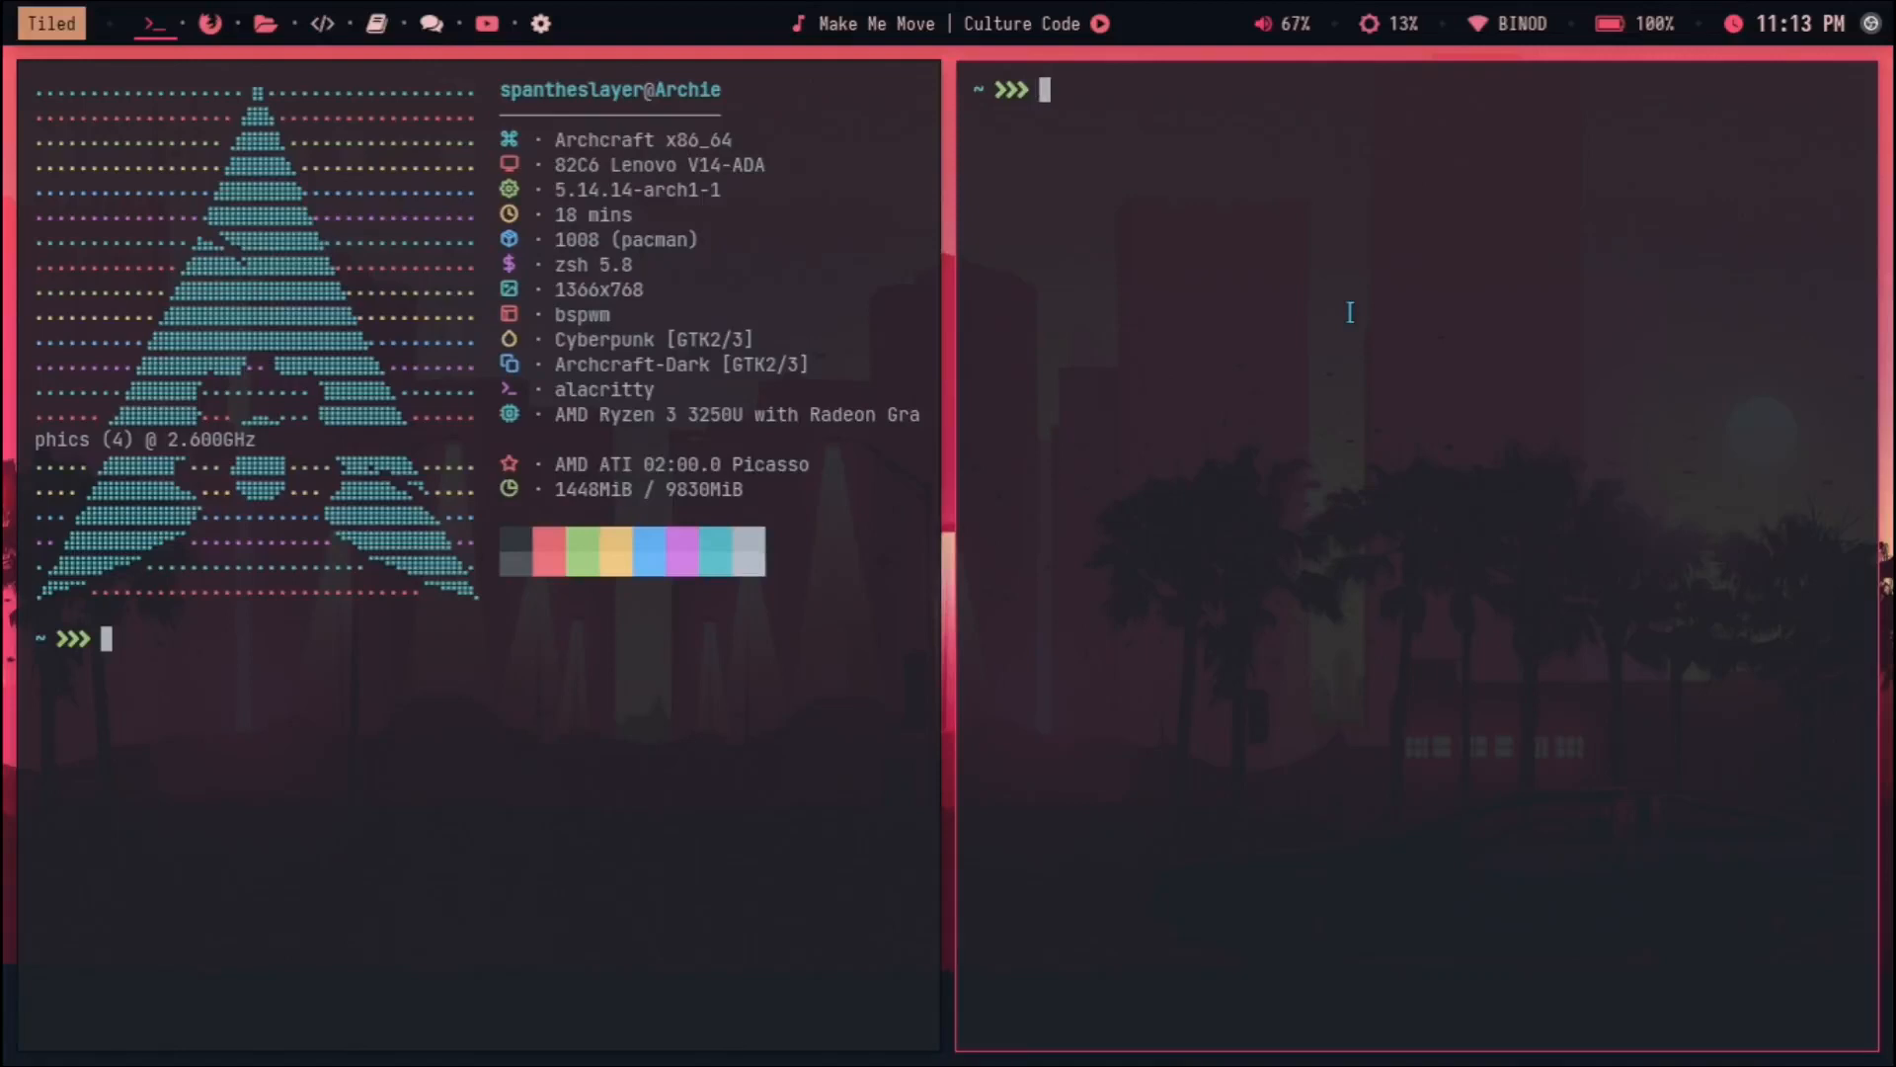
Step: Close the Welcome window and enter htop in the terminal
type("htop")
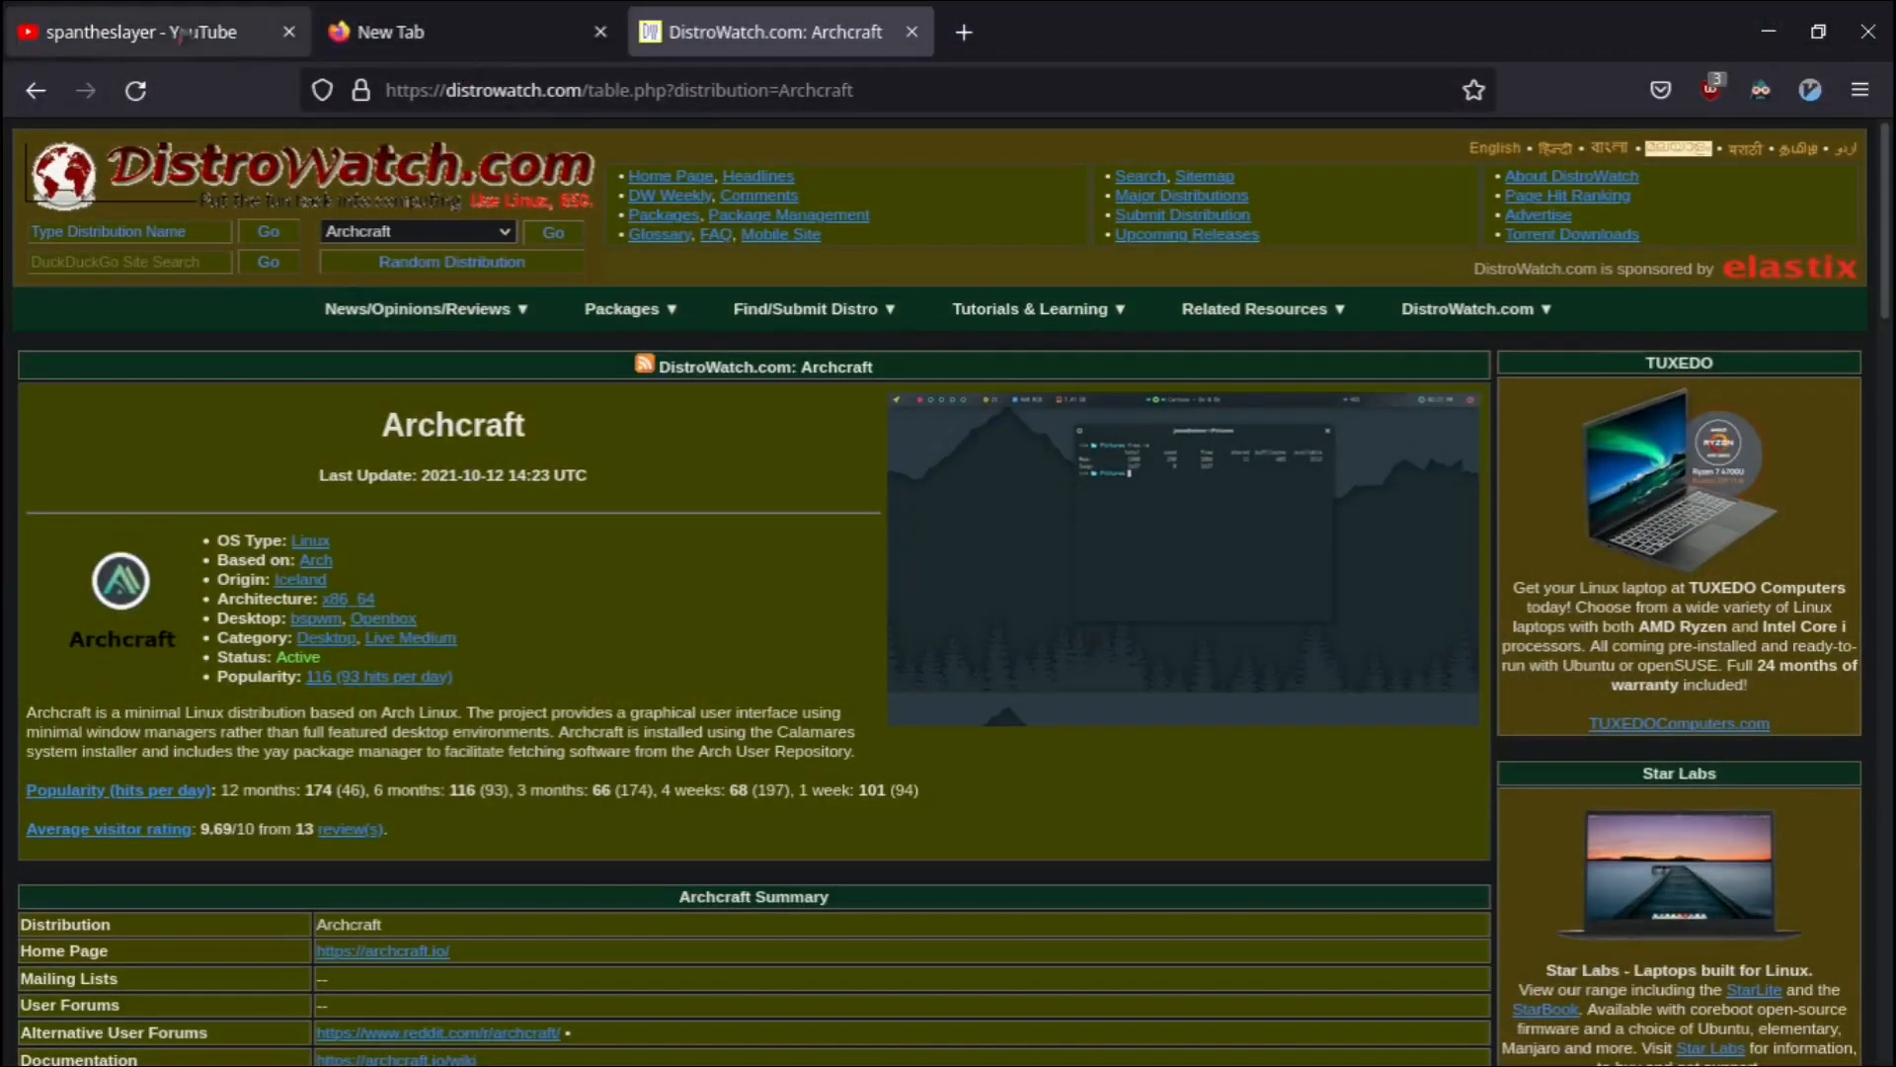
Step: Show the spantheslayer YouTube channel home page in Firefox
left_click(137, 32)
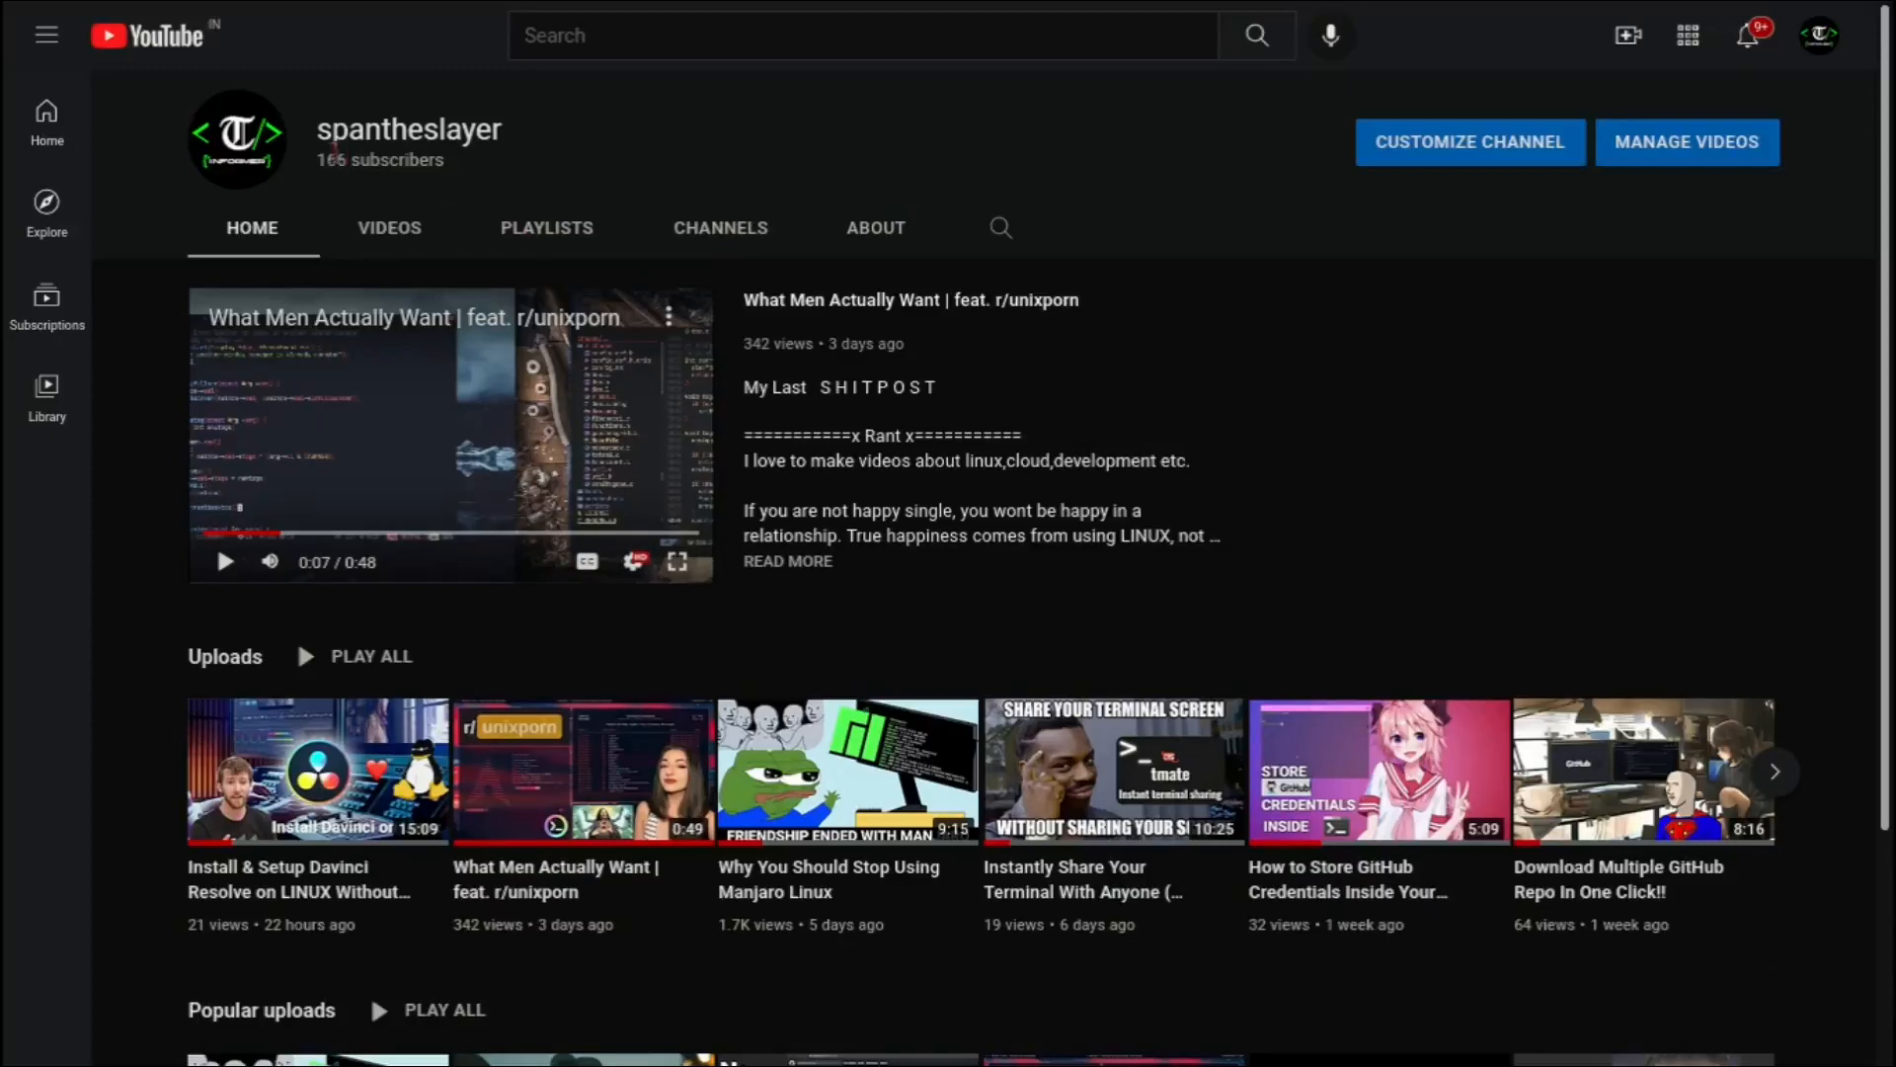
double_click(379, 160)
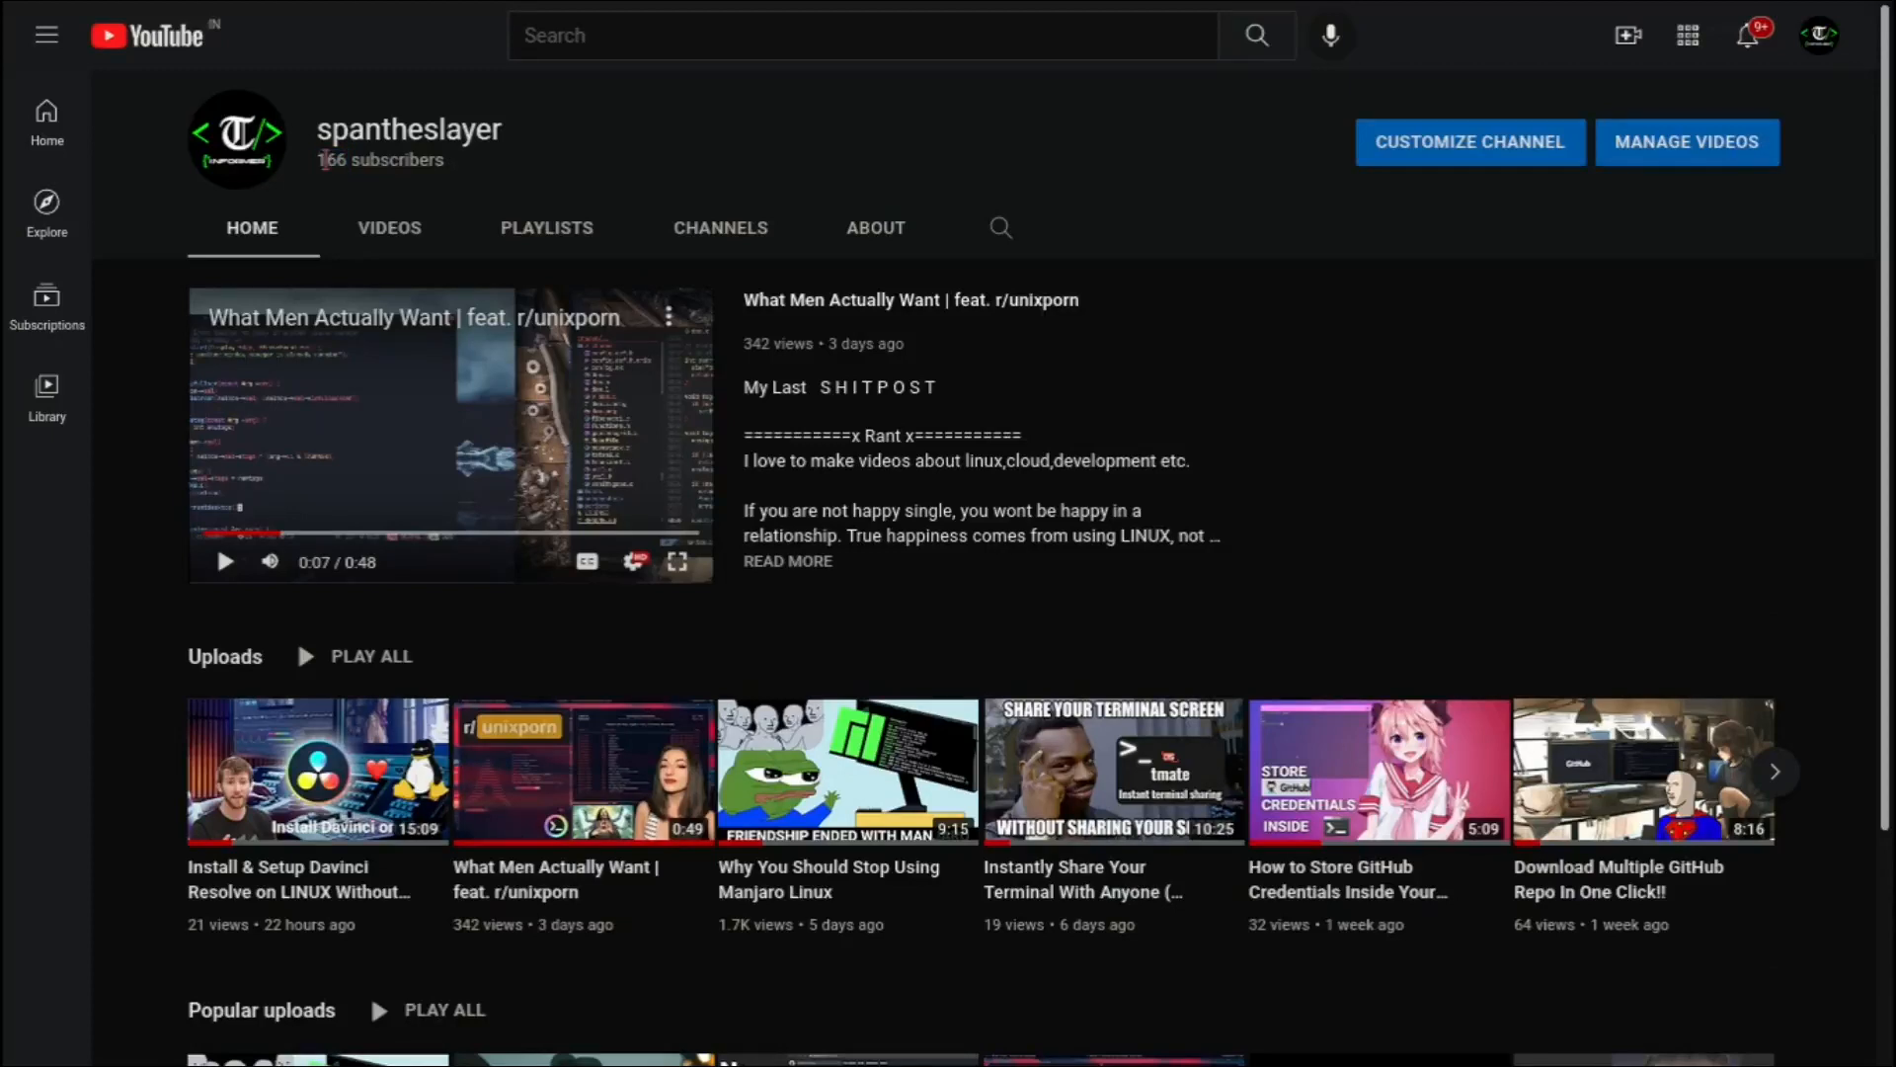
mouse_move(585, 172)
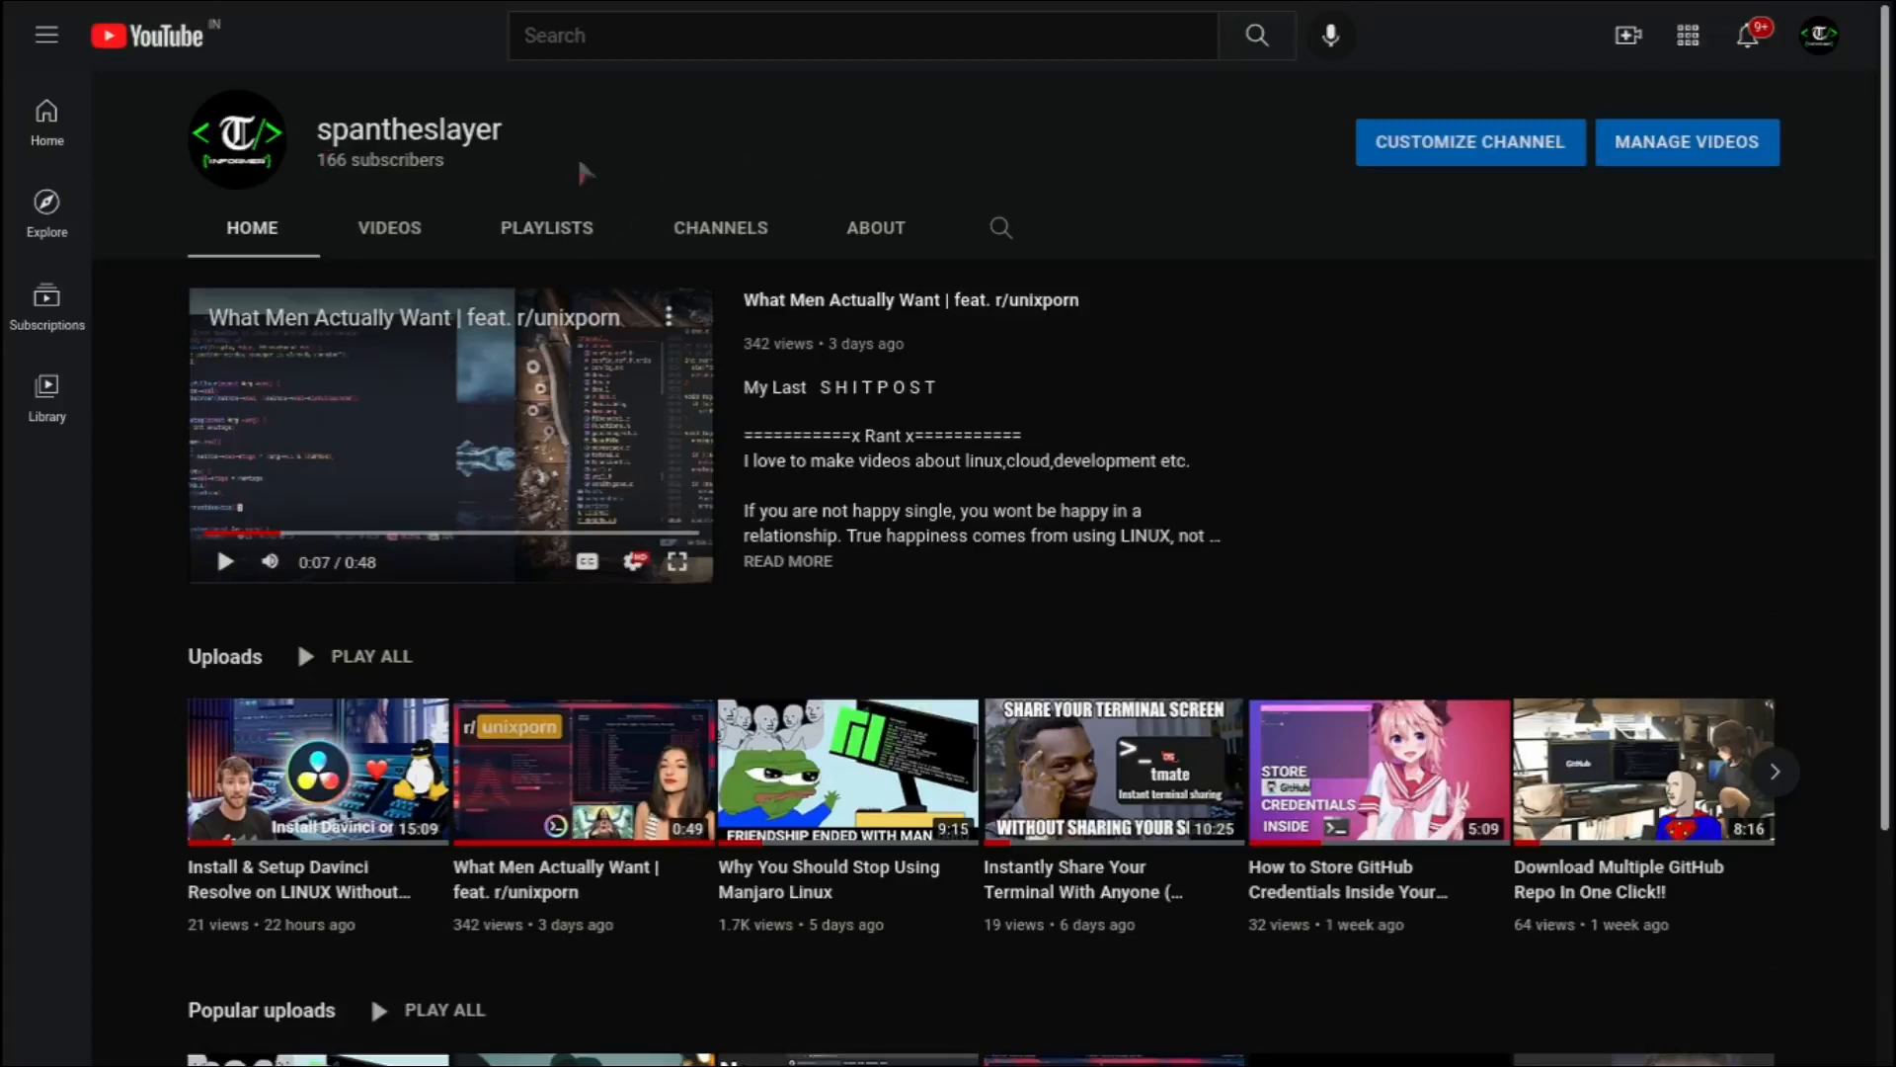